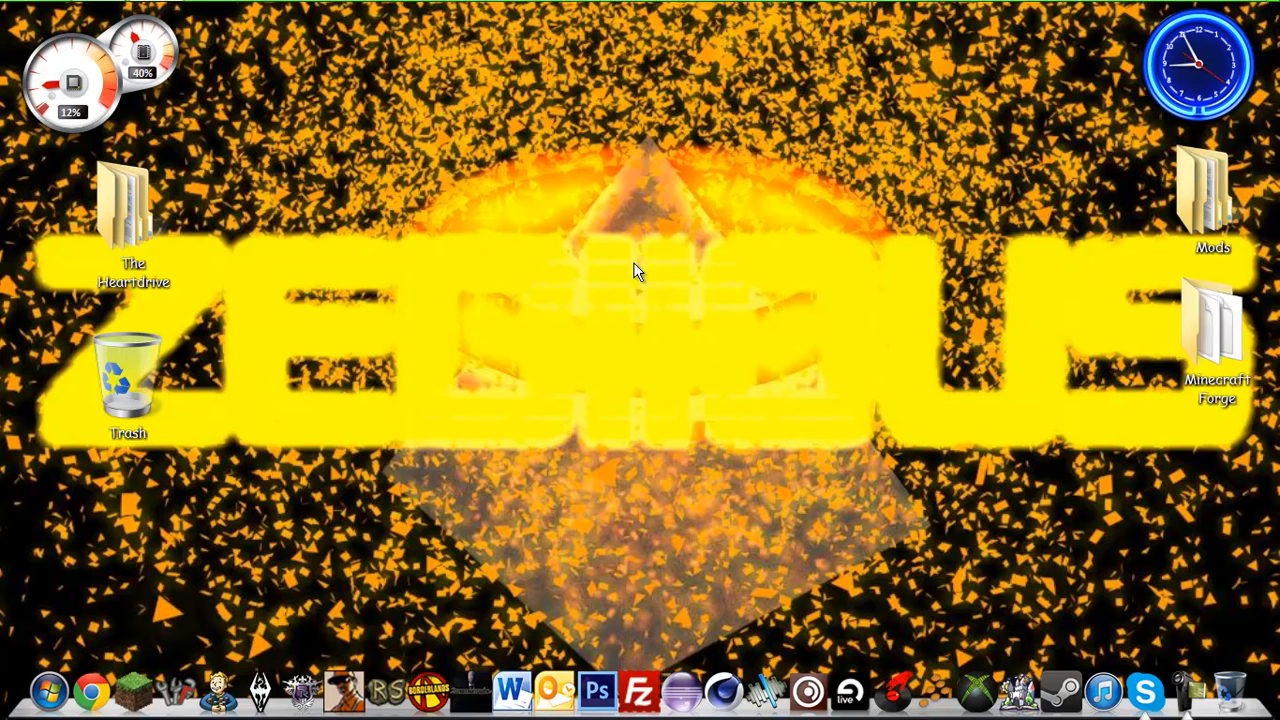
mouse_move(564, 130)
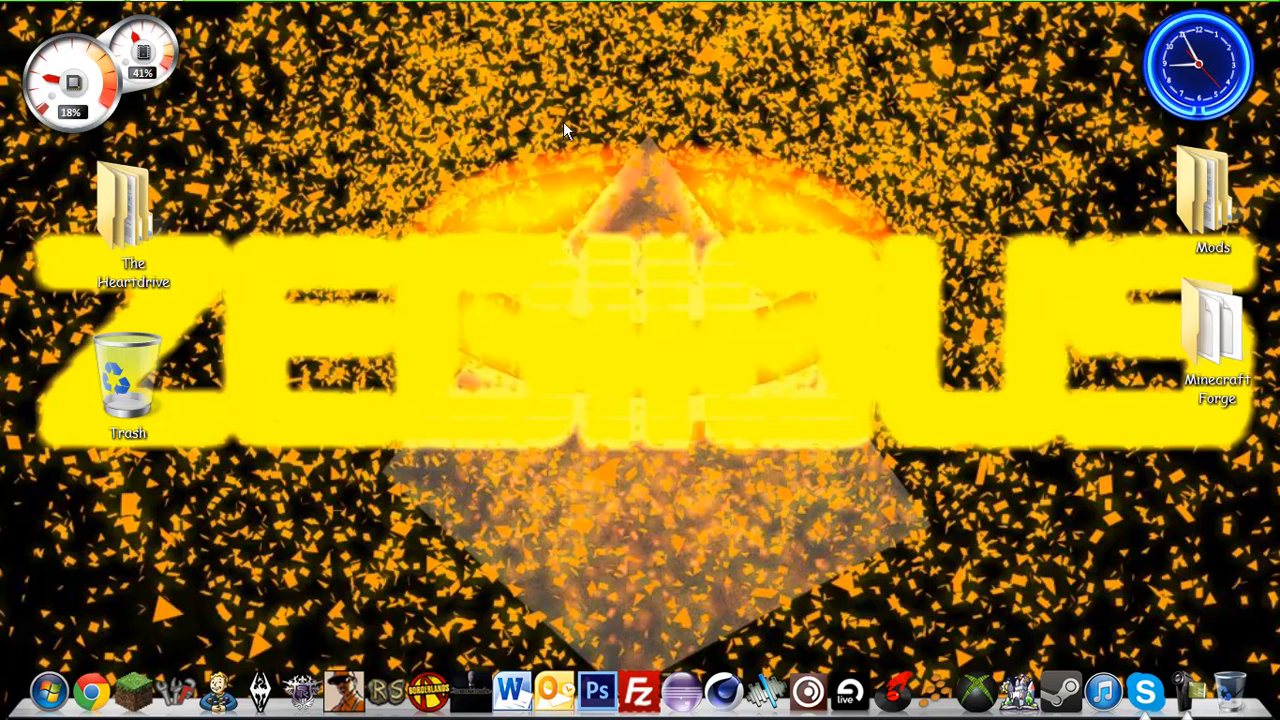
mouse_move(330, 68)
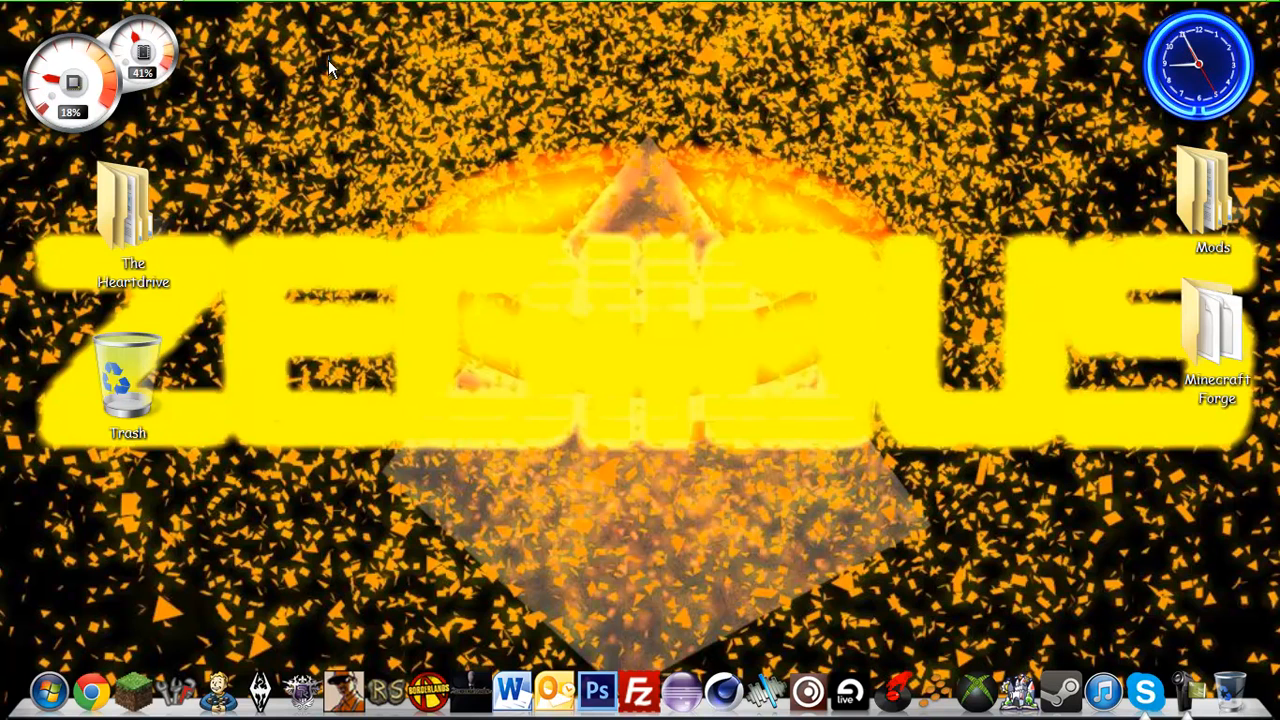
mouse_move(892, 404)
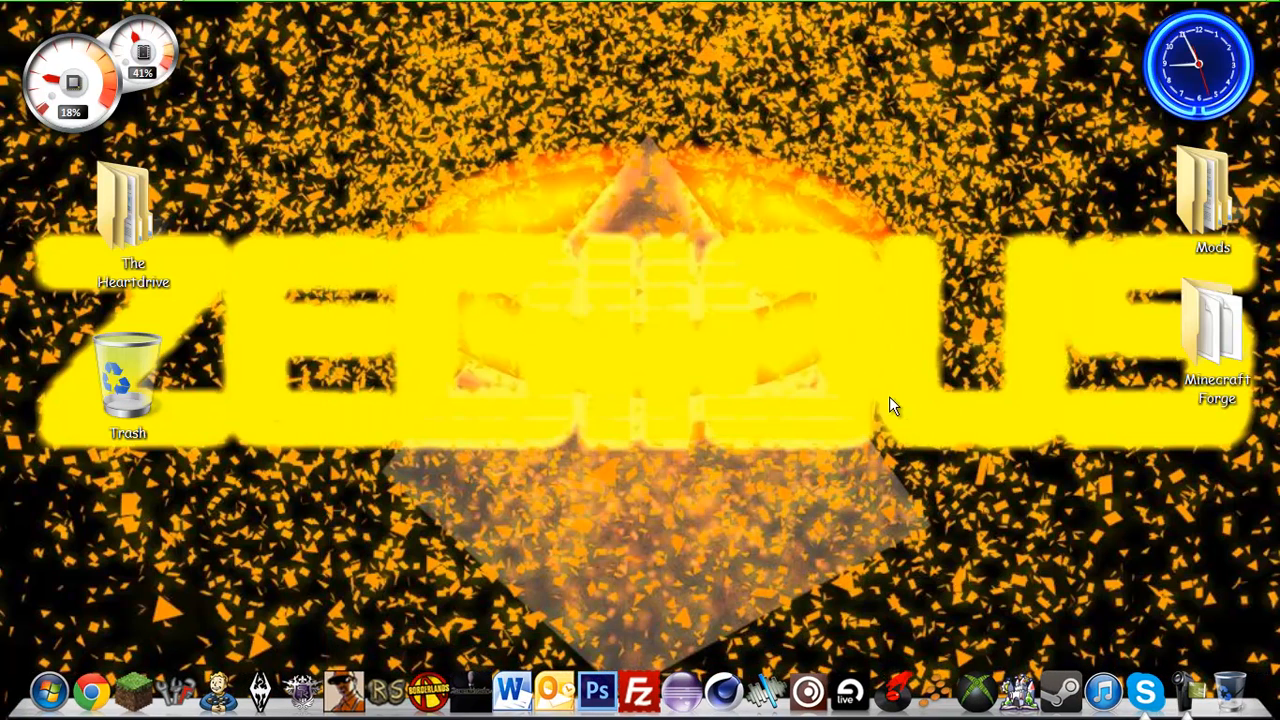
mouse_move(460, 104)
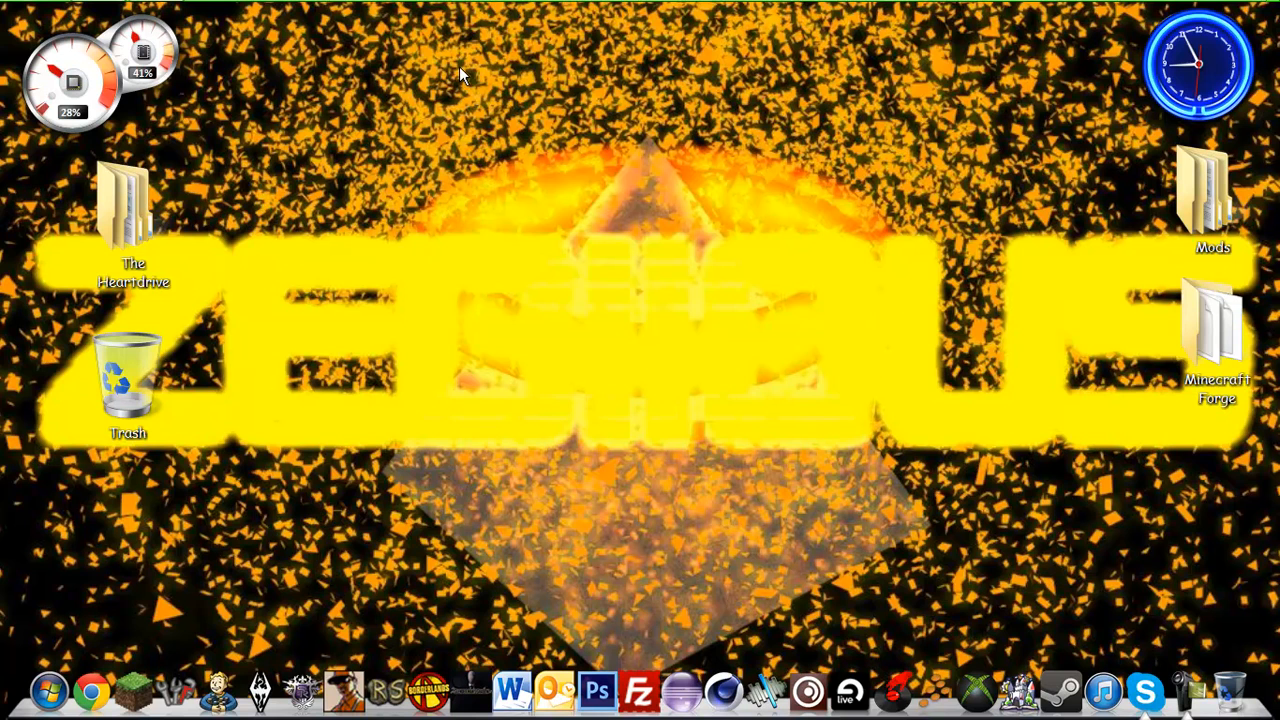
mouse_move(598, 218)
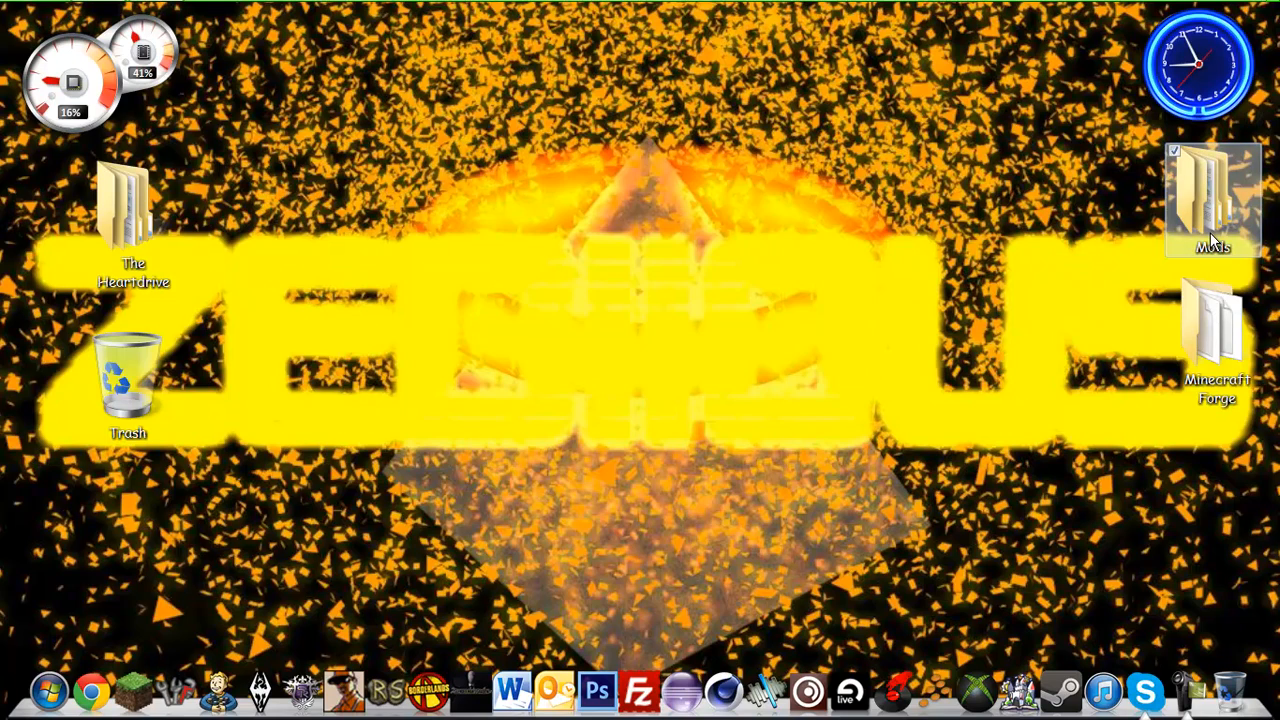
Step: Browse the Mods, Coremods and Minecraft Forge folders to check their contents, then close them
double_click(1212, 190)
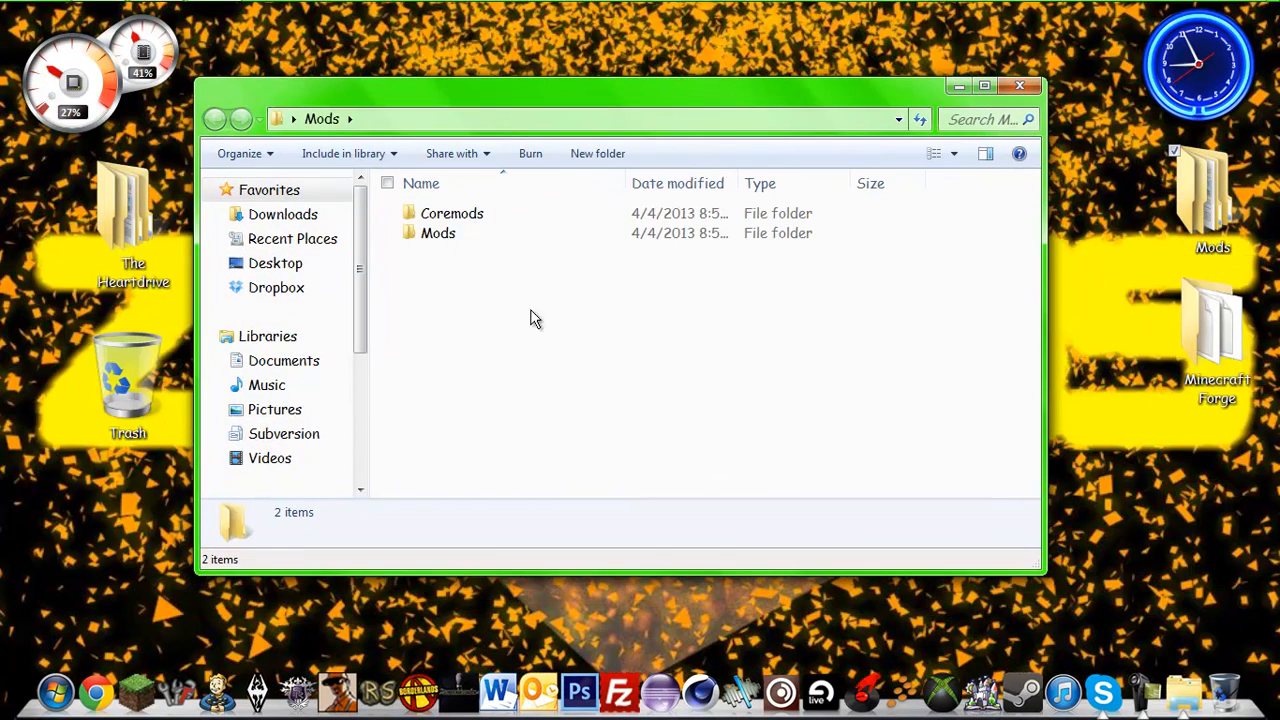
double_click(452, 212)
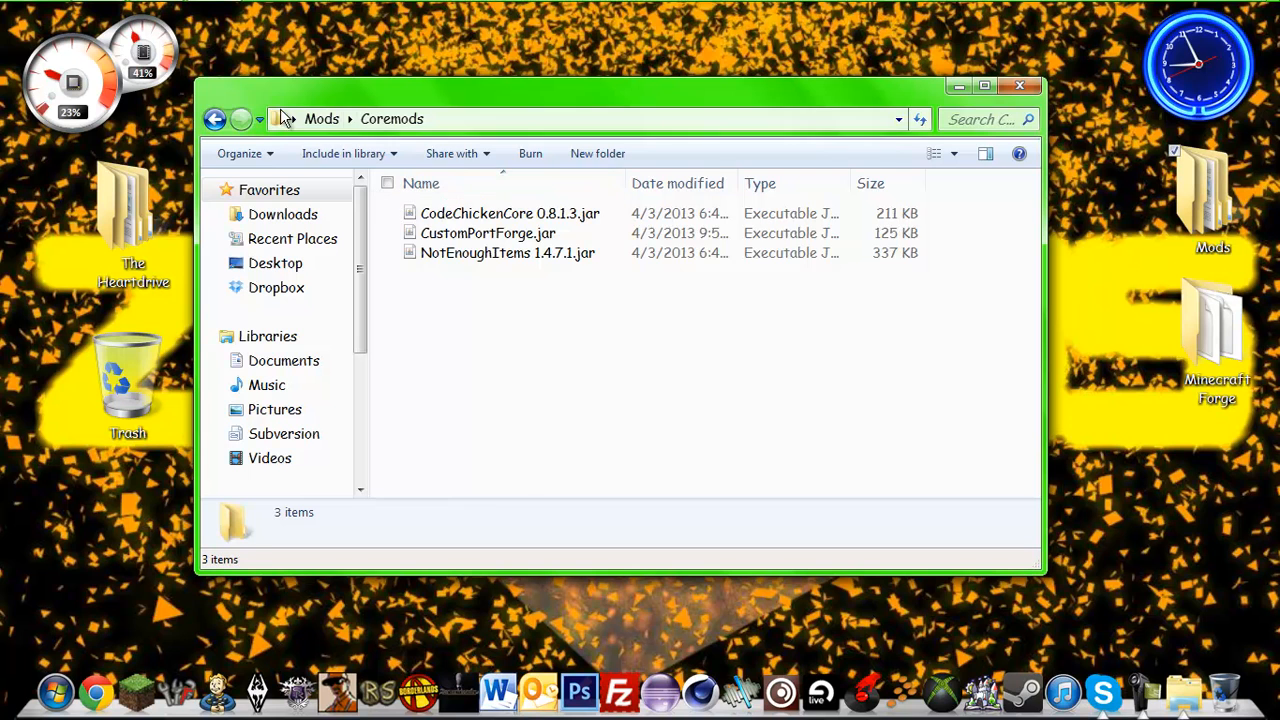
left_click(216, 120)
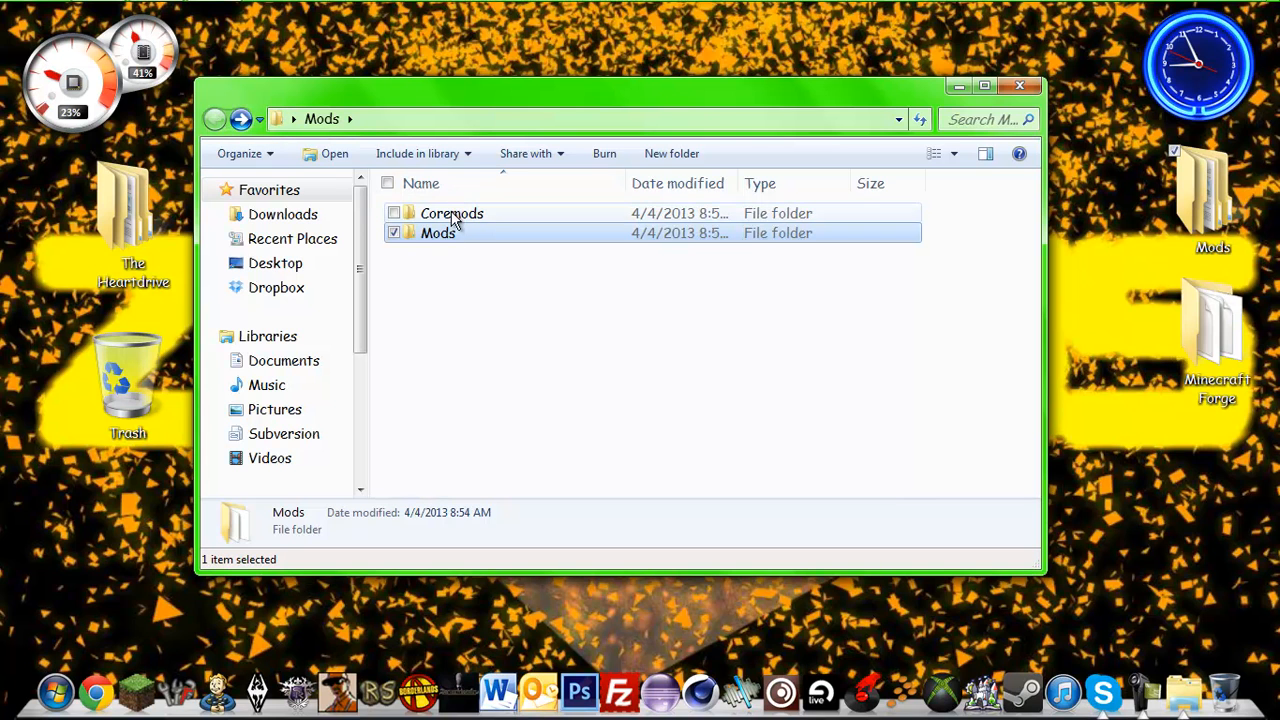
double_click(452, 212)
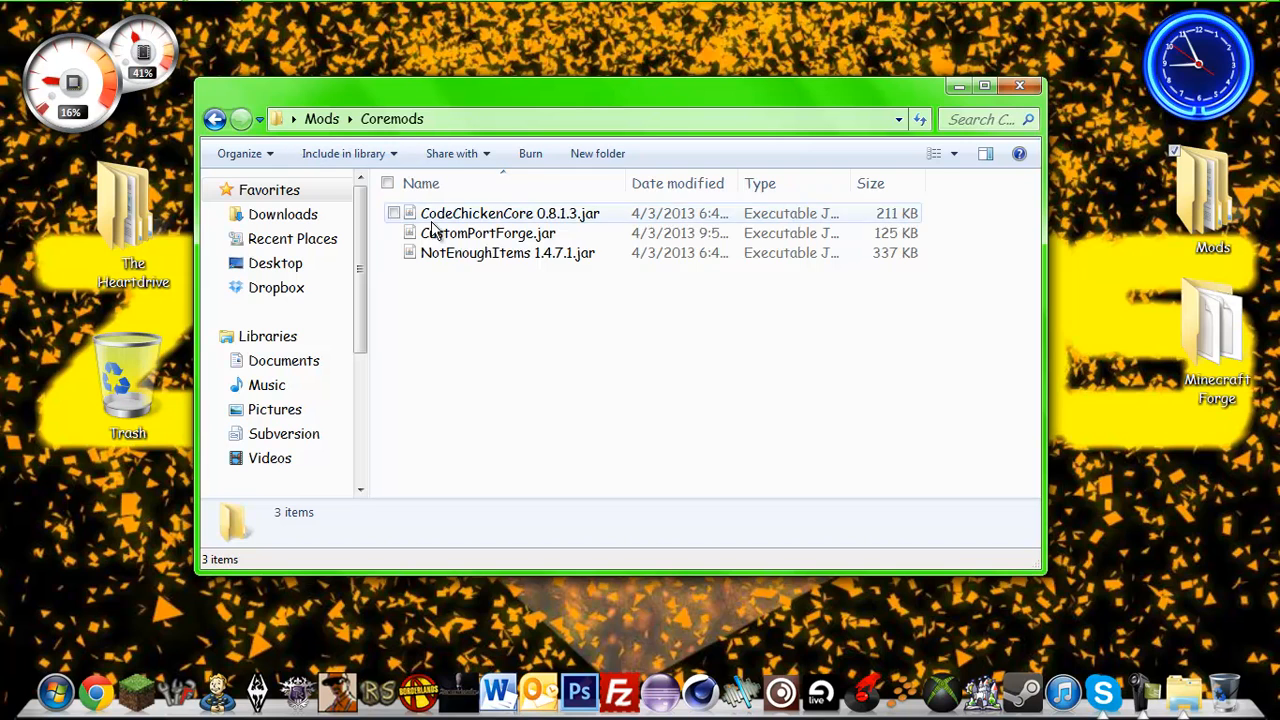
mouse_move(488, 232)
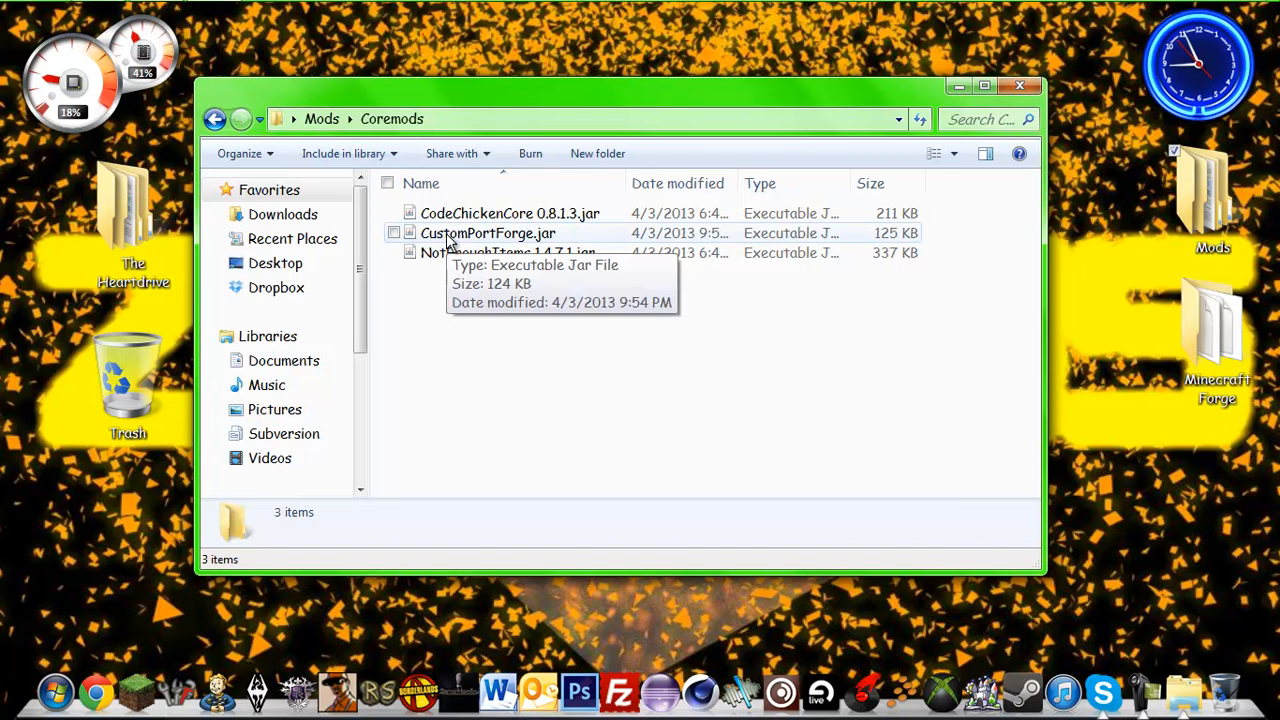
mouse_move(464, 258)
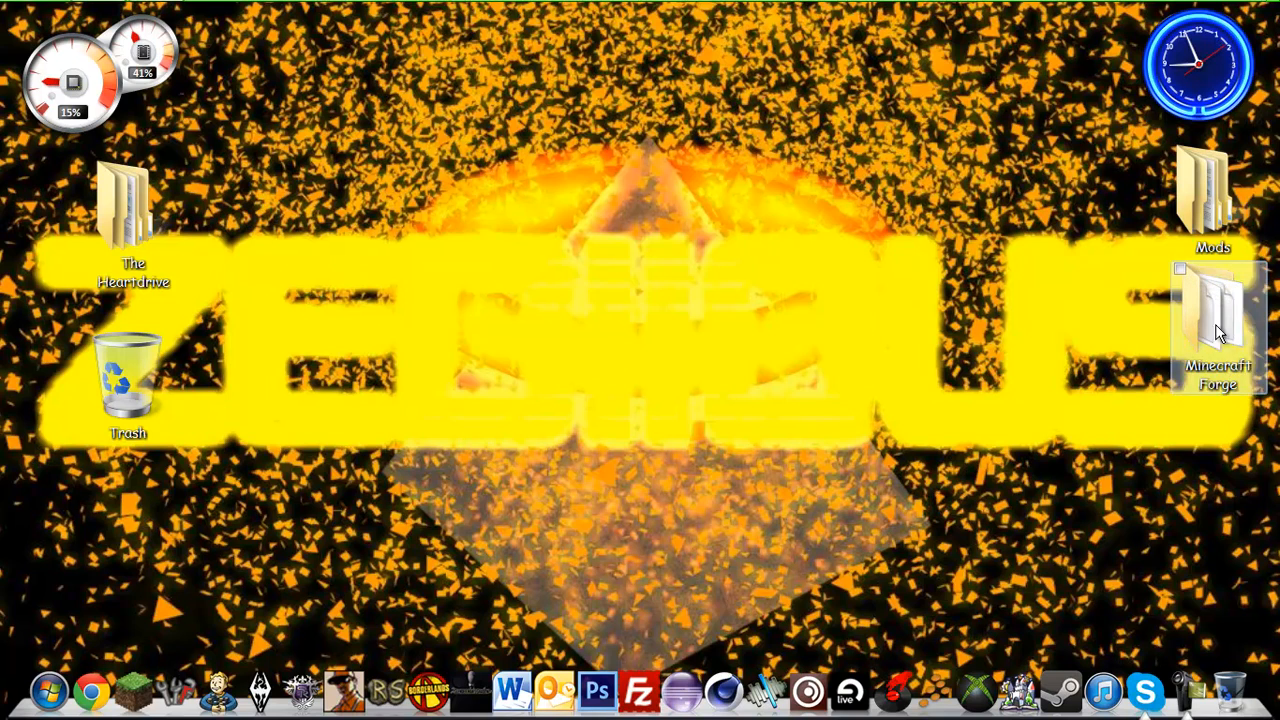
double_click(1212, 320)
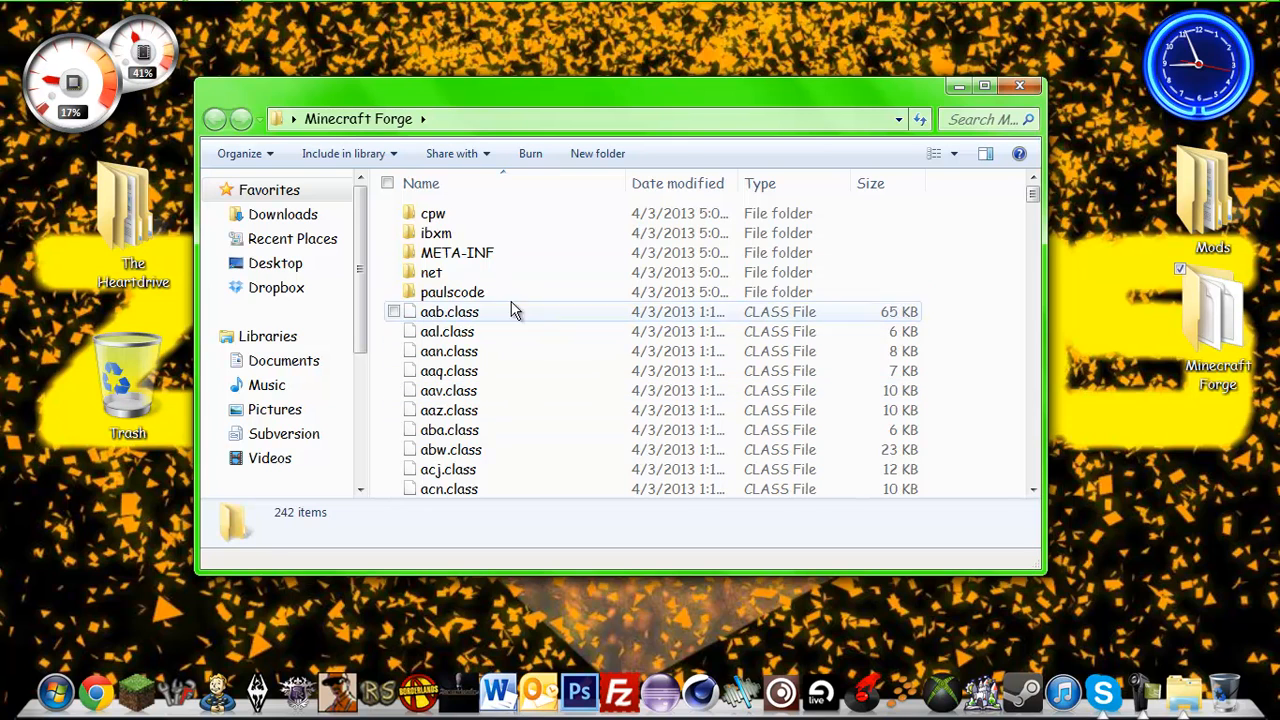
left_click(448, 390)
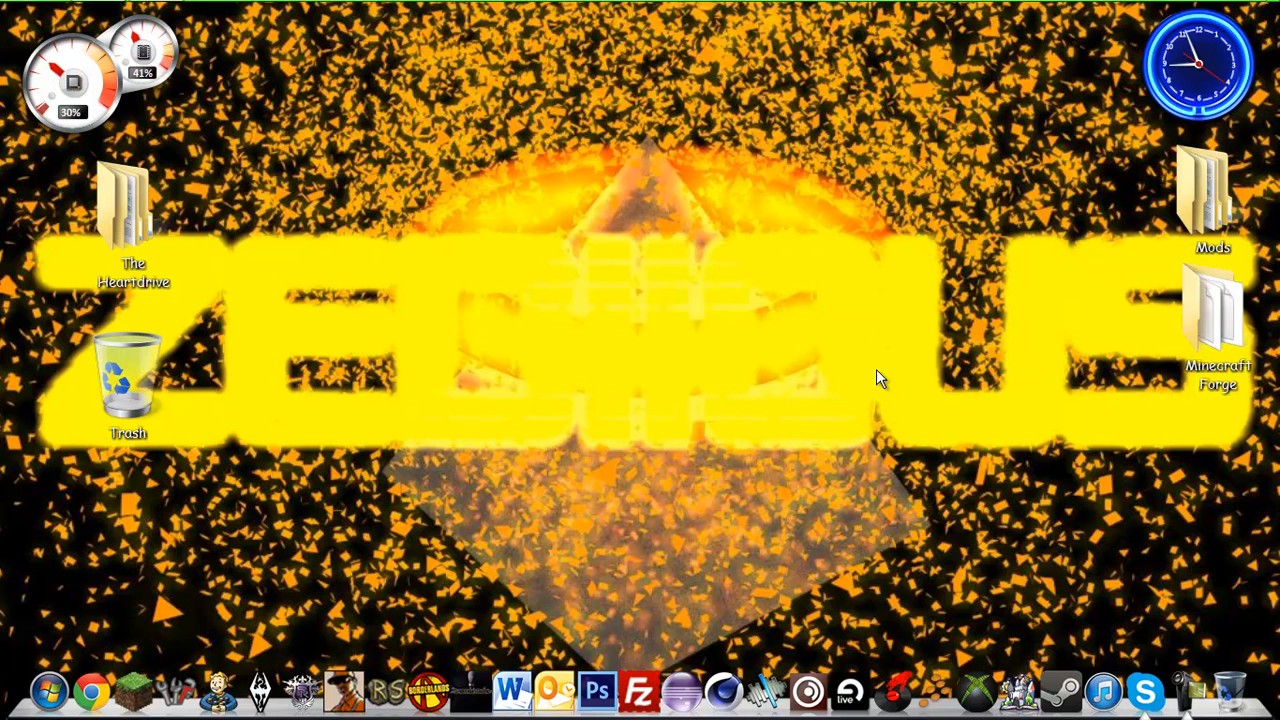
mouse_move(630, 210)
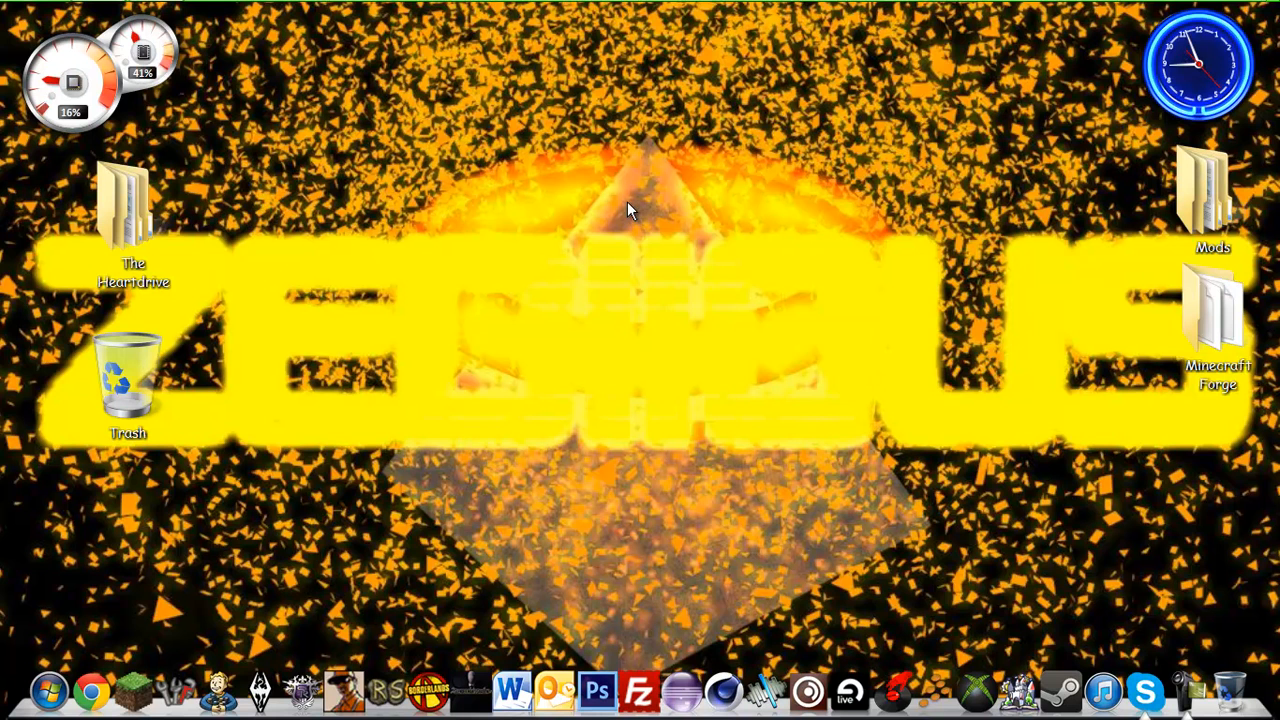
Step: Create a new desktop folder named modpack and open it, still empty
right_click(630, 210)
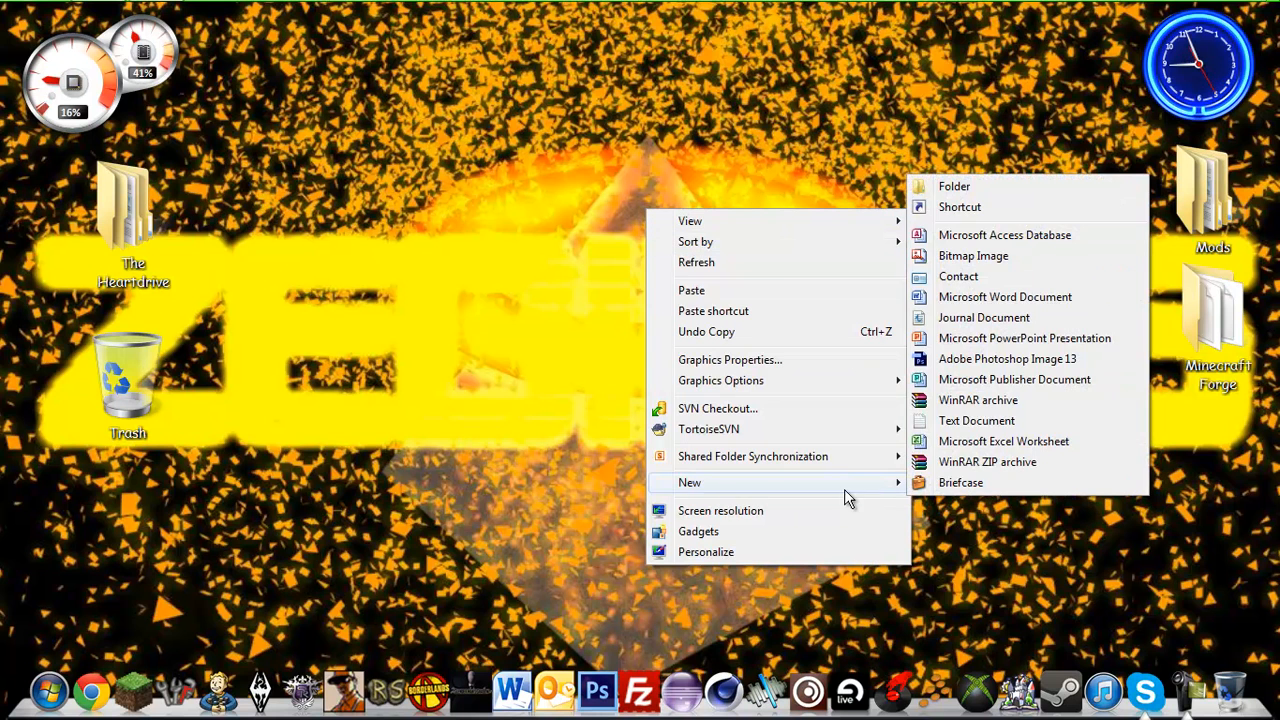
mouse_move(960, 206)
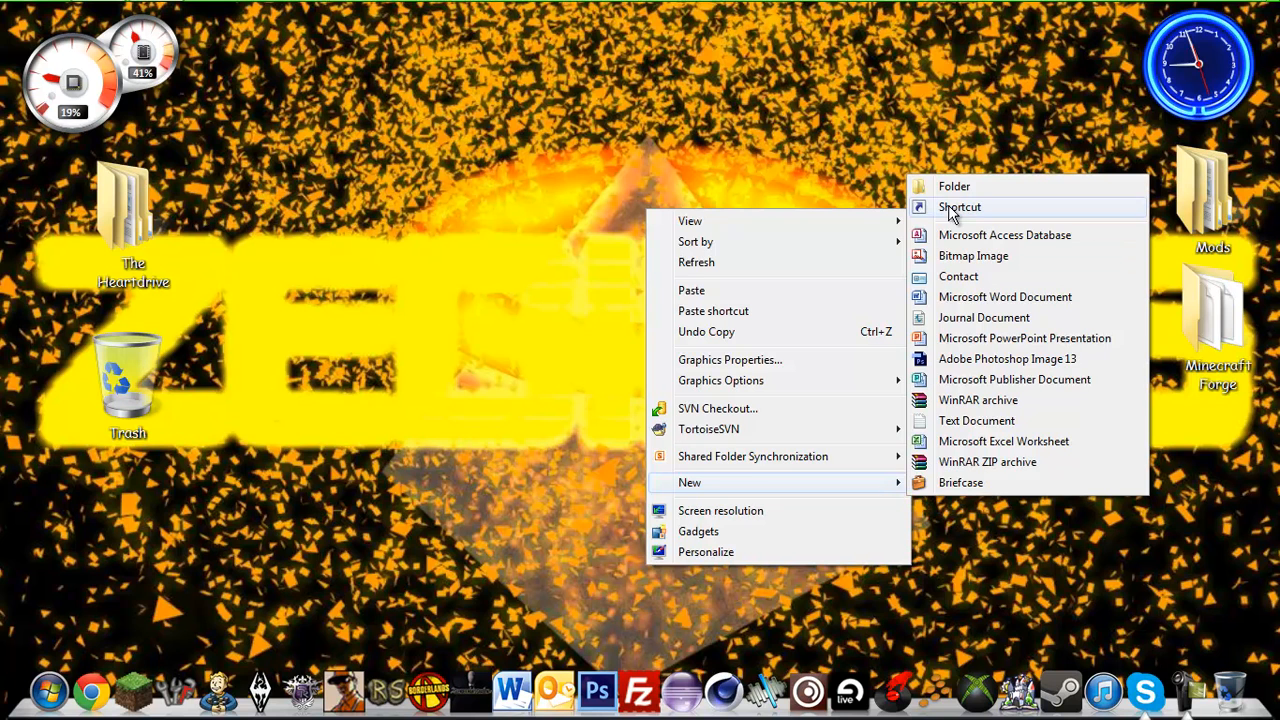
left_click(952, 186)
type("modpack")
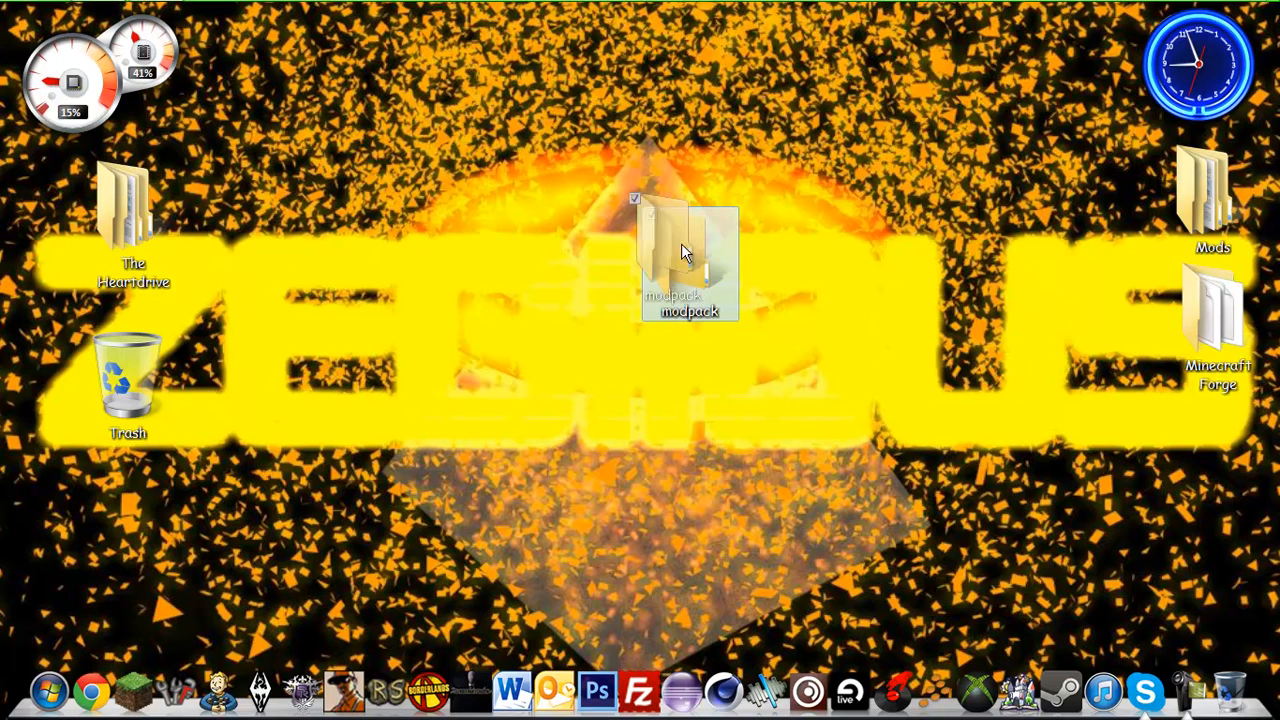
double_click(688, 250)
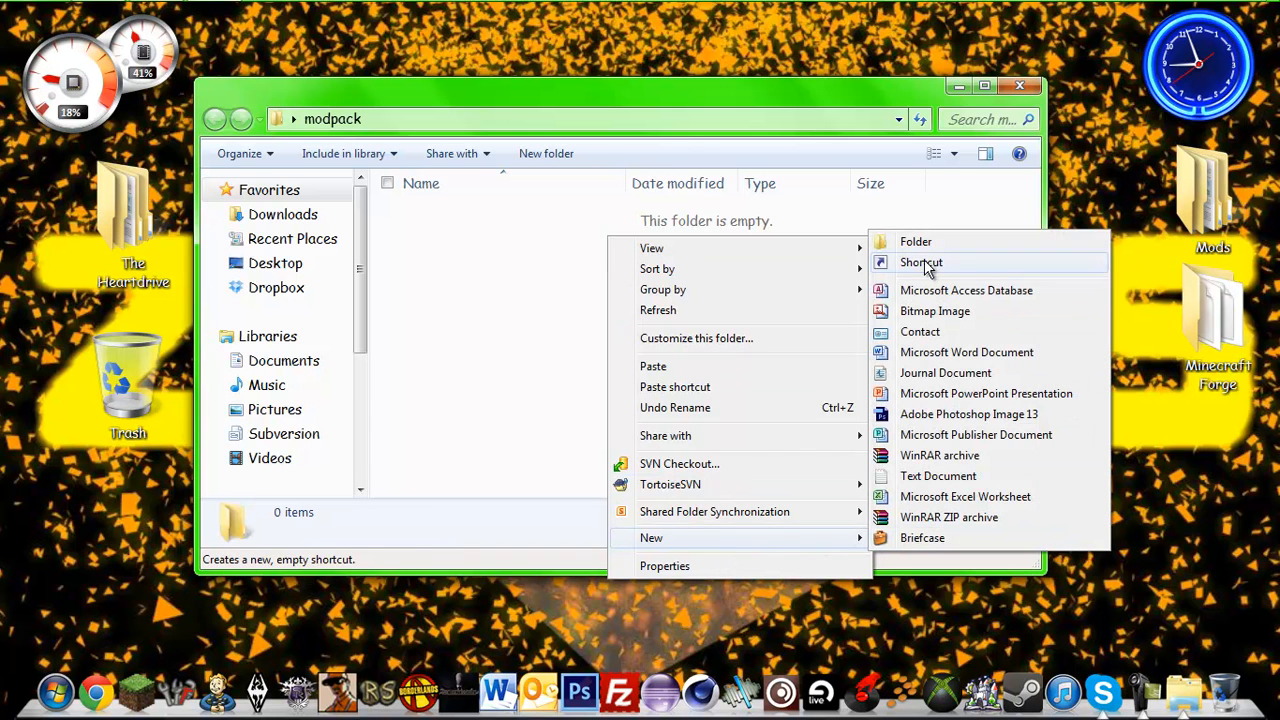
mouse_move(916, 240)
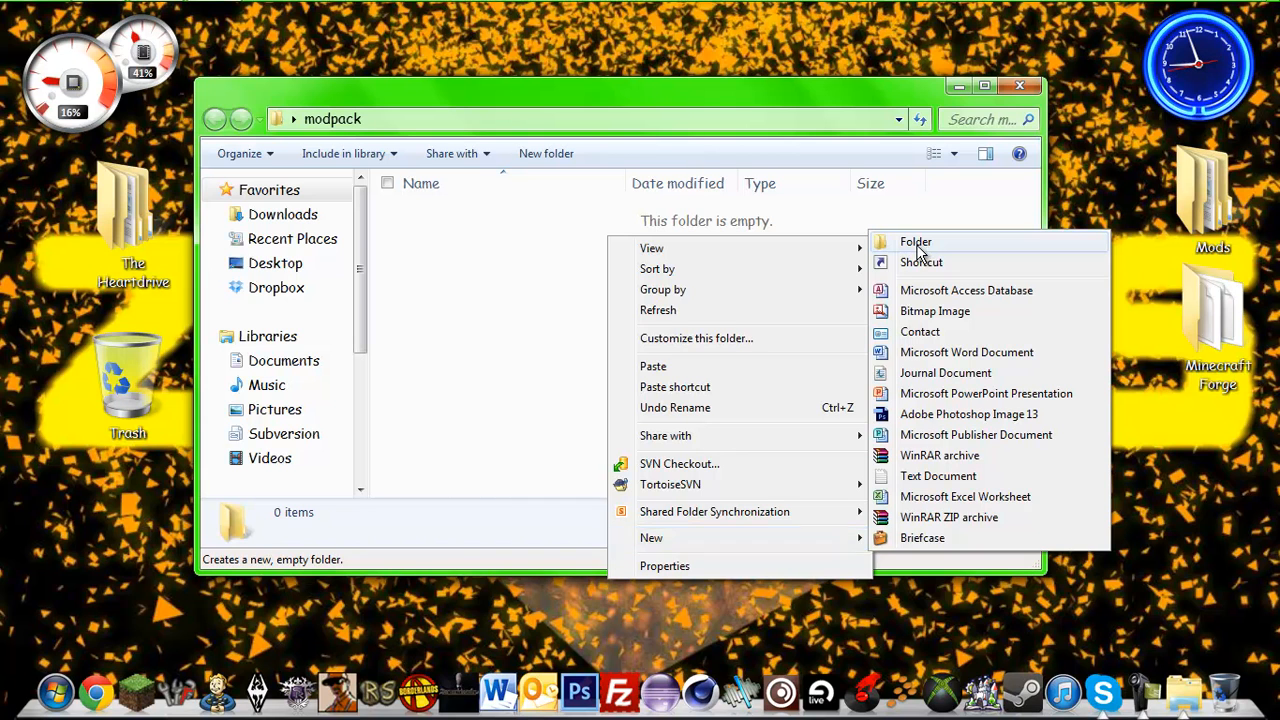
Step: Create the bin, config, coremods and mods subfolders inside the modpack folder
left_click(916, 240)
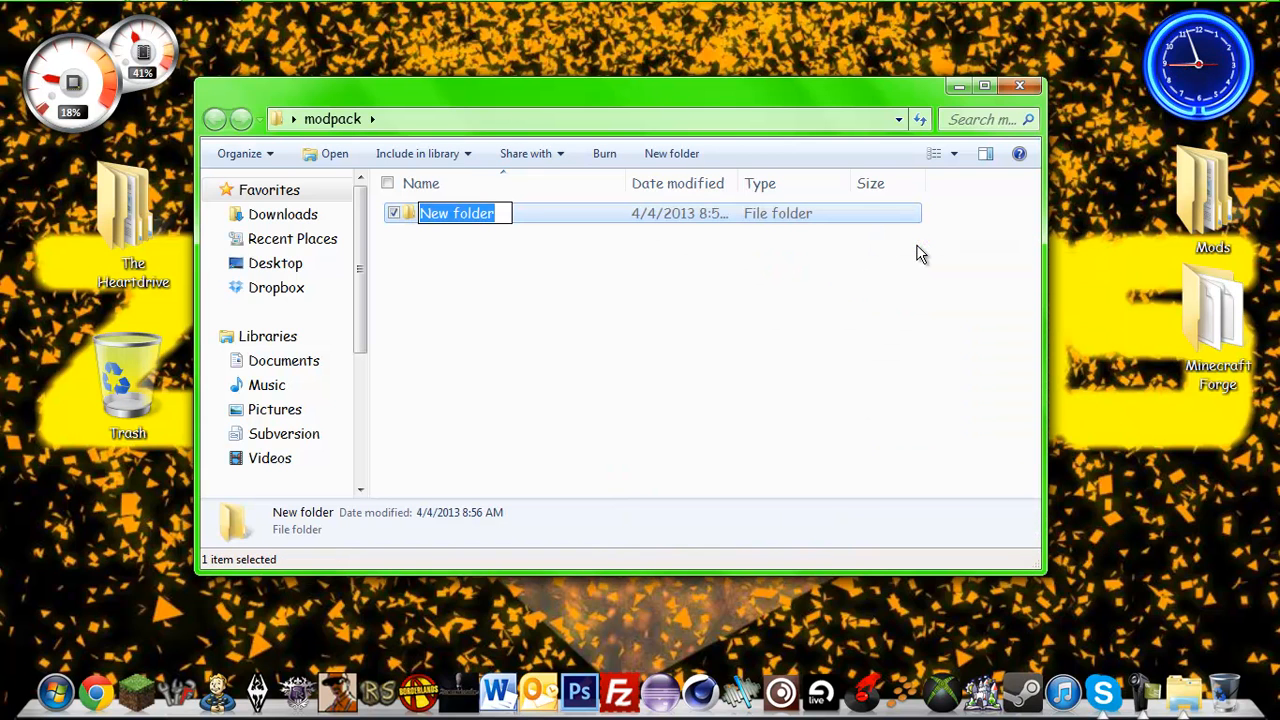
type("bin")
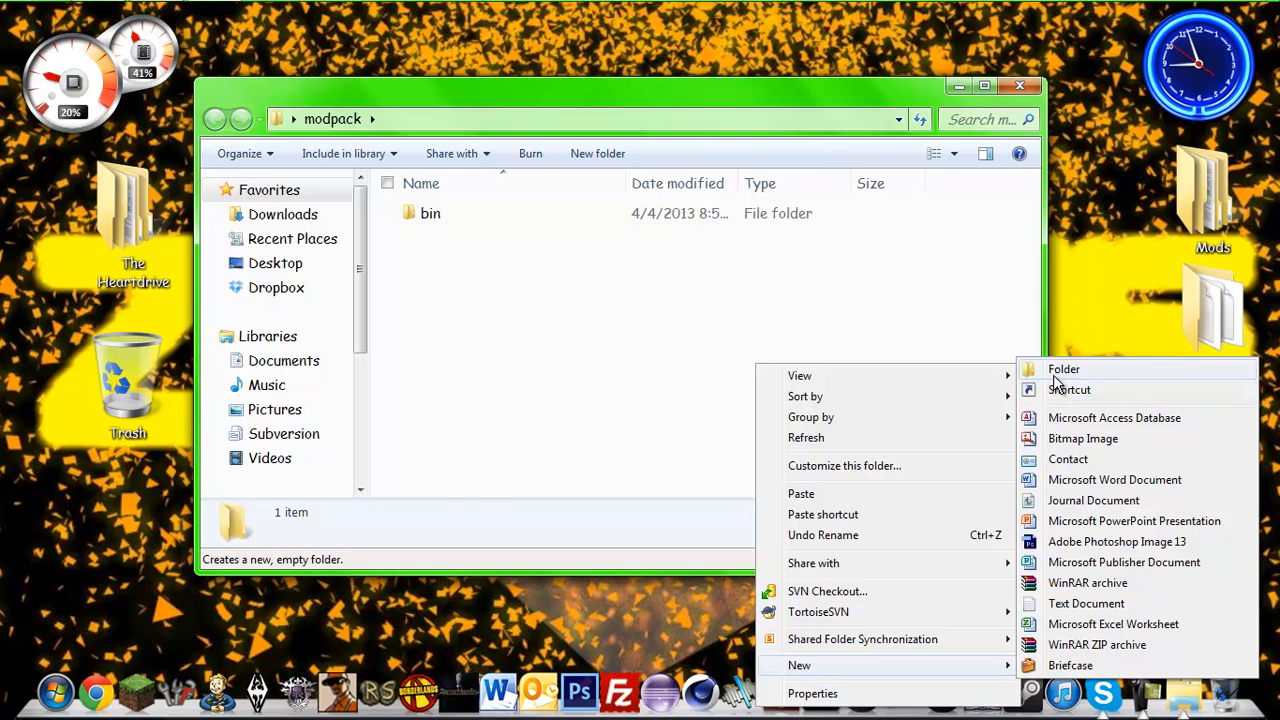
left_click(1064, 368)
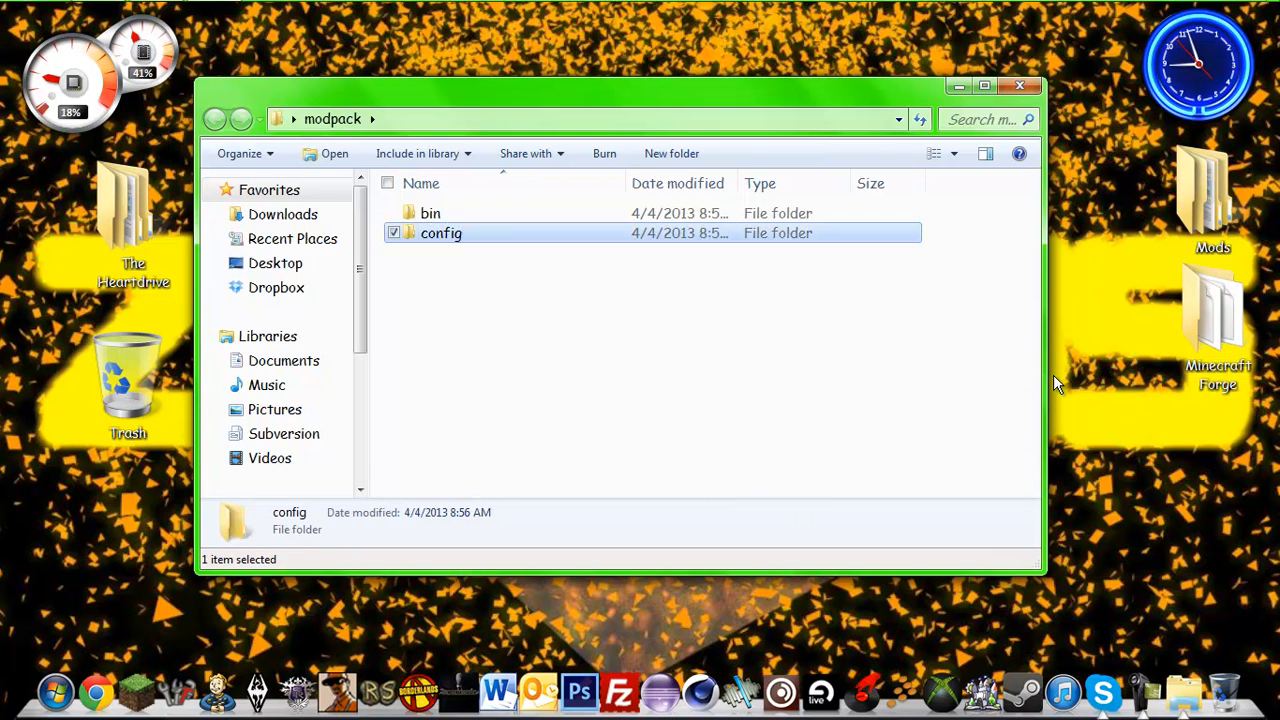
left_click(672, 152)
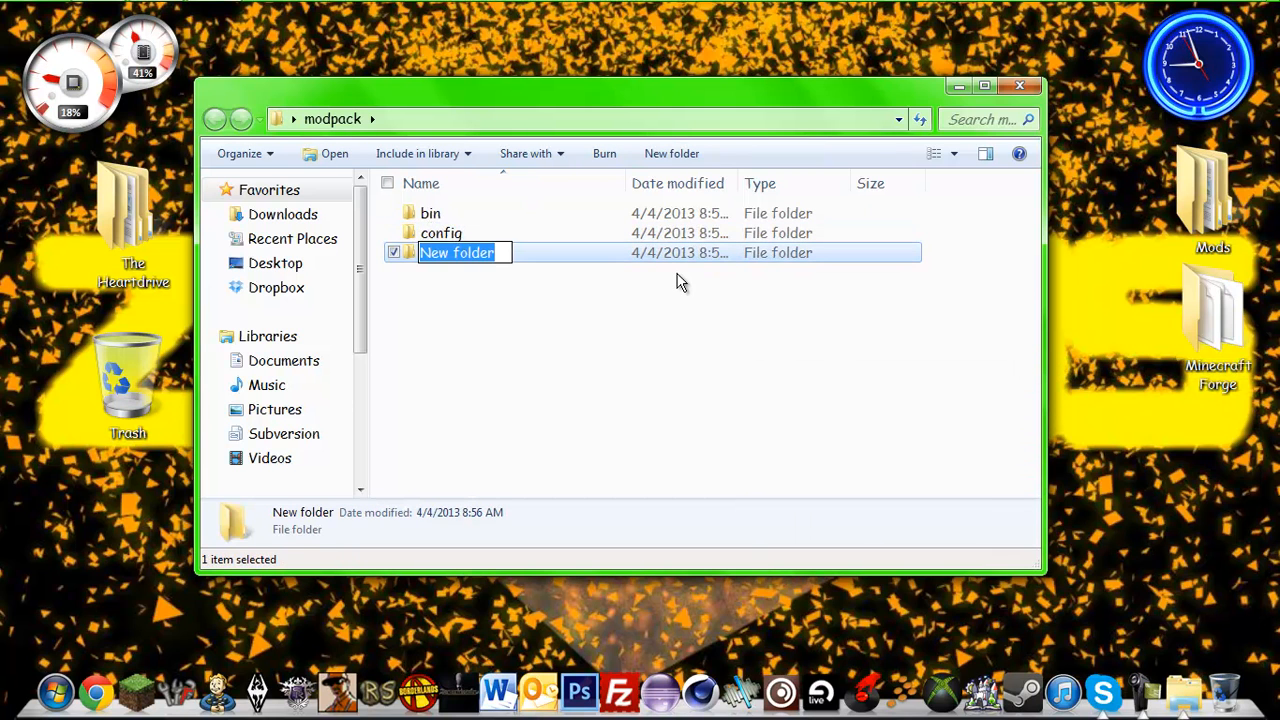
type("mods")
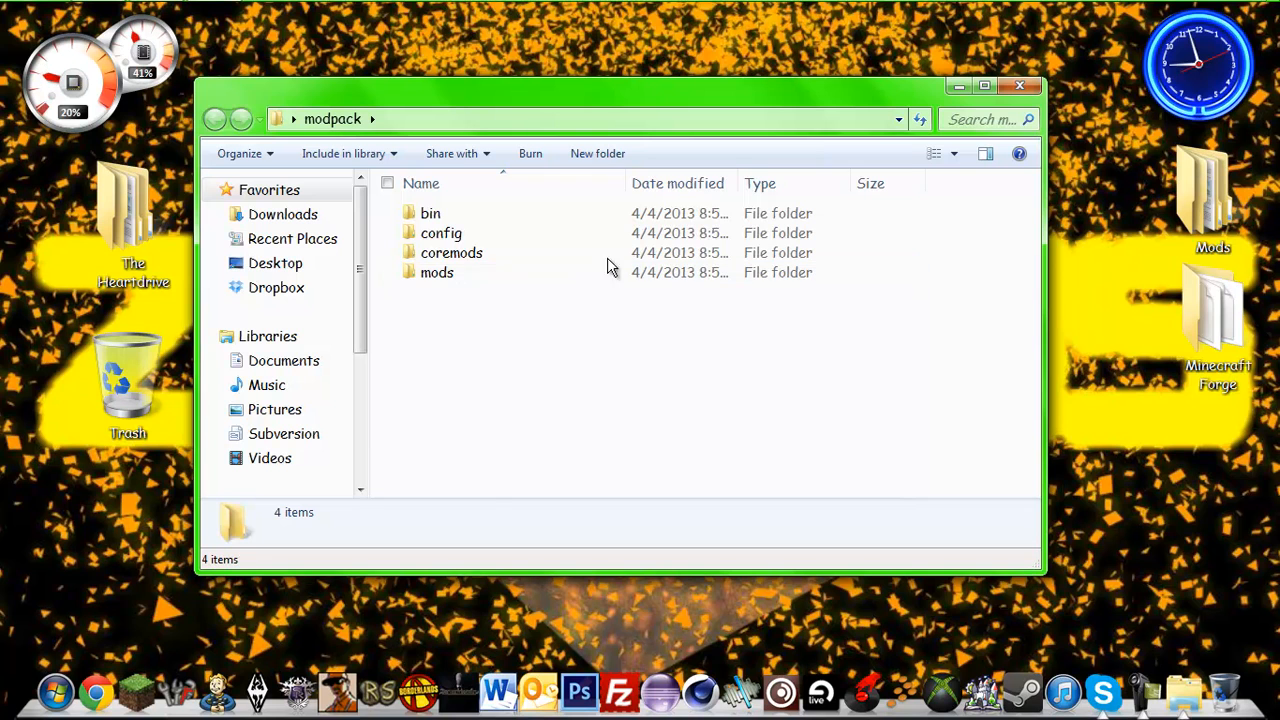
mouse_move(432, 432)
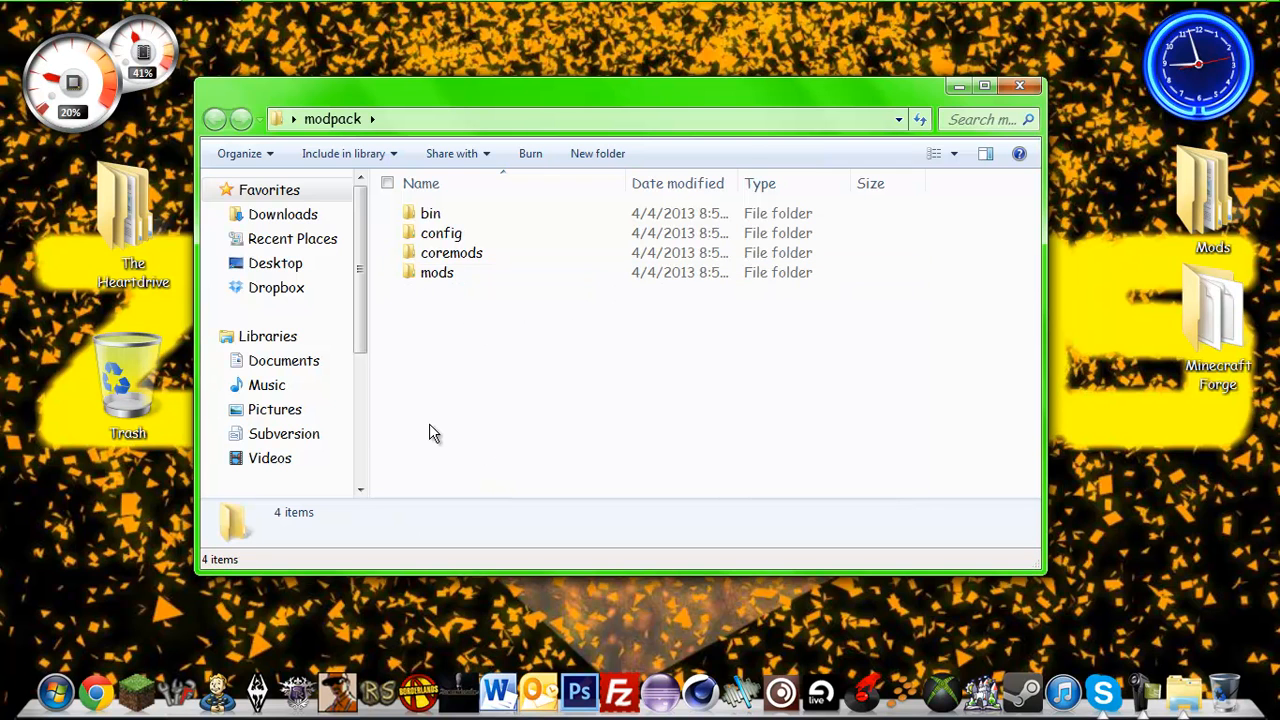
mouse_move(448, 98)
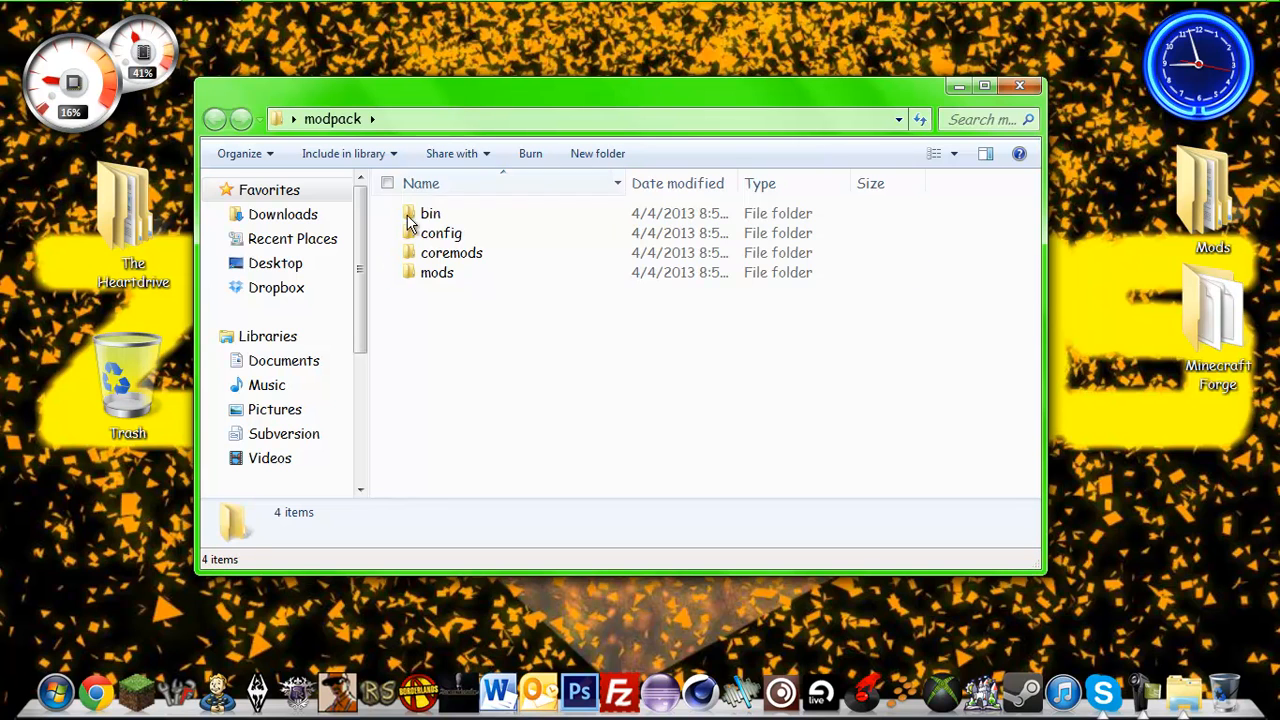
left_click(436, 272)
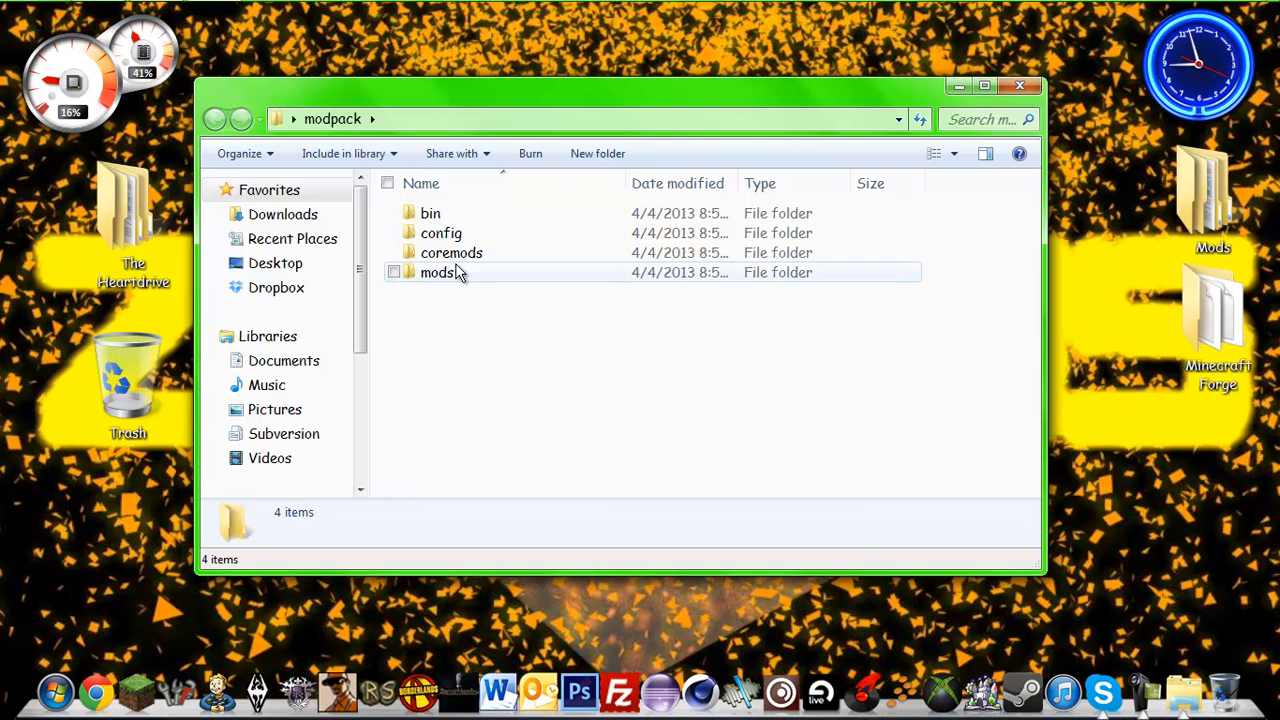
mouse_move(452, 252)
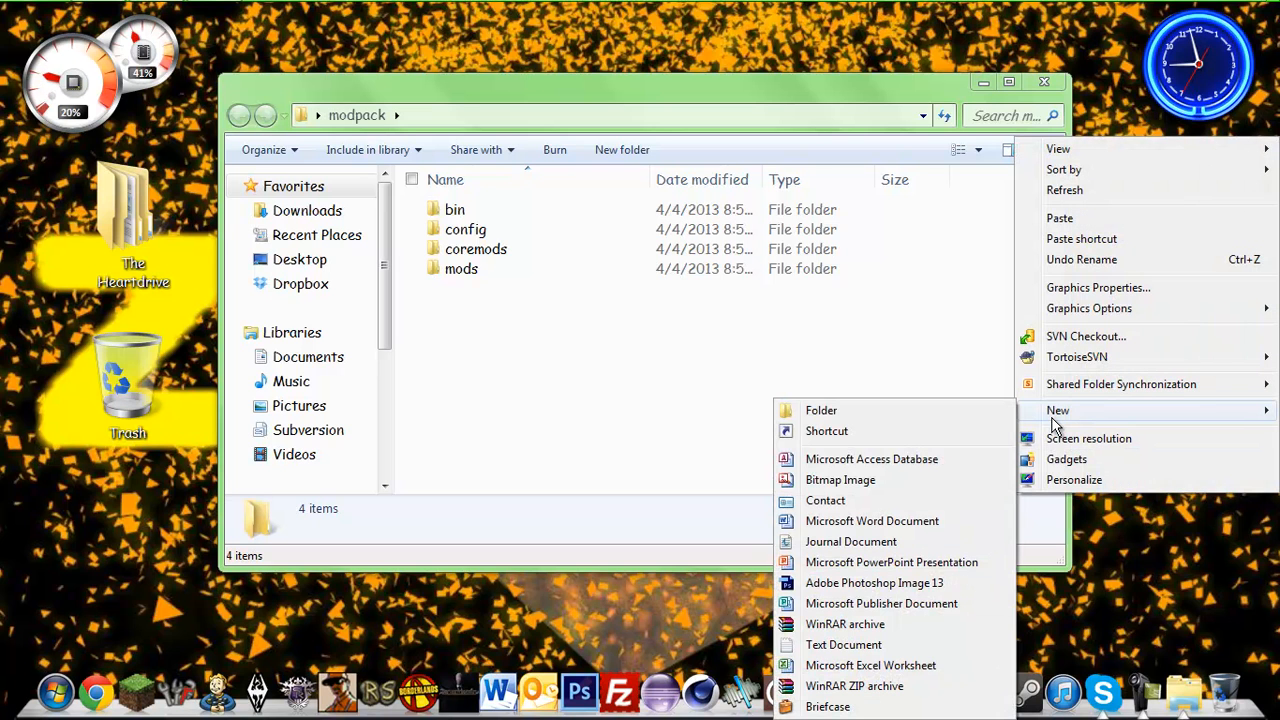
mouse_move(854, 684)
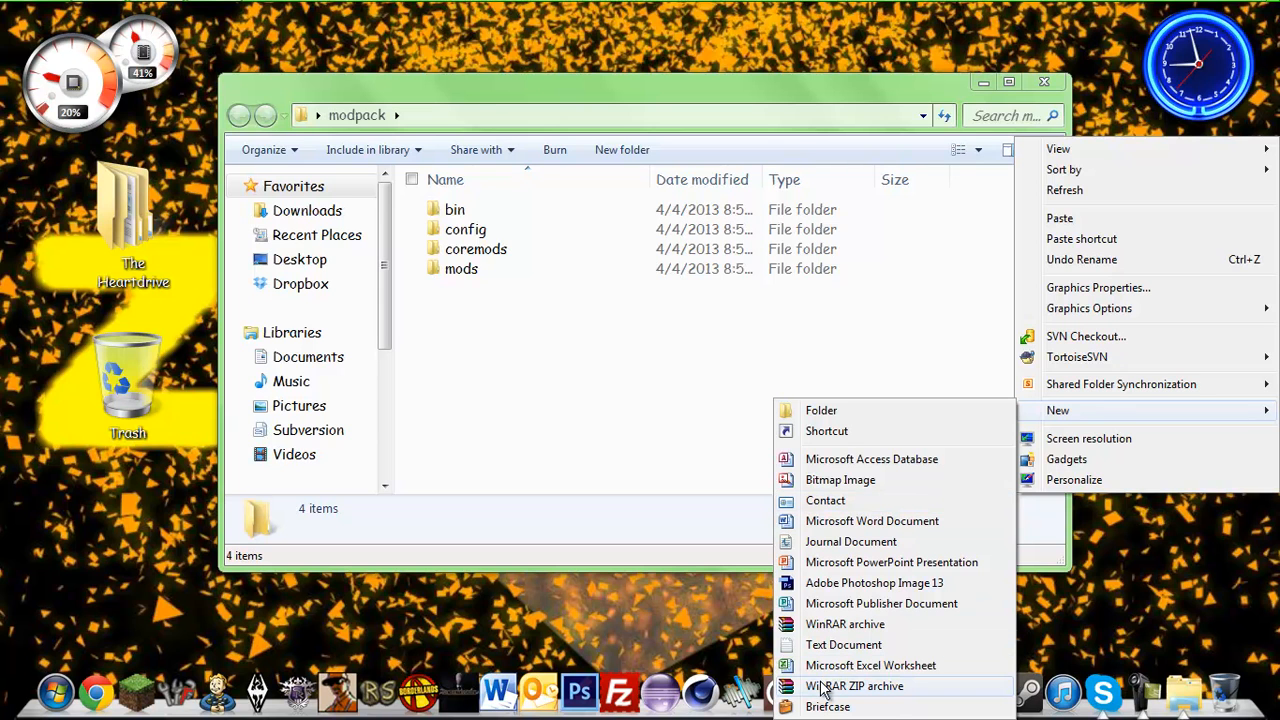
Step: Create a new empty WinRAR ZIP archive on the desktop
left_click(854, 684)
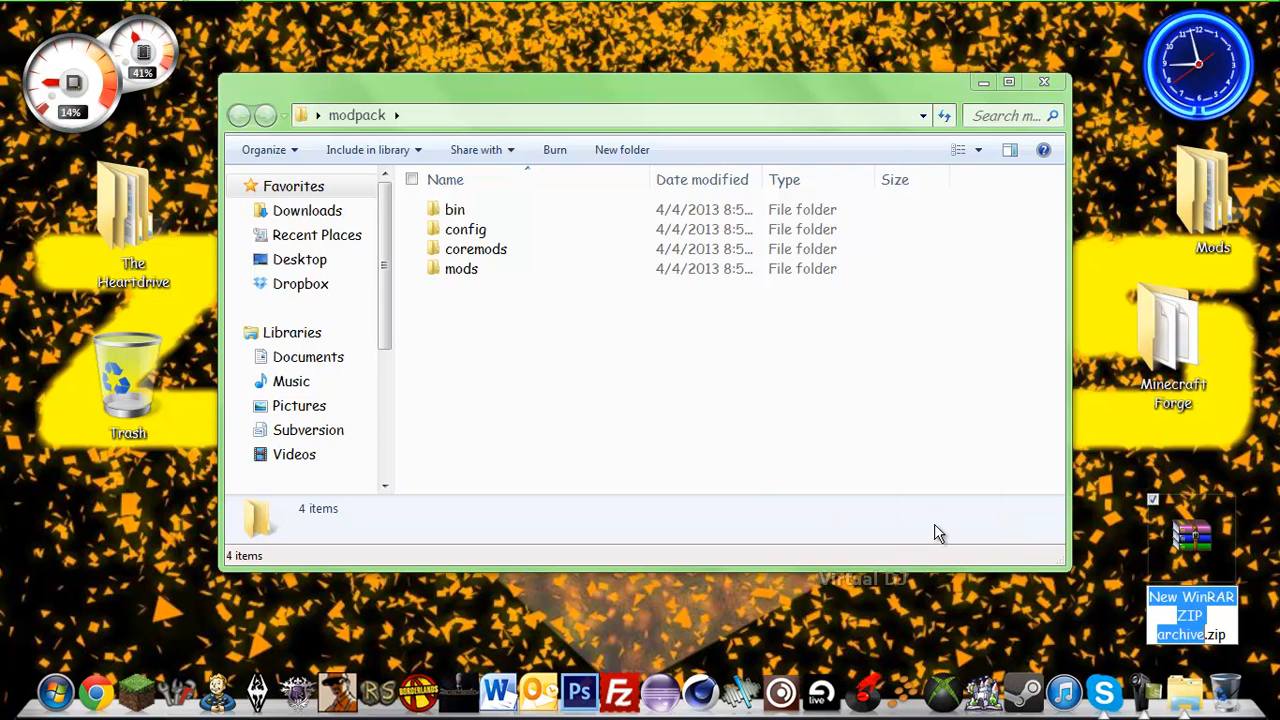
mouse_move(944, 522)
type("modpack.jar")
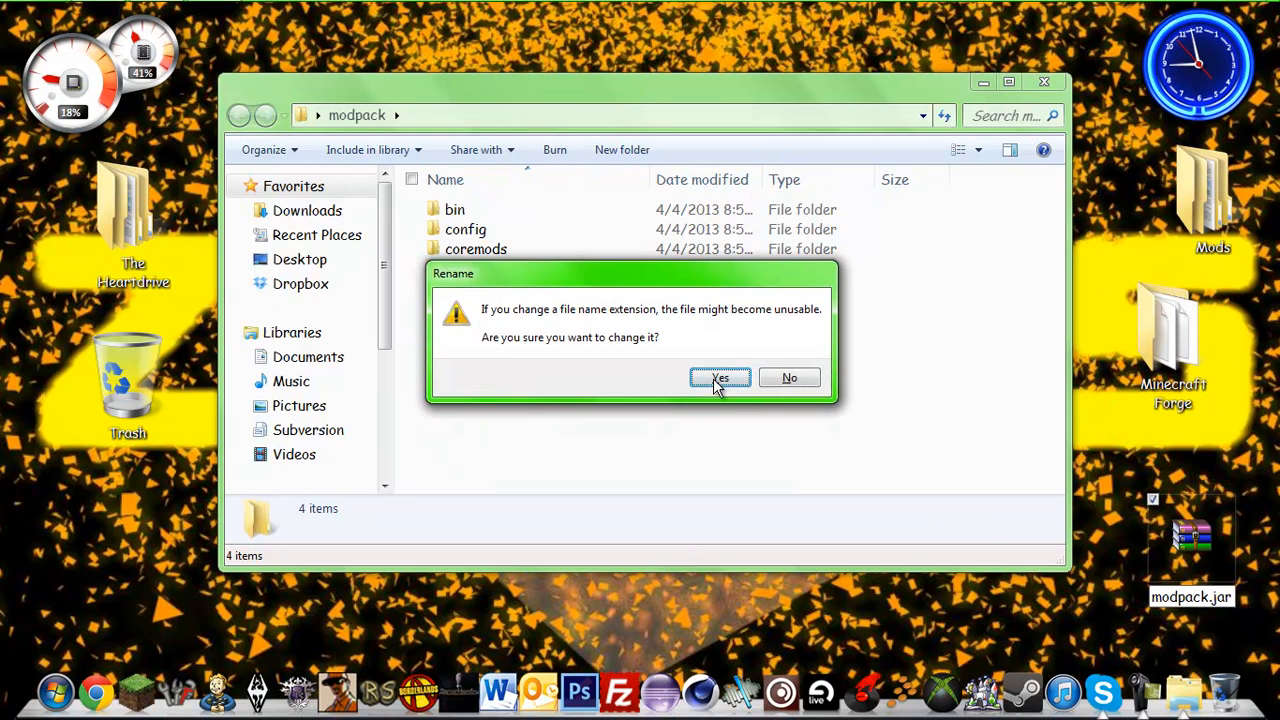
Step: Confirm the extension change so the desktop archive becomes modpack.jar, then select it
left_click(720, 376)
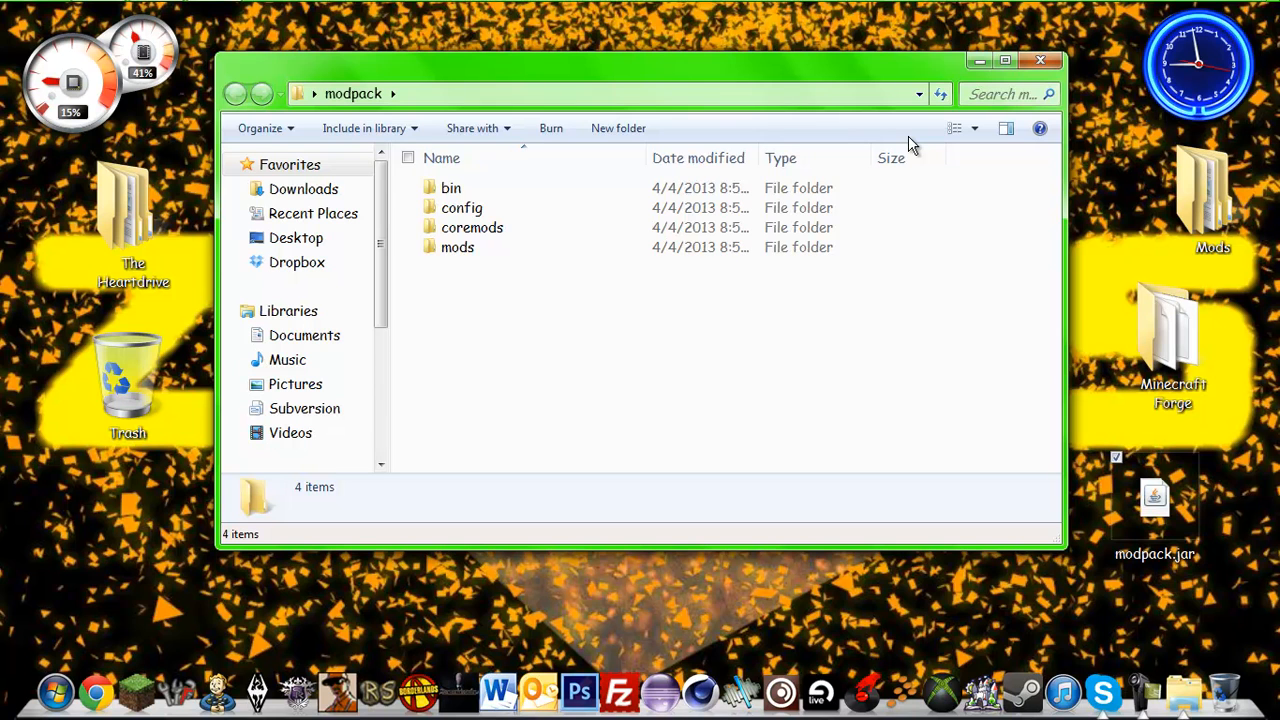
left_click(1156, 496)
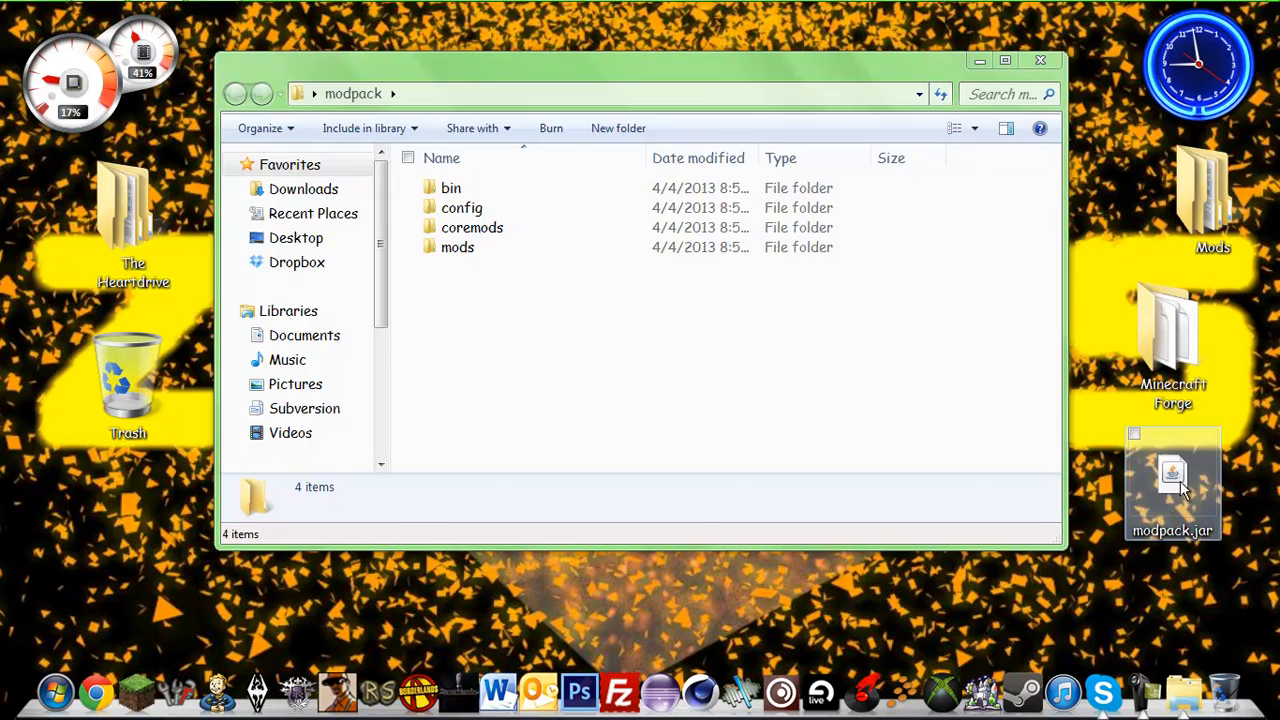
mouse_move(1180, 486)
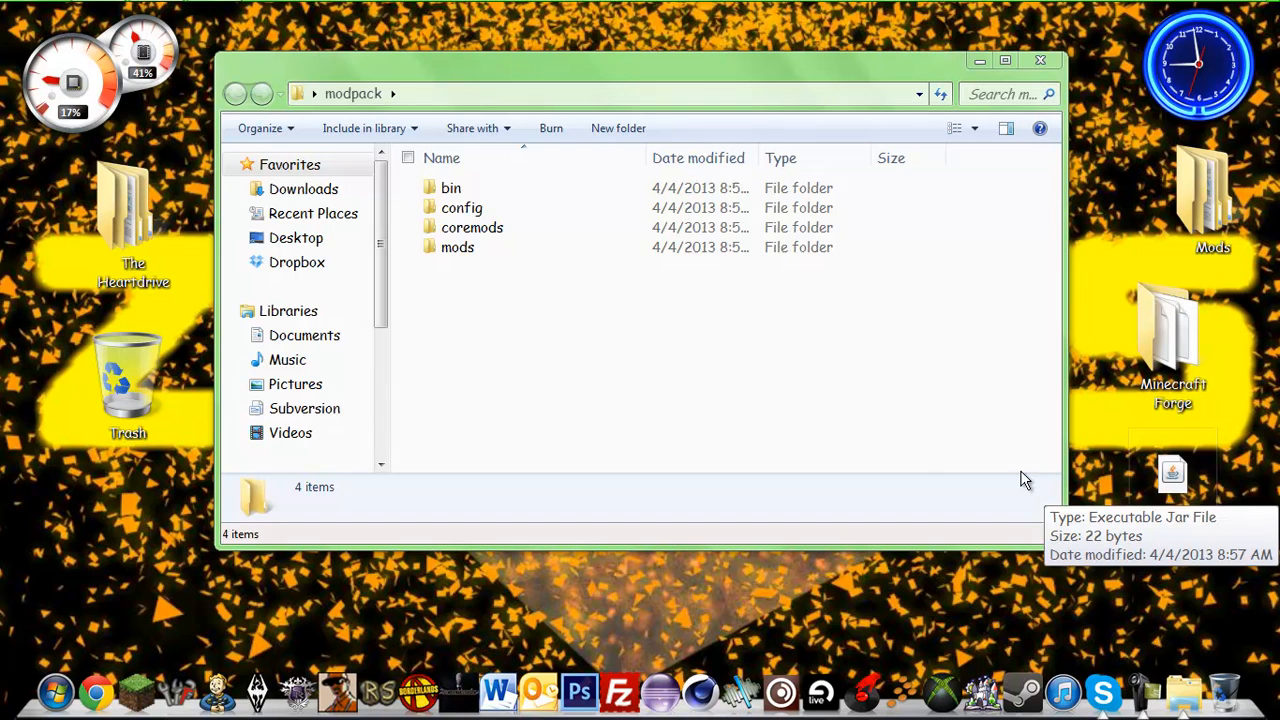
mouse_move(640, 364)
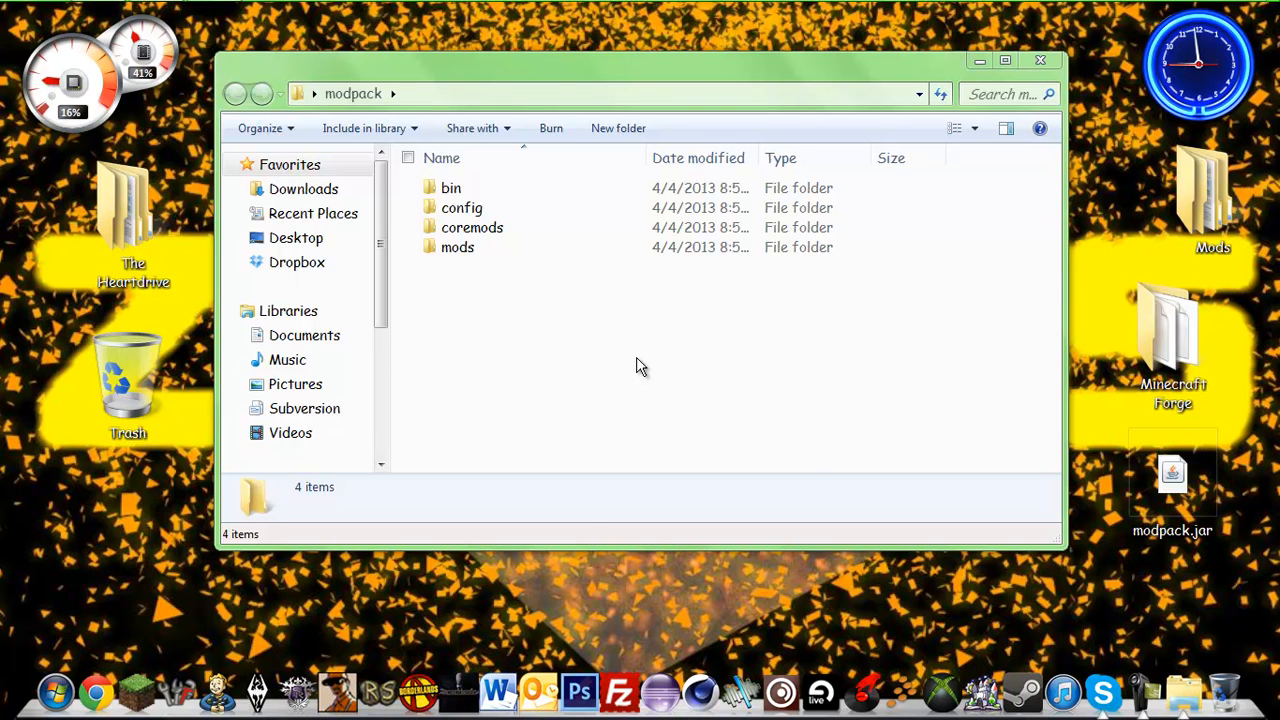
Step: Check that modpack.jar sits inside bin, look into config, and return to the modpack folder
left_click(452, 188)
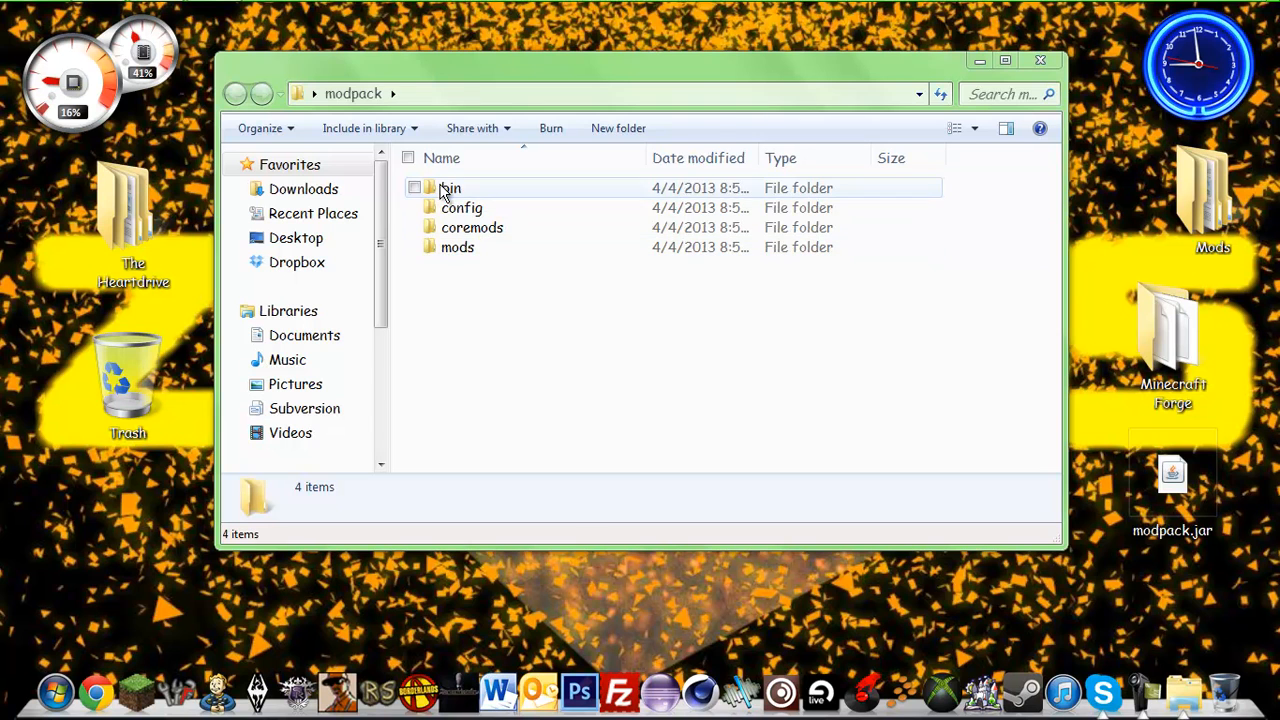
double_click(448, 188)
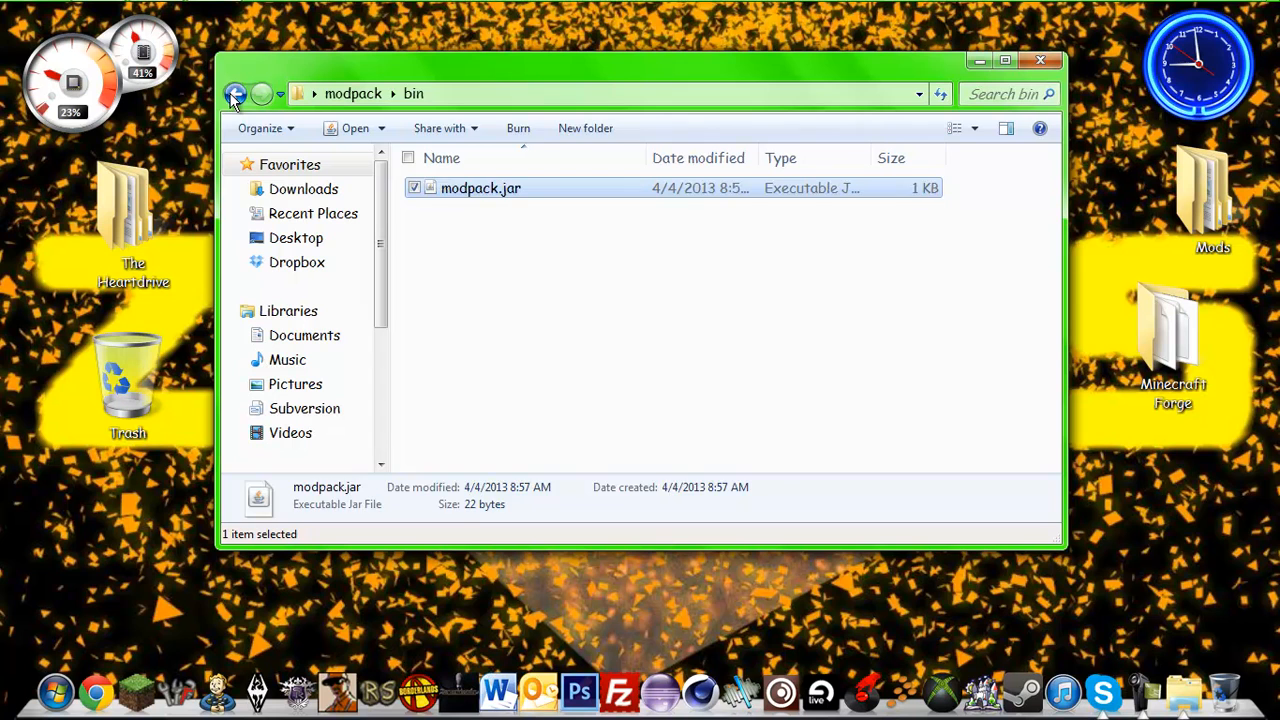
left_click(236, 94)
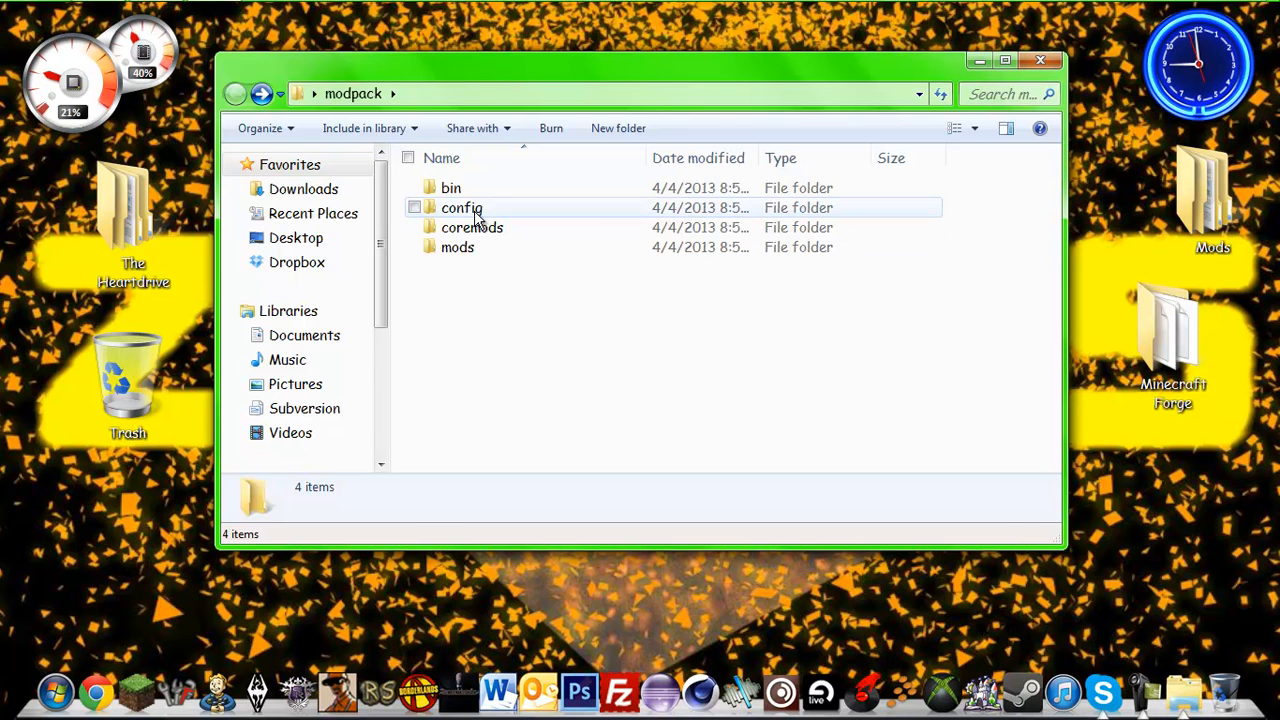
double_click(462, 206)
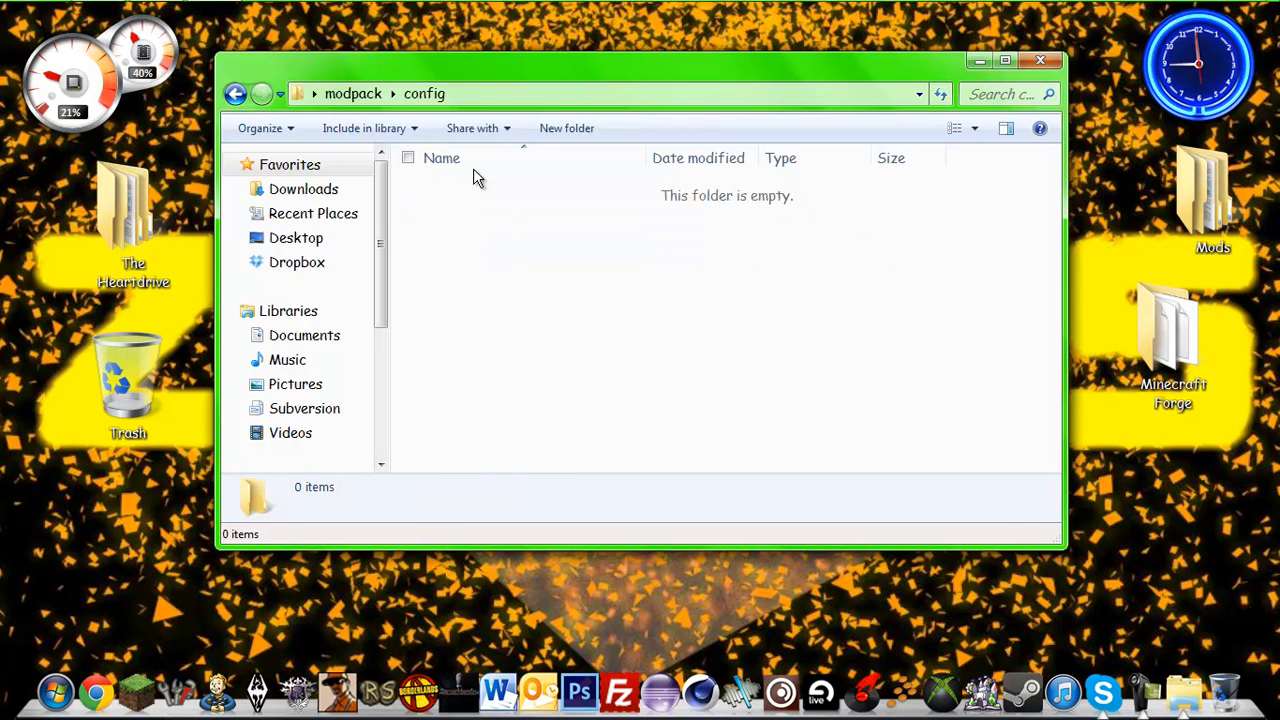
mouse_move(236, 94)
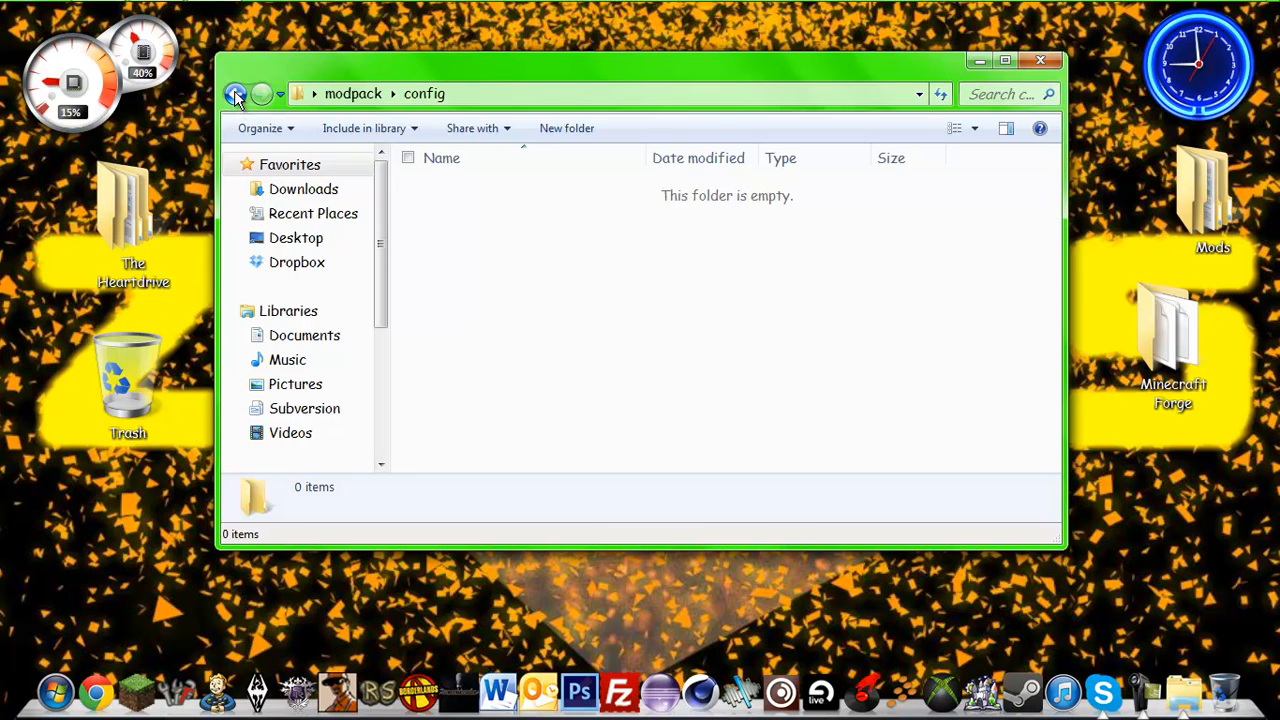
left_click(236, 94)
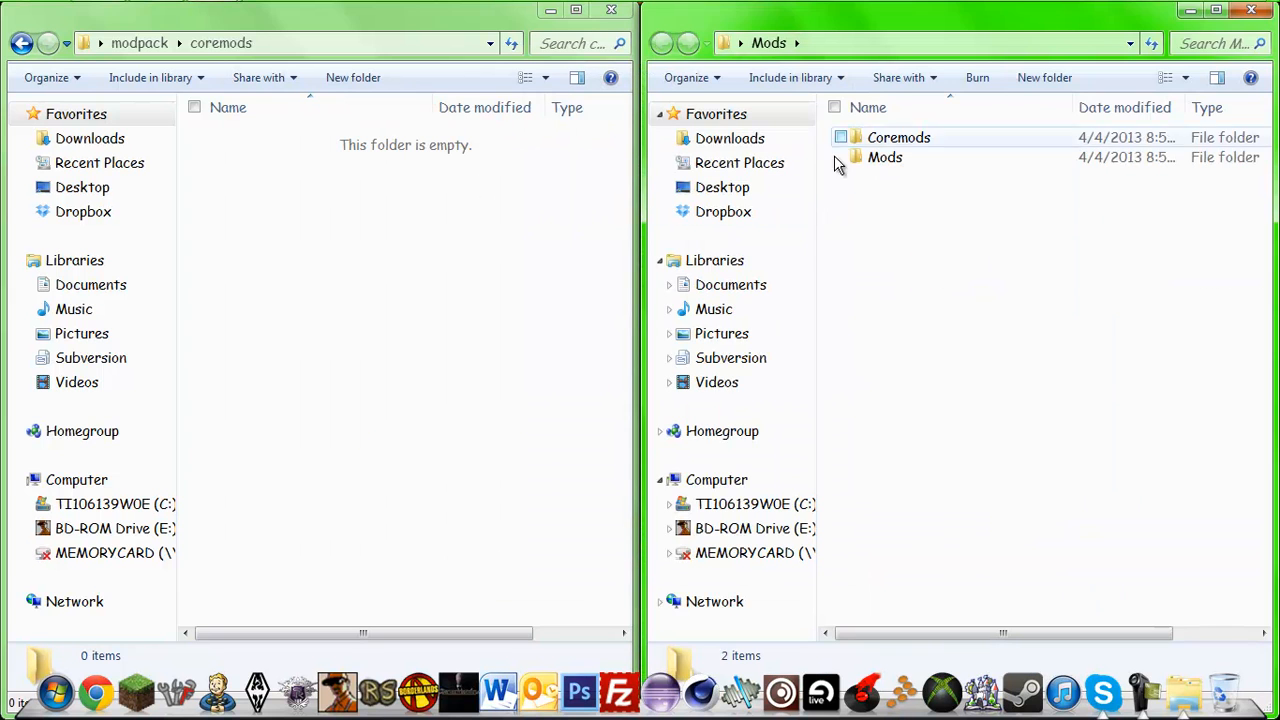
Step: Bring up the Recycle Bin holding CodeChickenCore, CustomPortForge and NotEnoughItems jars
double_click(898, 136)
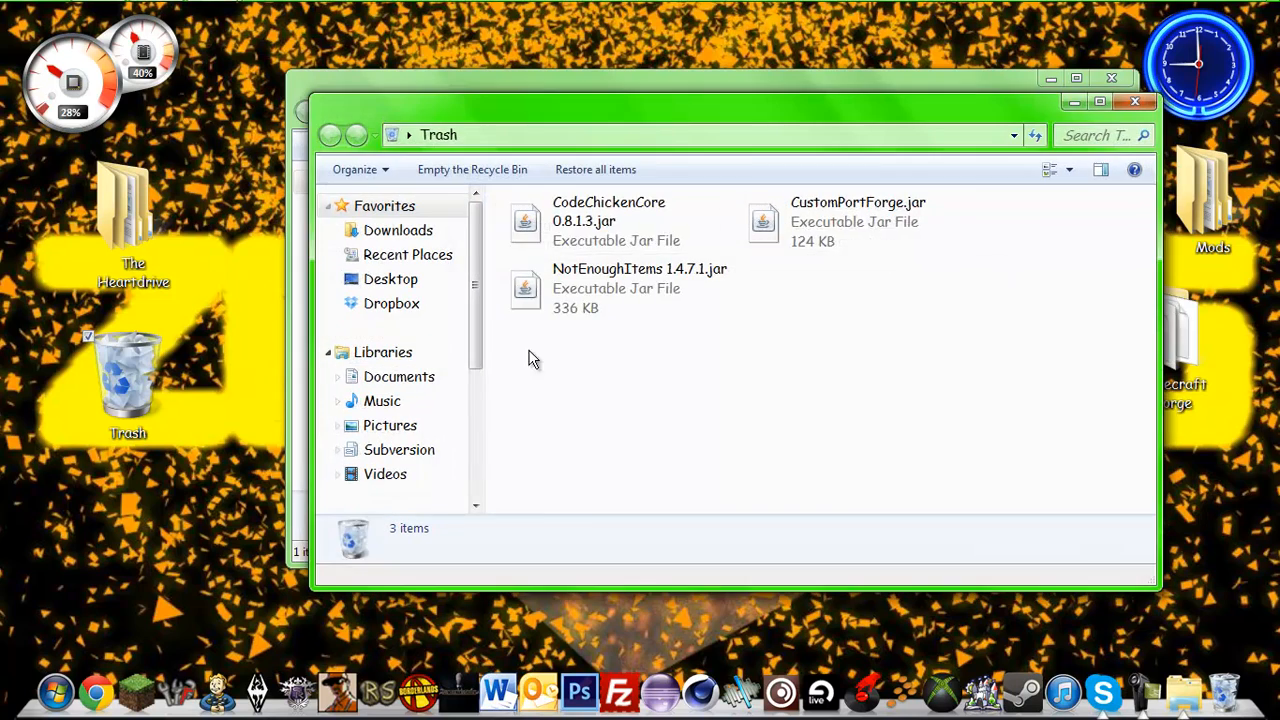
Step: Close the Recycle Bin, leaving the Roaming folder with .minecraft, .spoutcraft and .technic showing
left_click(472, 168)
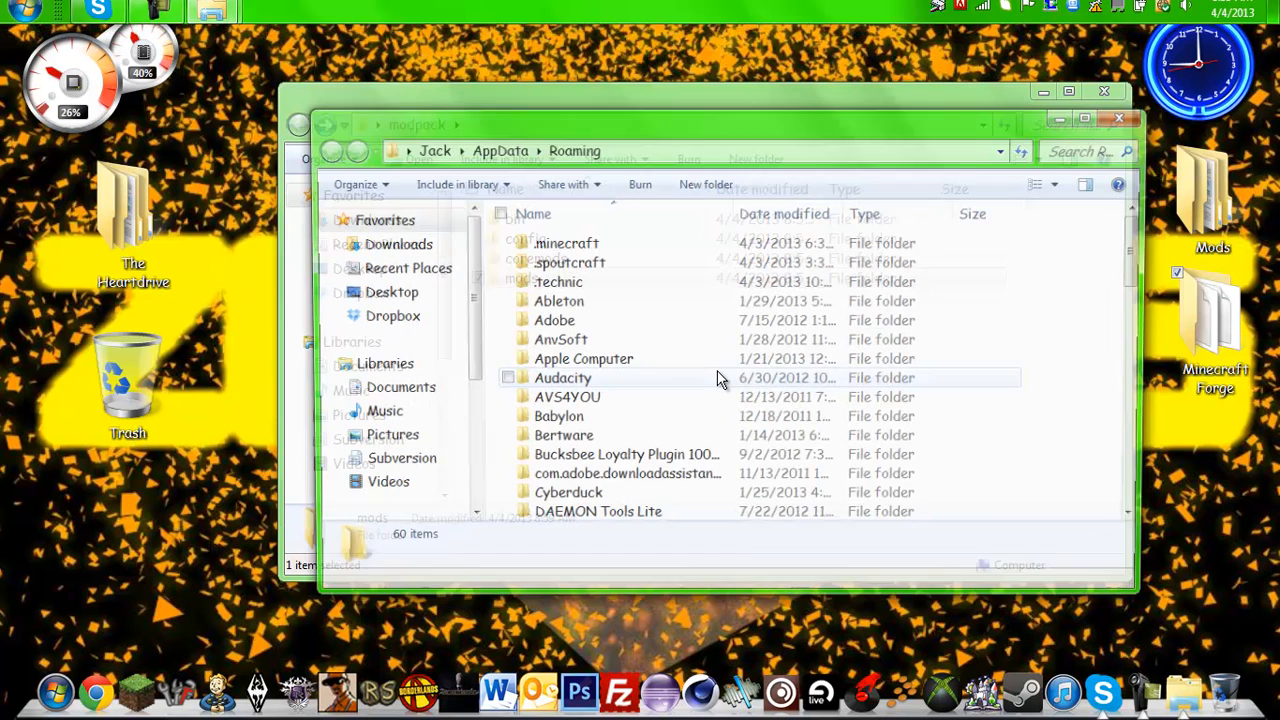
Step: Return to the modpack folder listing bin, config, coremods and mods
double_click(560, 280)
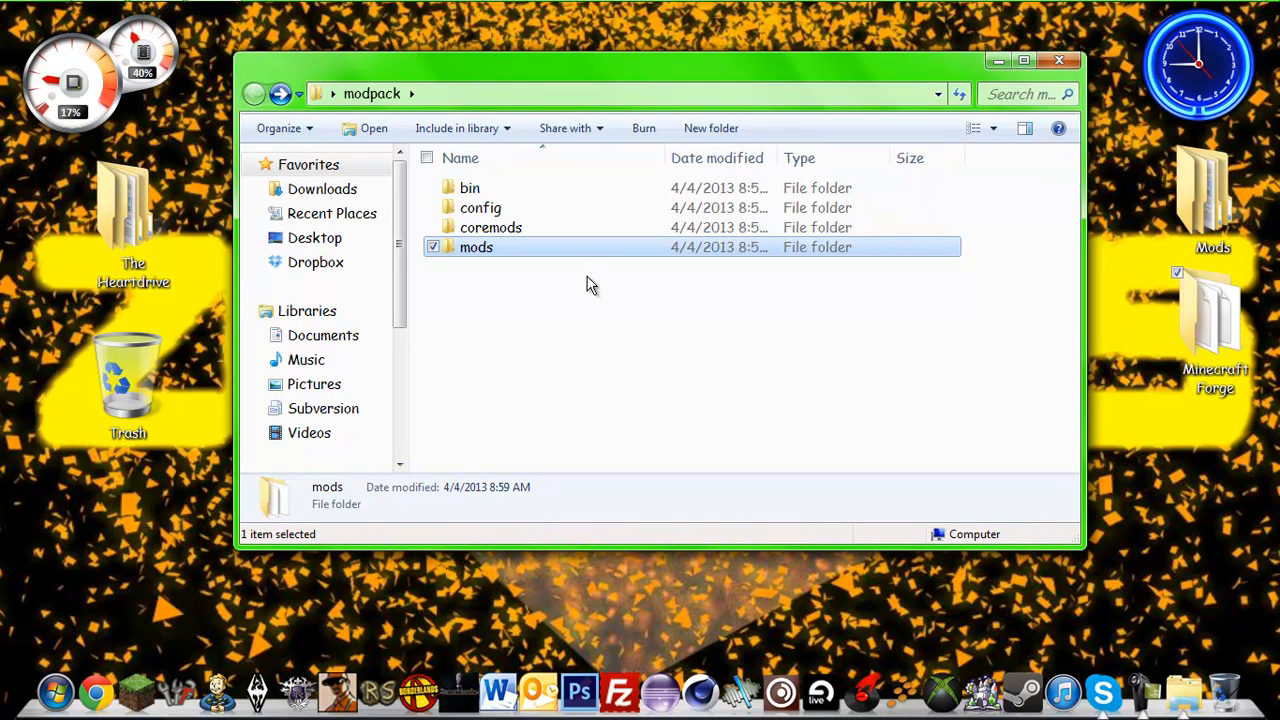
mouse_move(568, 320)
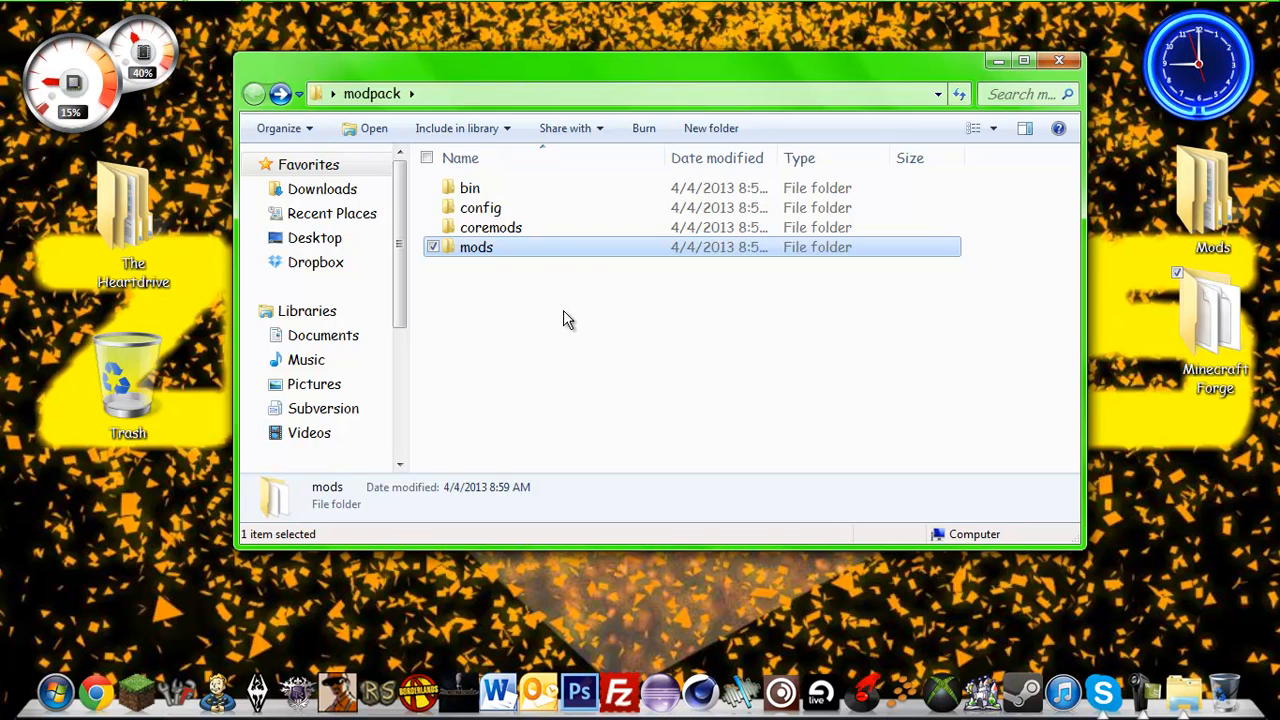
mouse_move(552, 264)
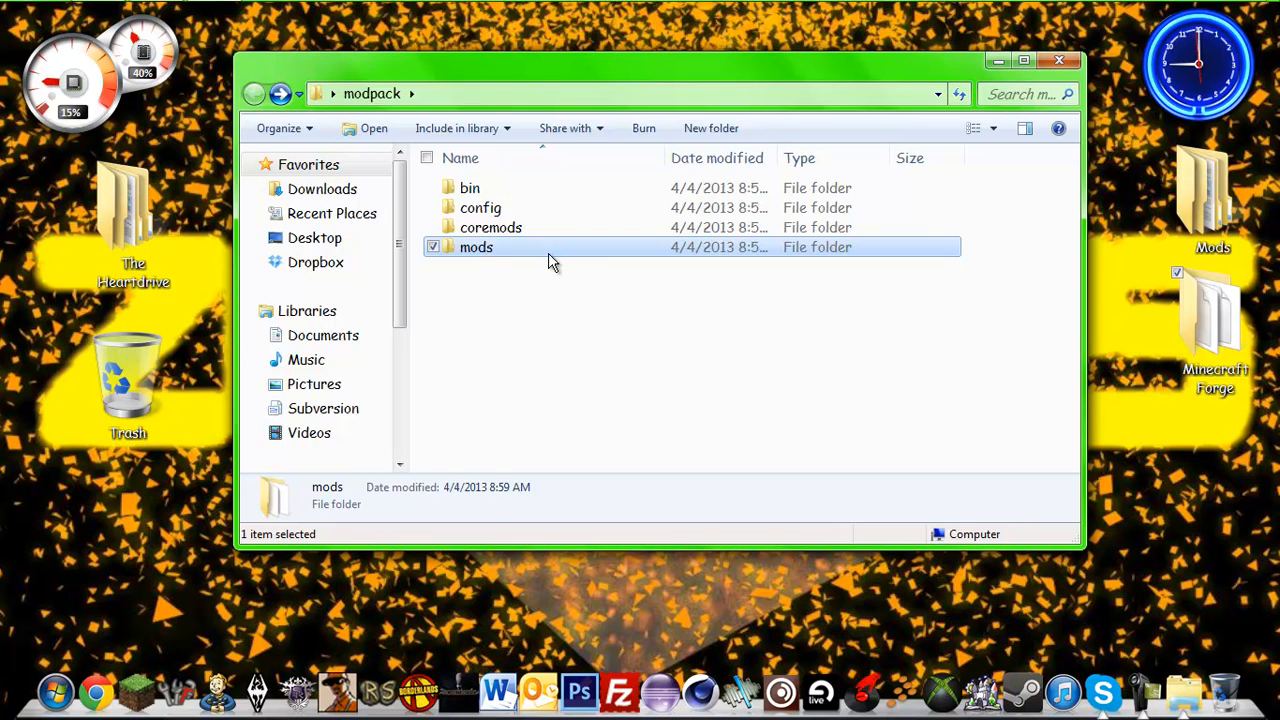
mouse_move(544, 280)
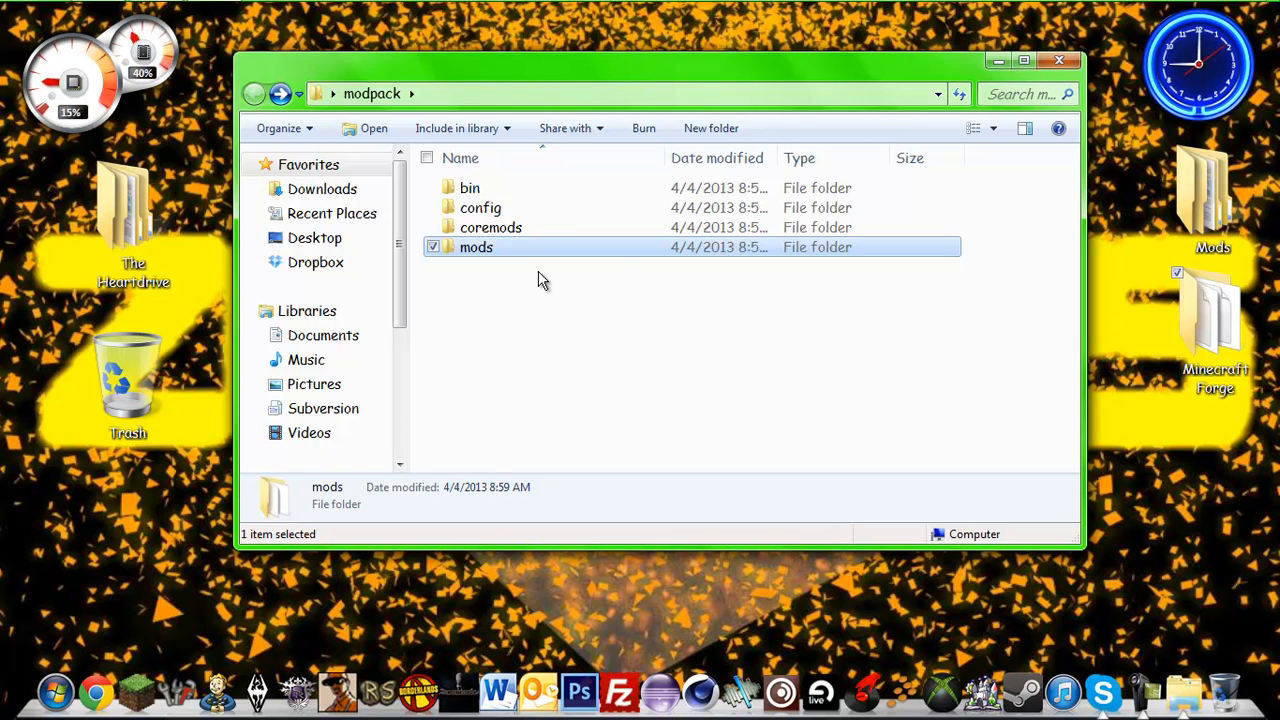
mouse_move(568, 400)
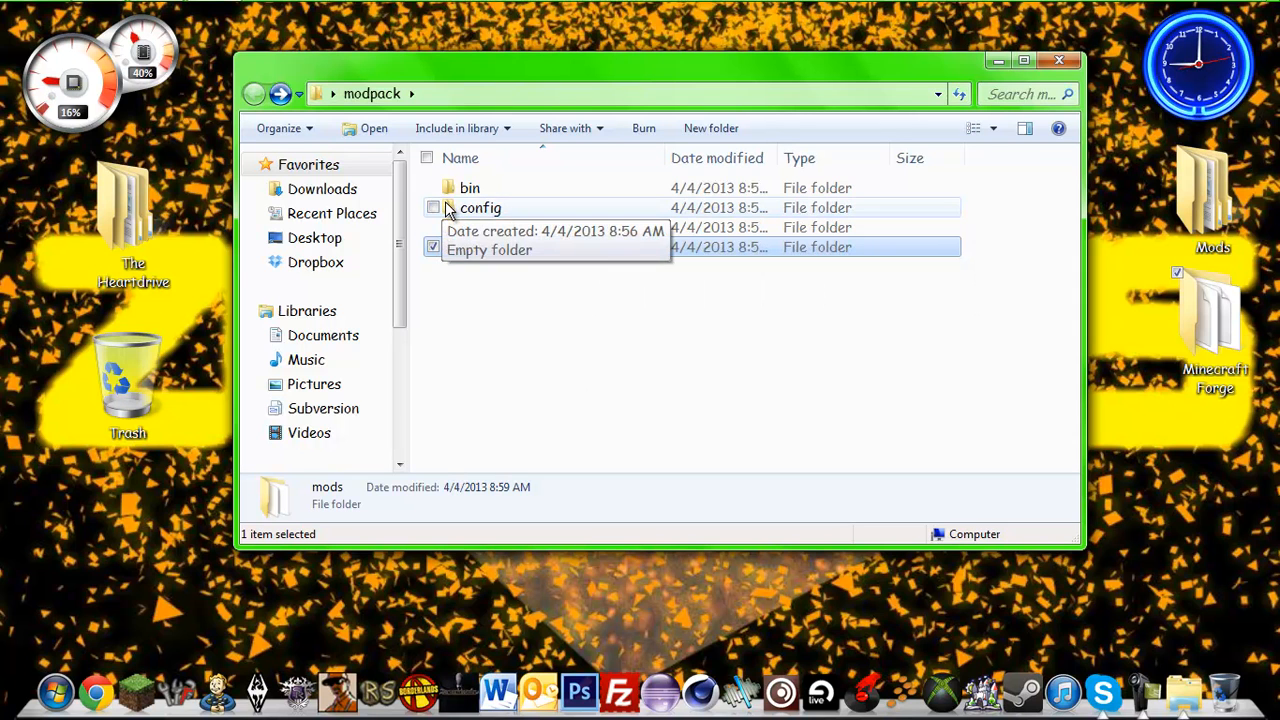
mouse_move(520, 228)
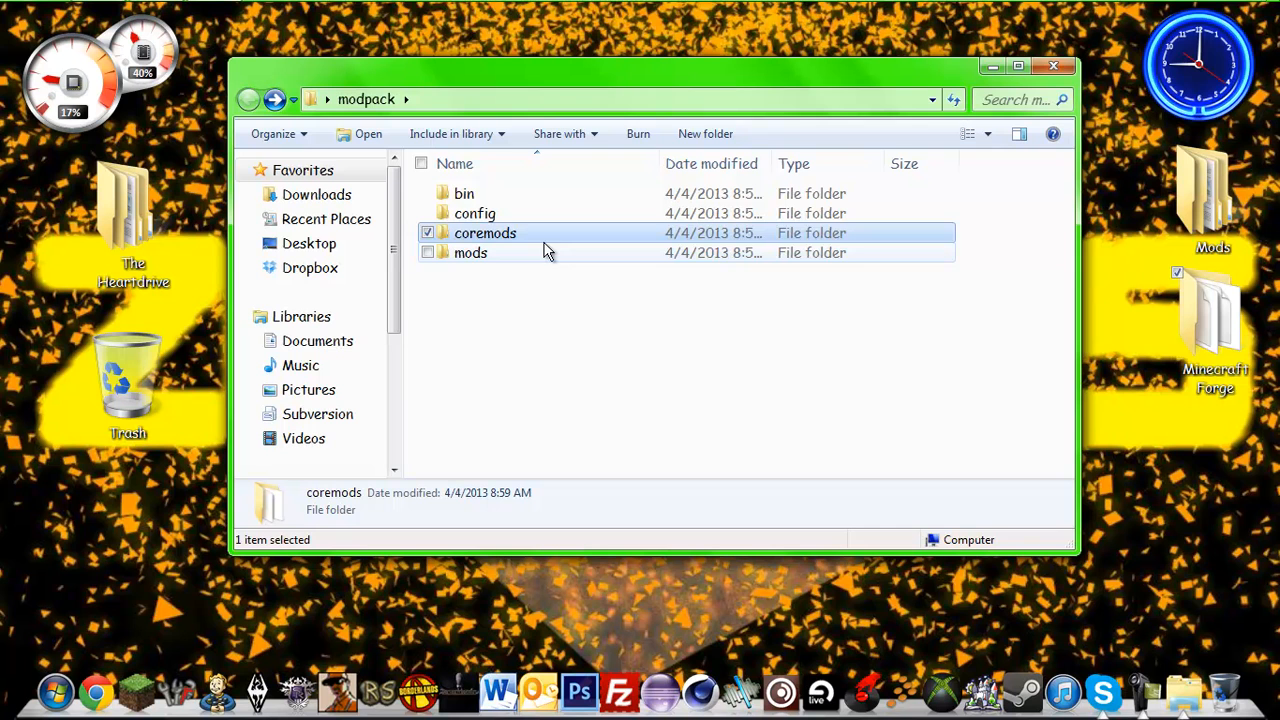
mouse_move(616, 360)
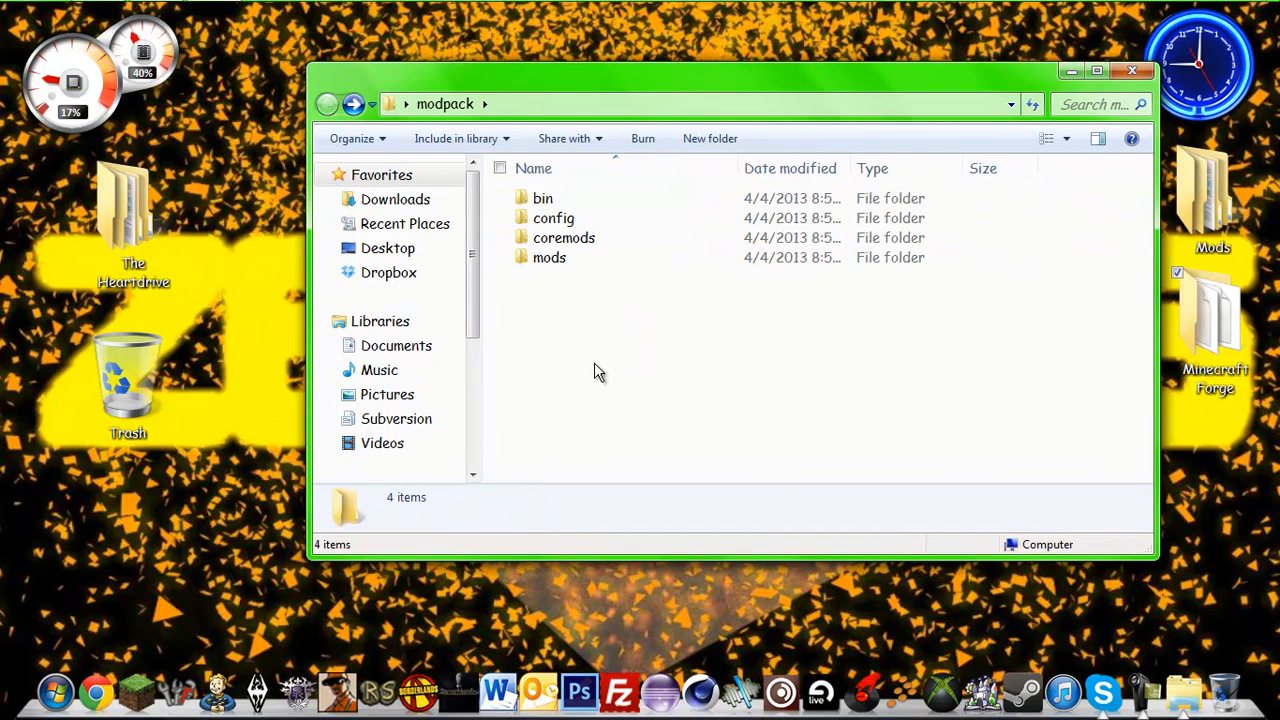
Step: Package the four modpack subfolders into a new modpack.zip archive on the desktop
key("ctrl+a")
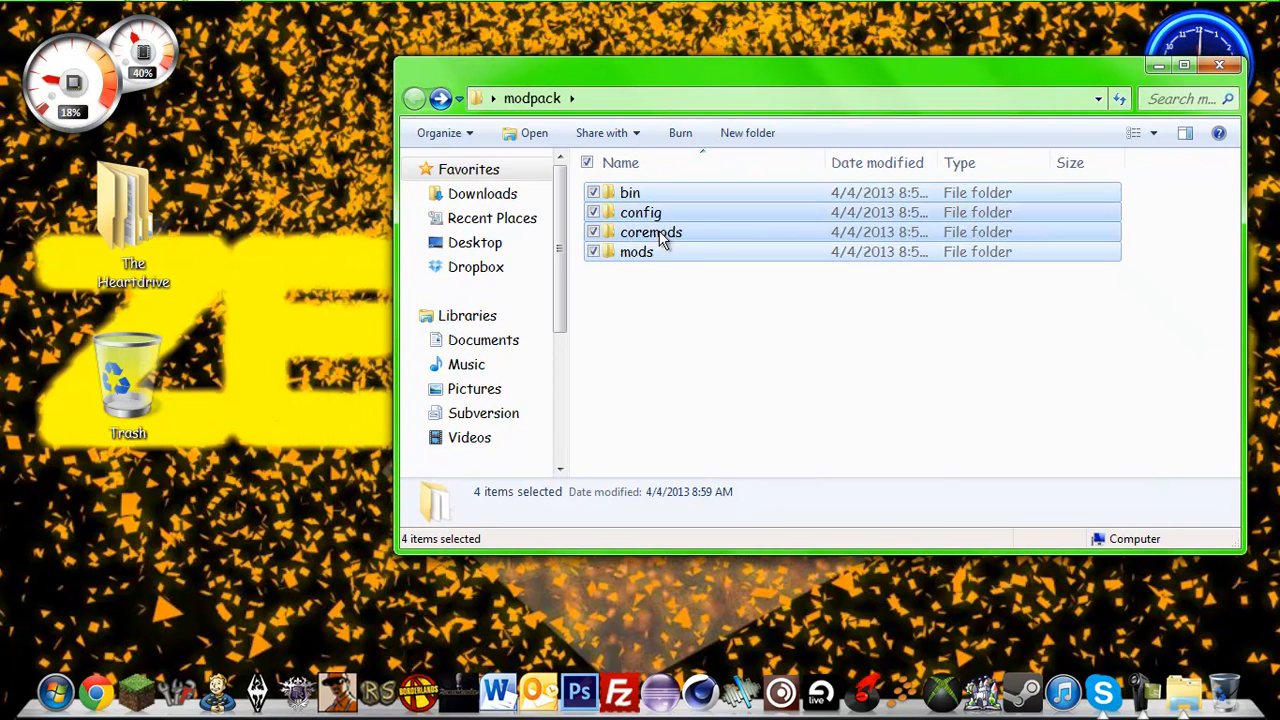
right_click(652, 232)
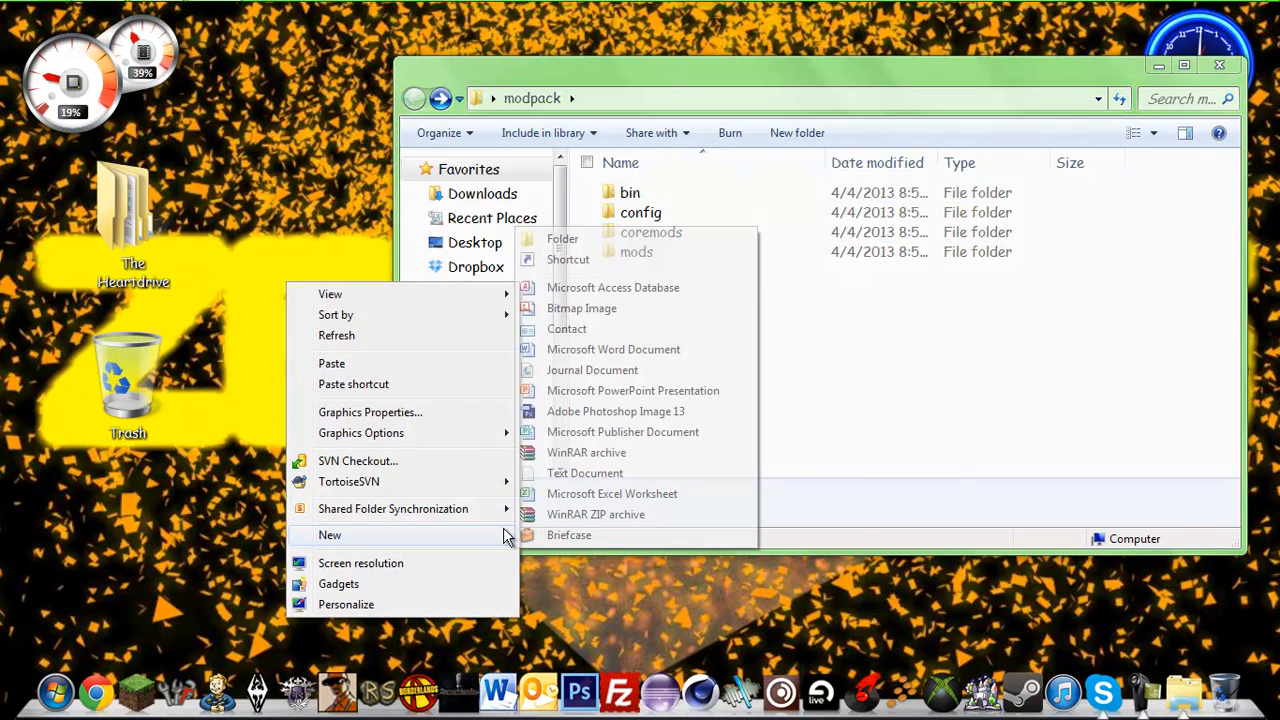
left_click(596, 514)
type("modpack.zip")
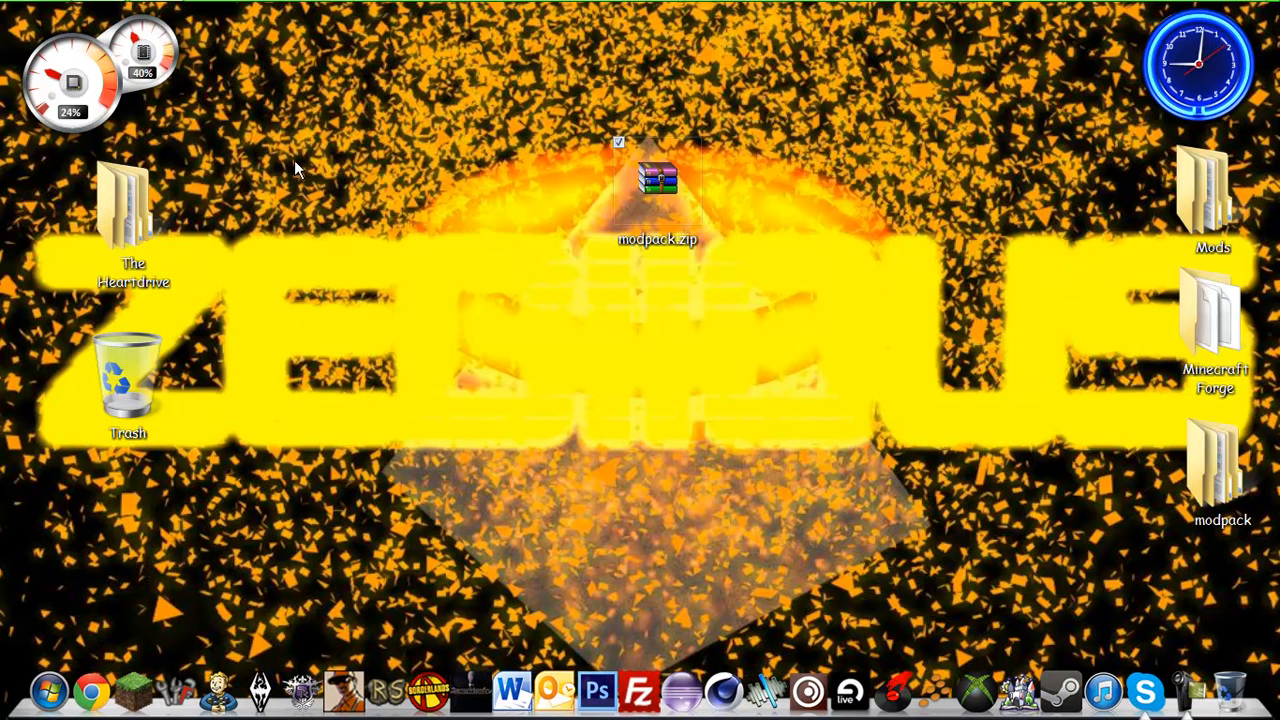
Step: Go to dropbox.com in a new Chrome window
left_click(90, 690)
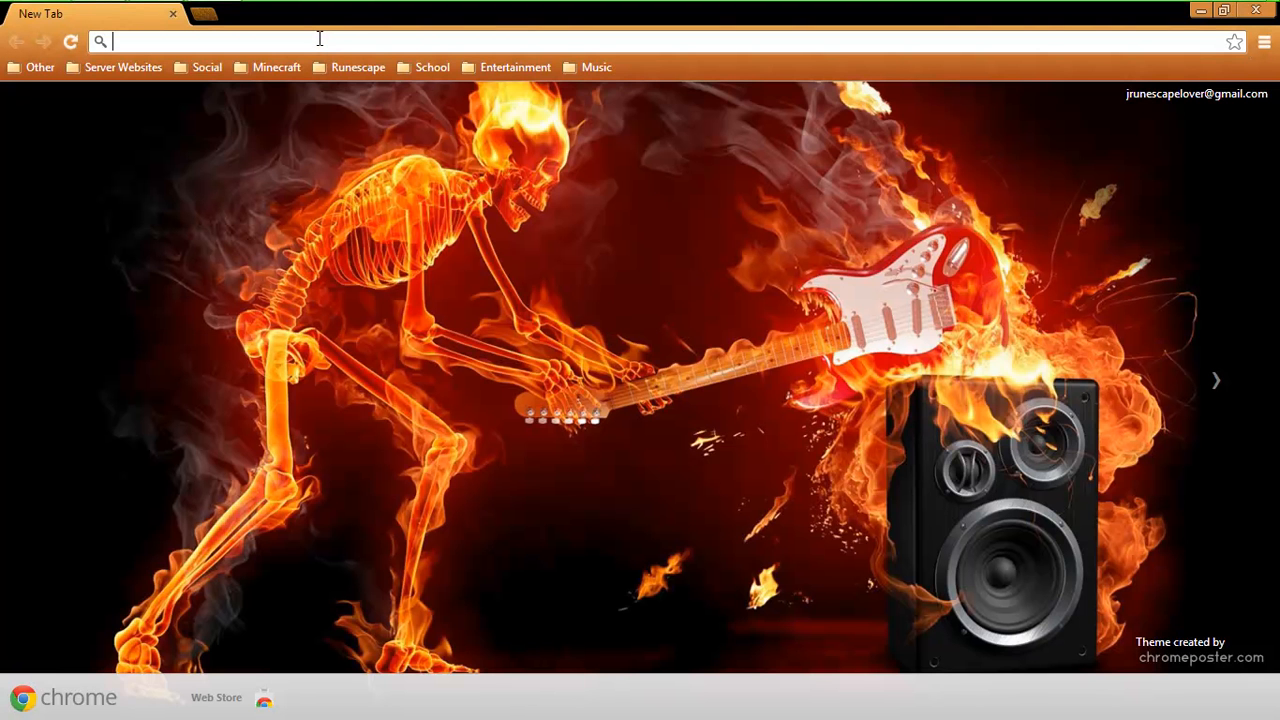
type("s://www.dropbox.com")
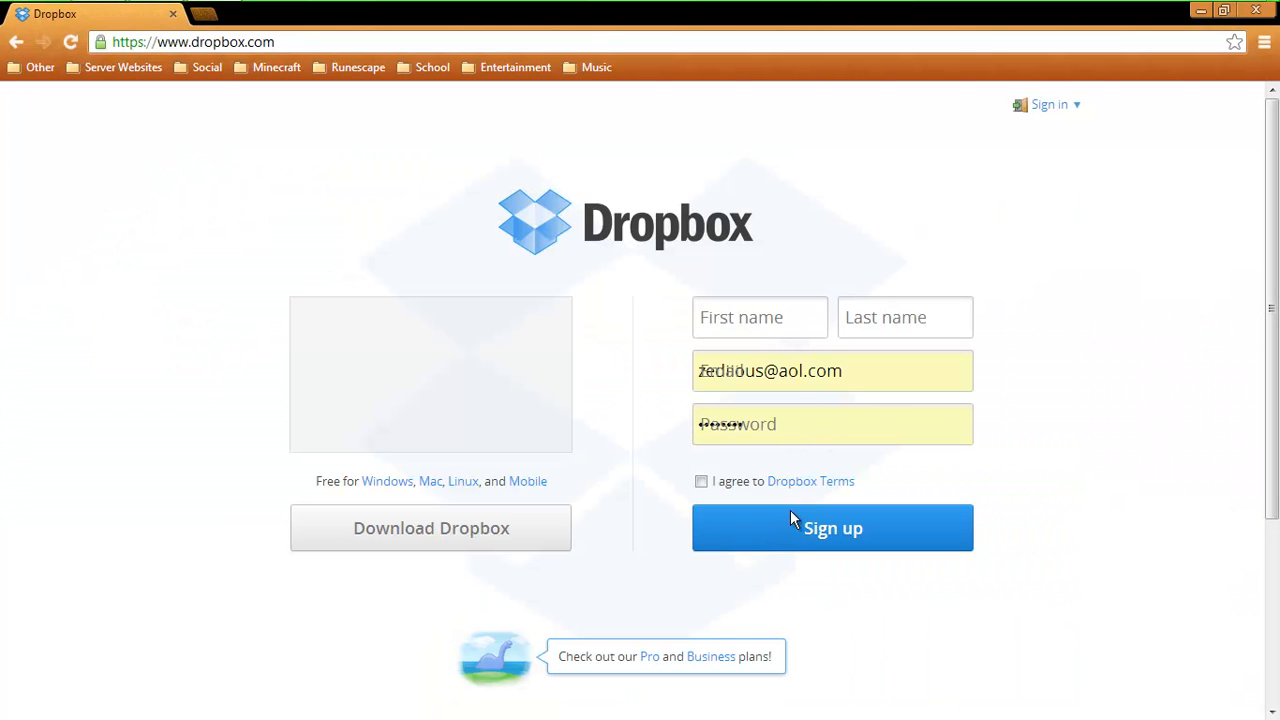
Step: Sign in to the Dropbox account to reach its home page with the Public folder
left_click(832, 528)
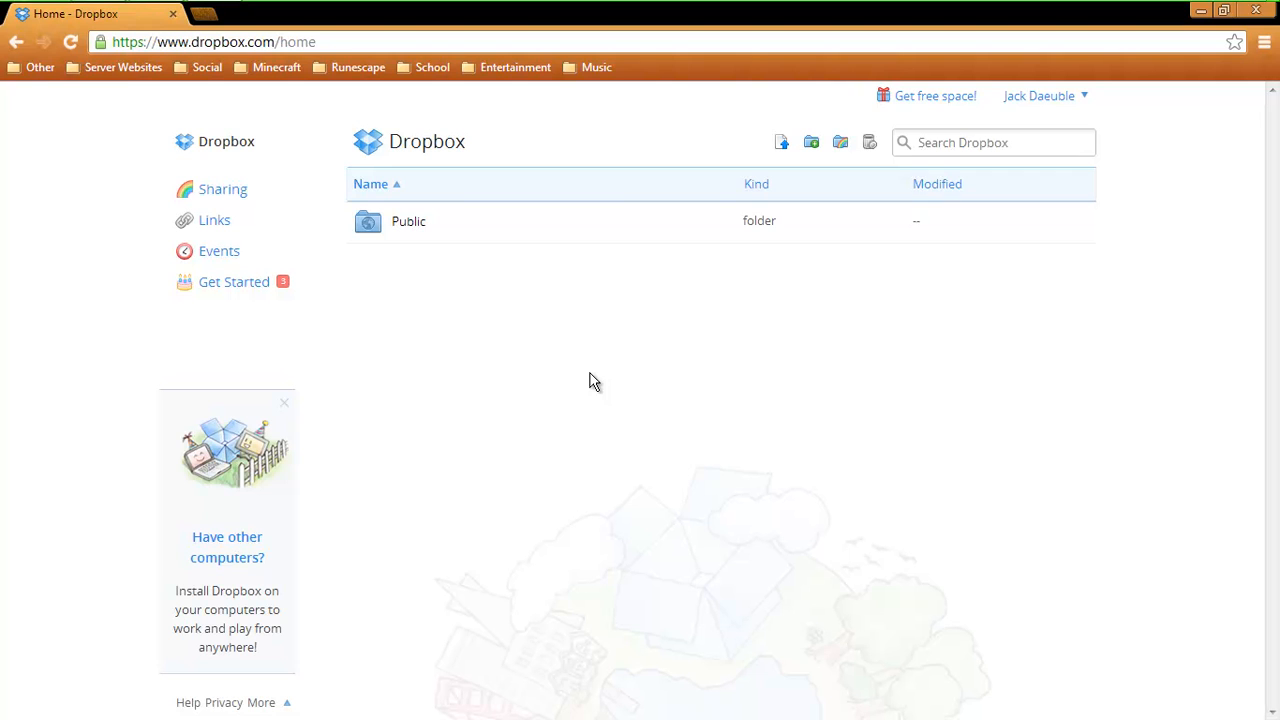
mouse_move(596, 344)
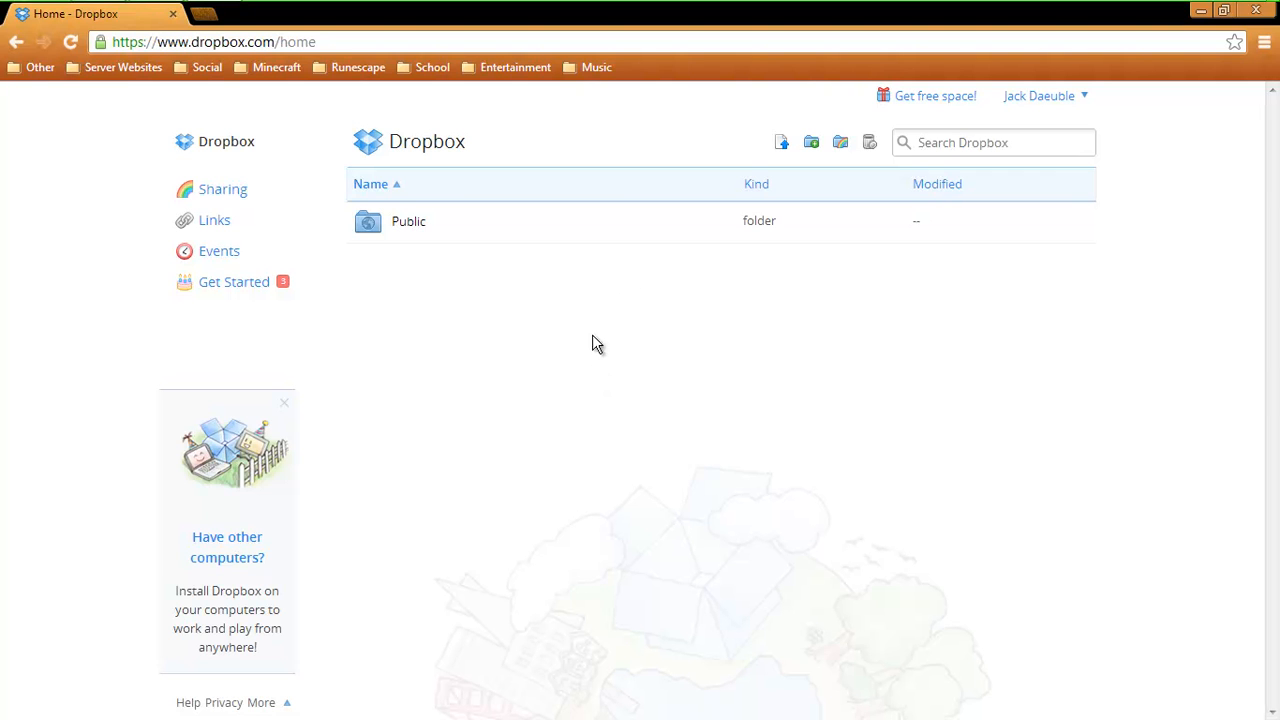
mouse_move(564, 388)
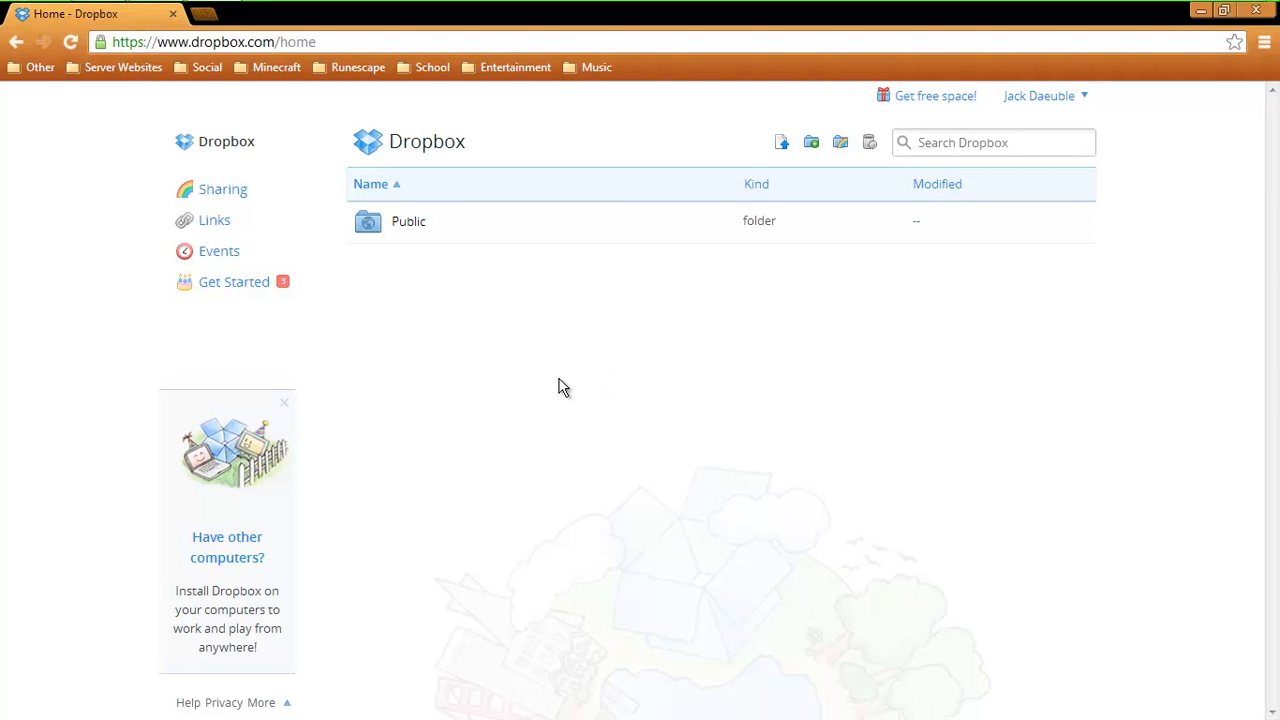
mouse_move(408, 220)
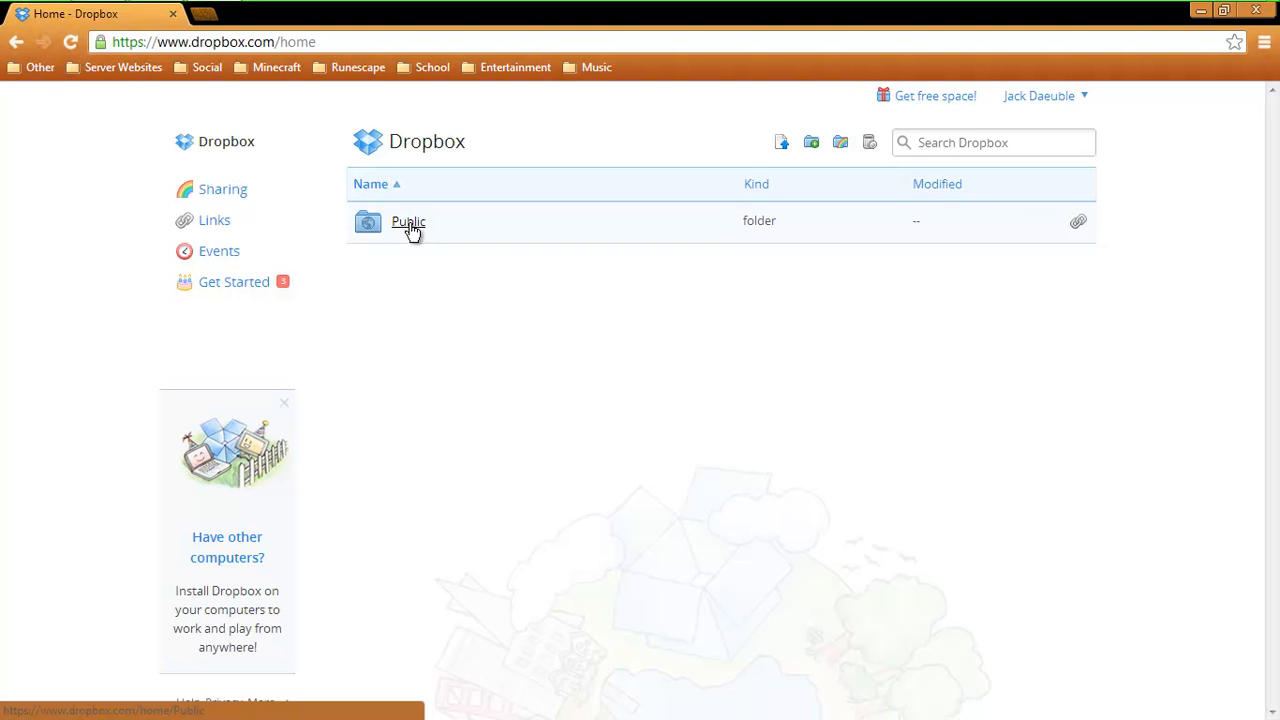
mouse_move(410, 230)
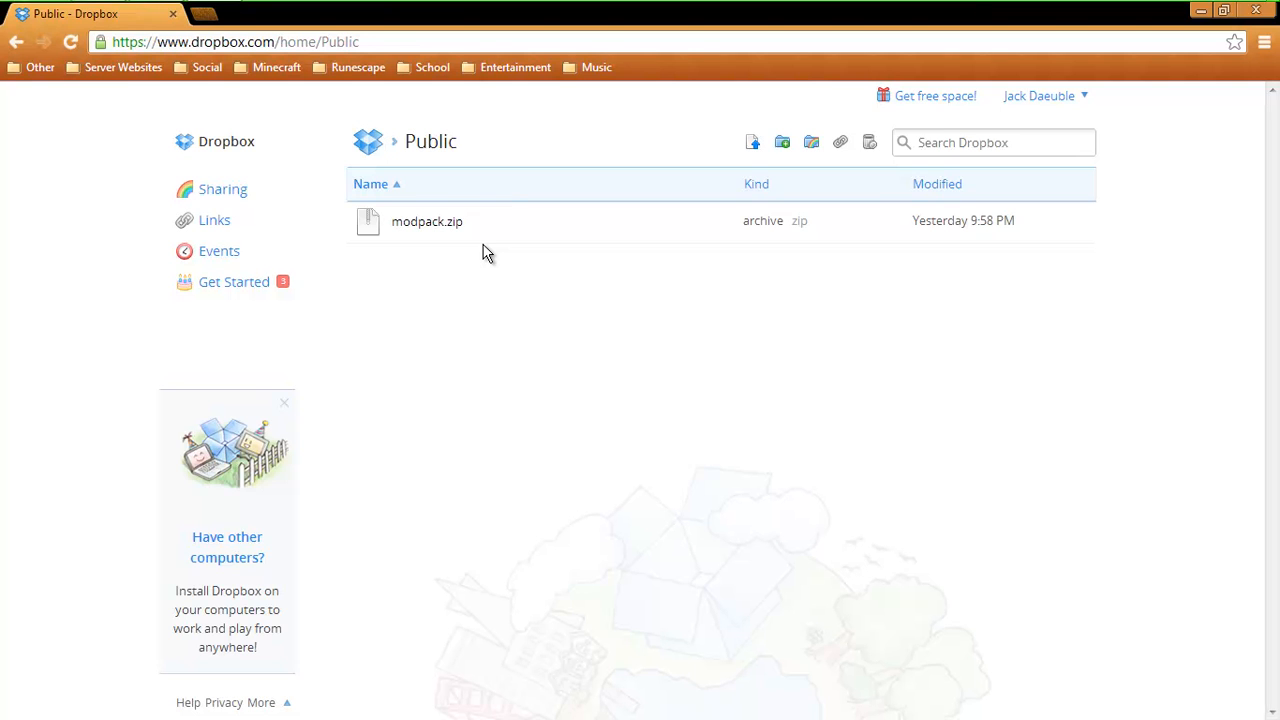
mouse_move(448, 264)
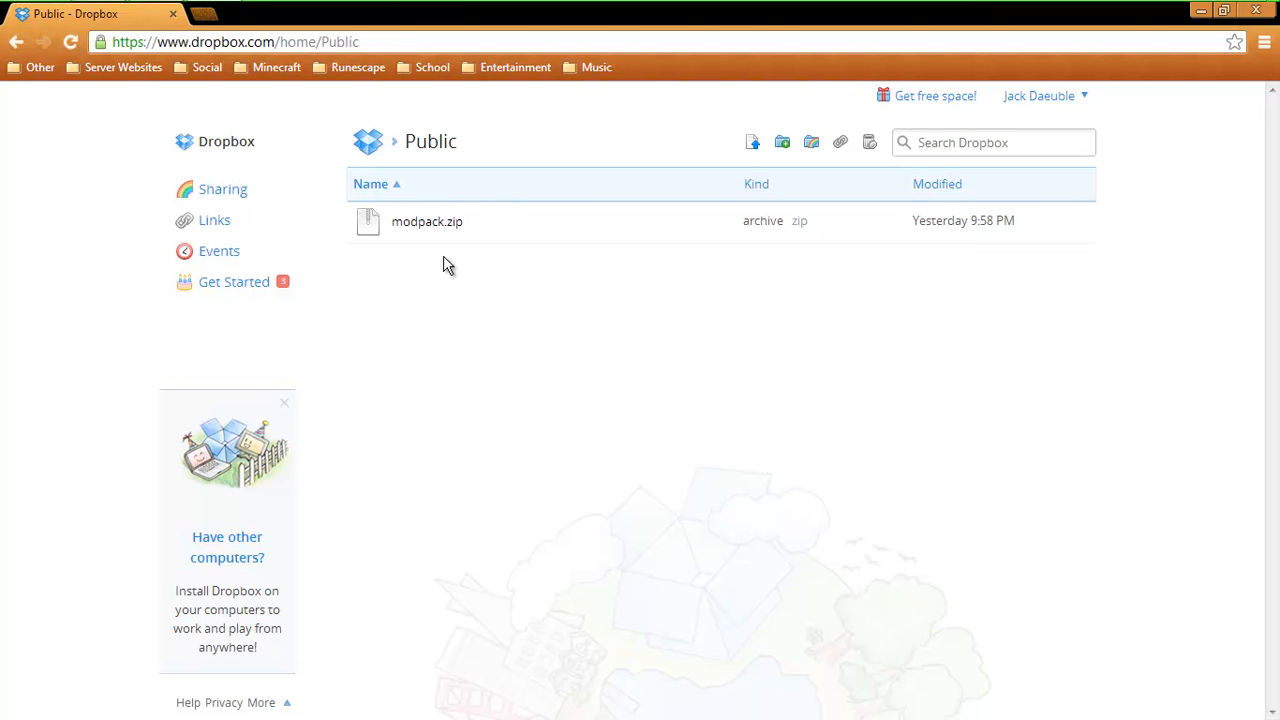
Step: Copy the public download link for modpack.zip from the Public folder
right_click(428, 220)
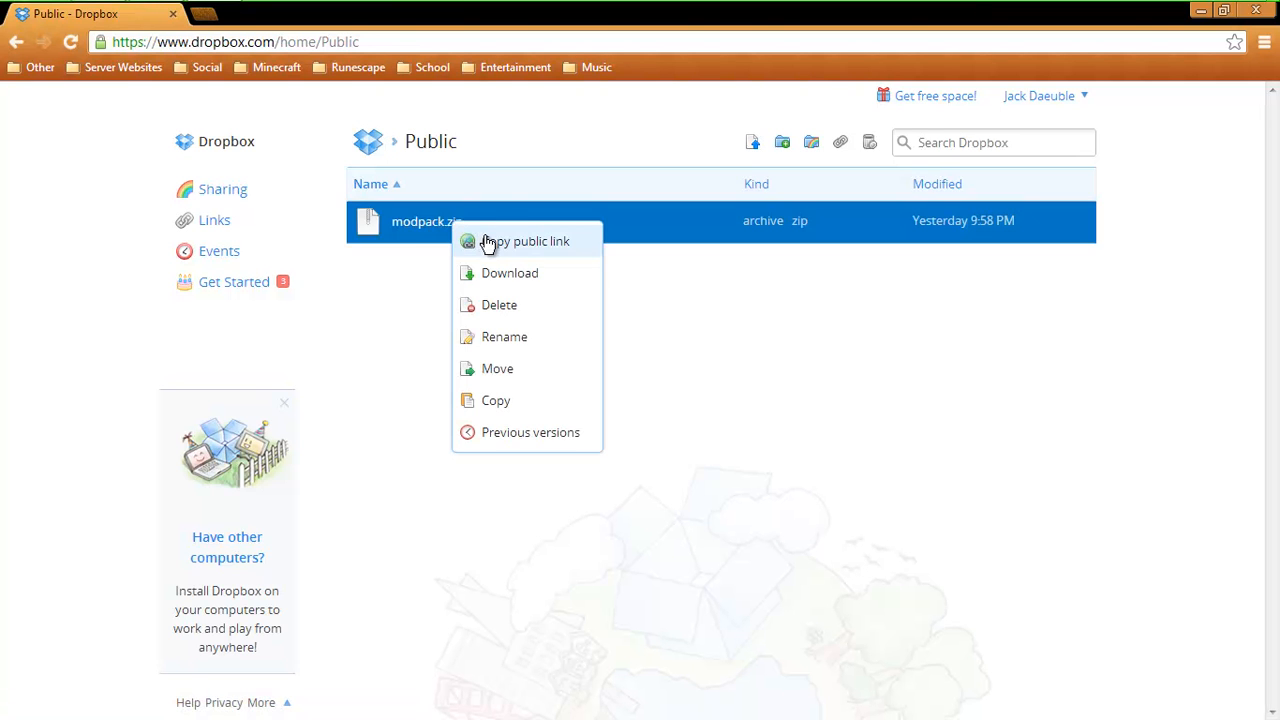
left_click(792, 336)
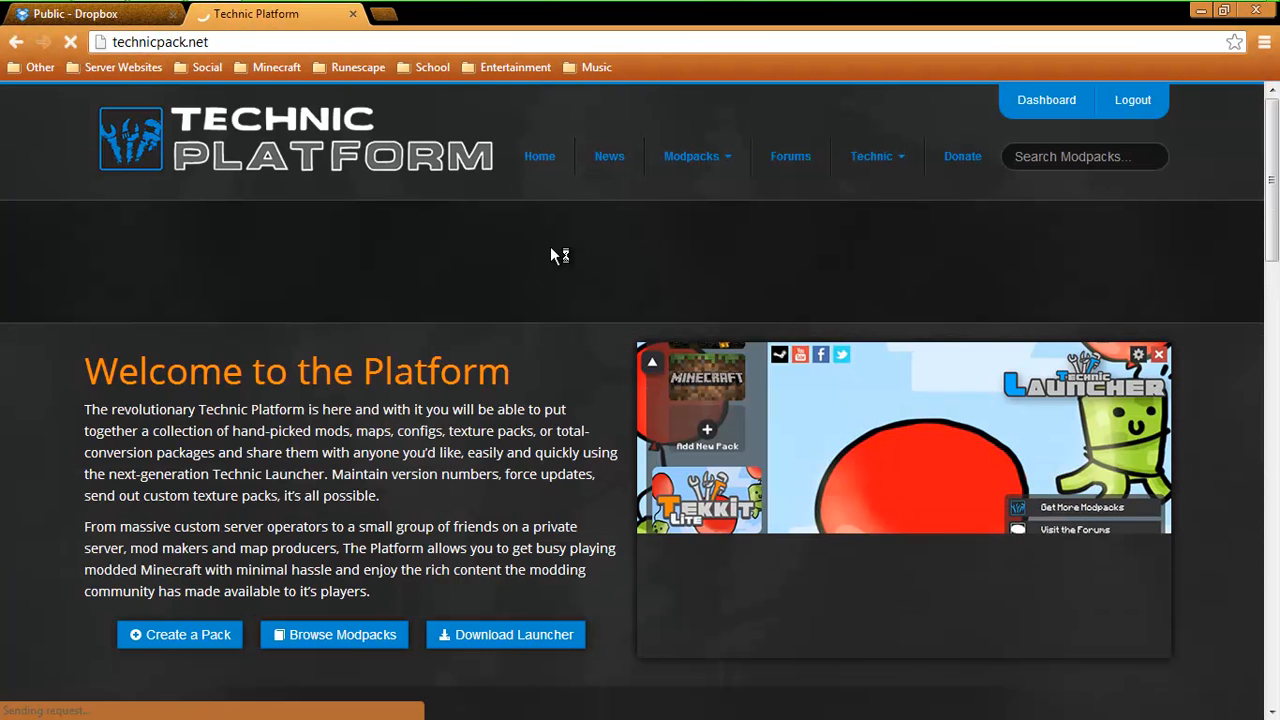
Step: Visit the Create a Modpack page from the Modpacks menu and focus its description field
left_click(692, 156)
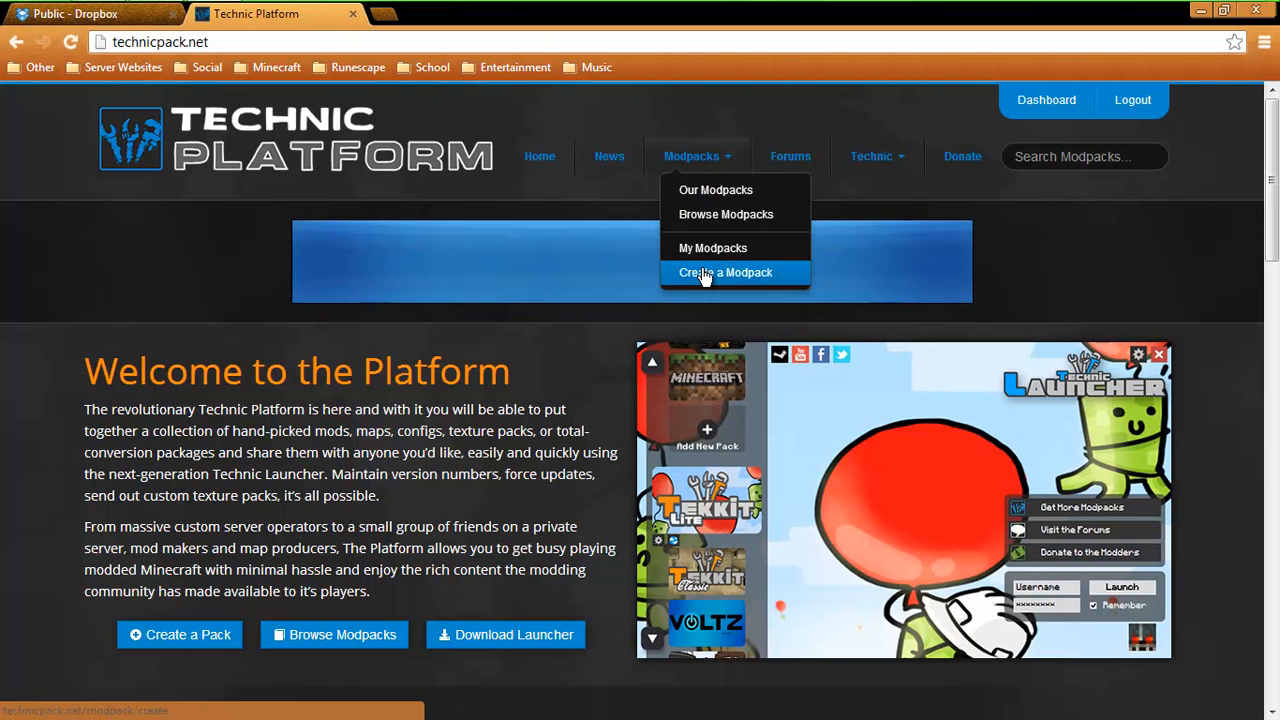
left_click(724, 272)
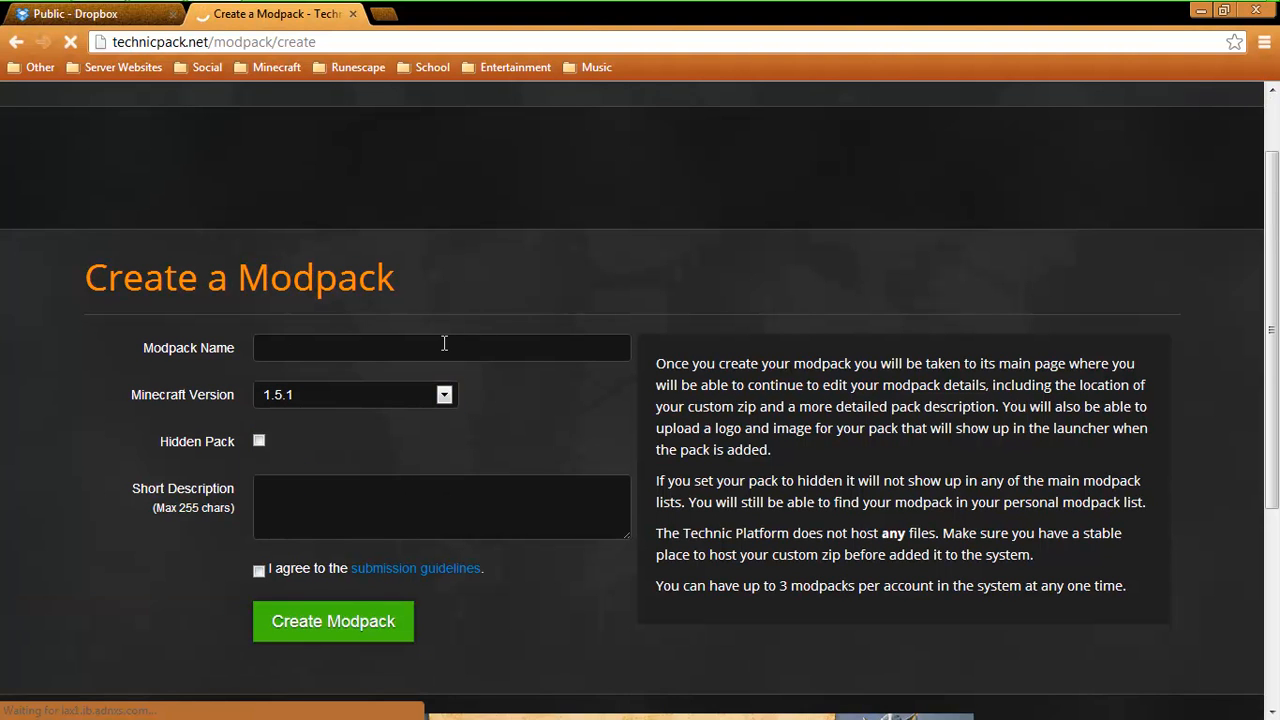
left_click(440, 504)
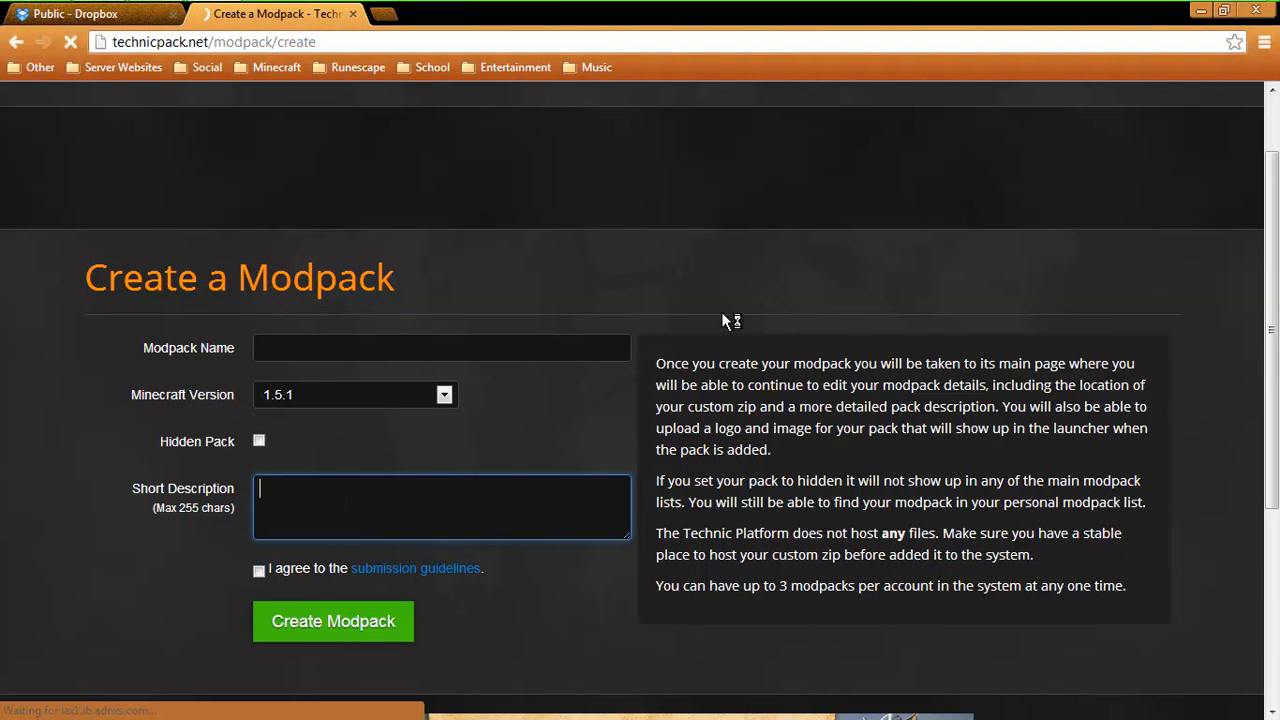
Step: Go through Browse Modpacks to My Modpacks and open the Zedustry modpack's details page
left_click(692, 156)
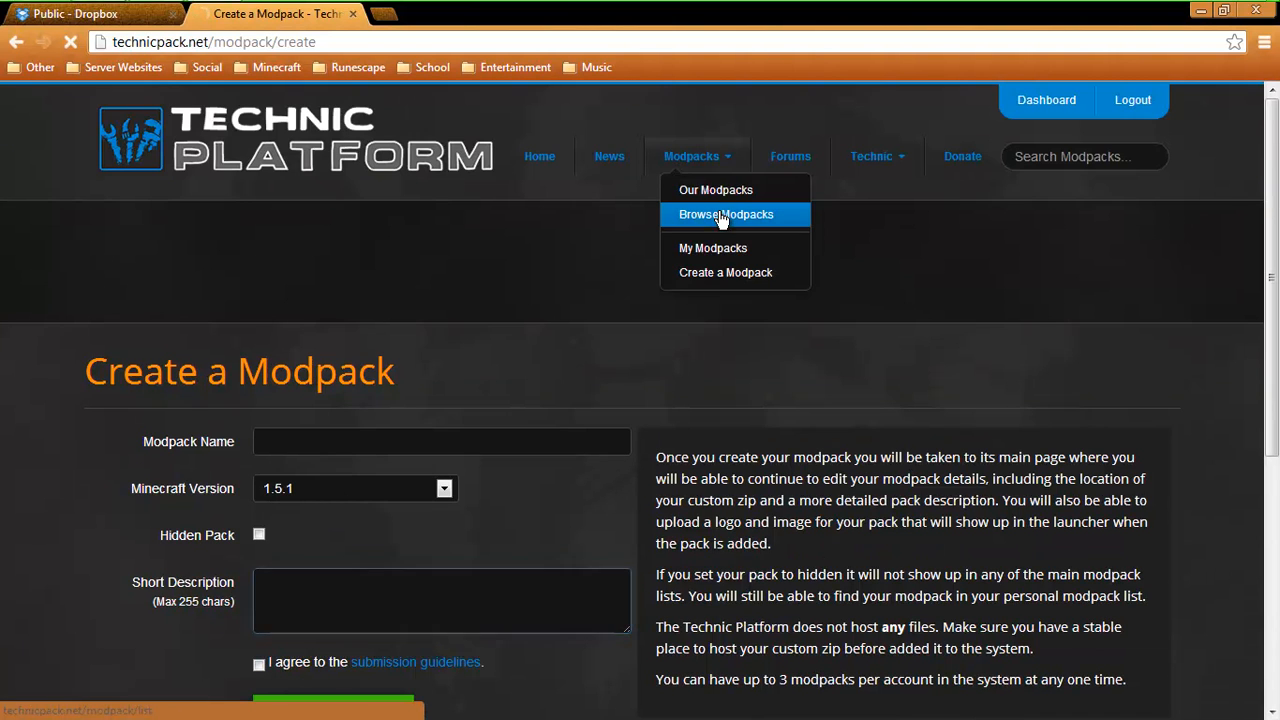
left_click(726, 214)
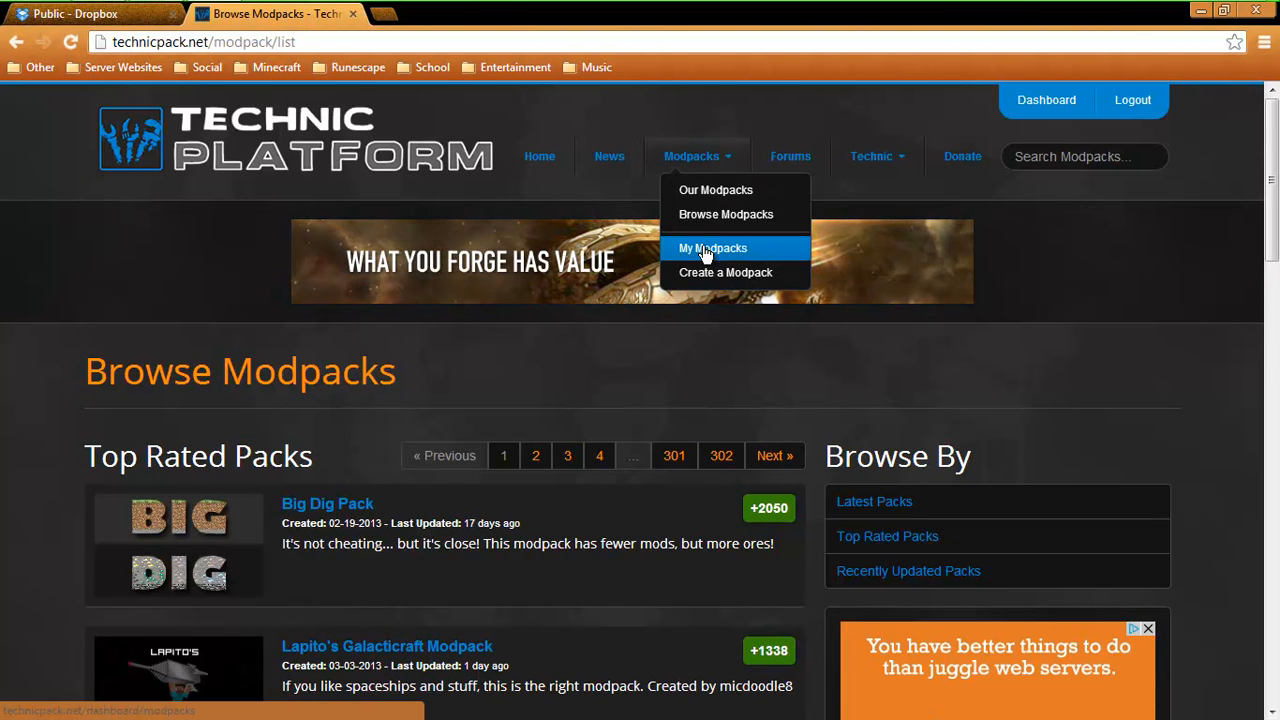
left_click(712, 248)
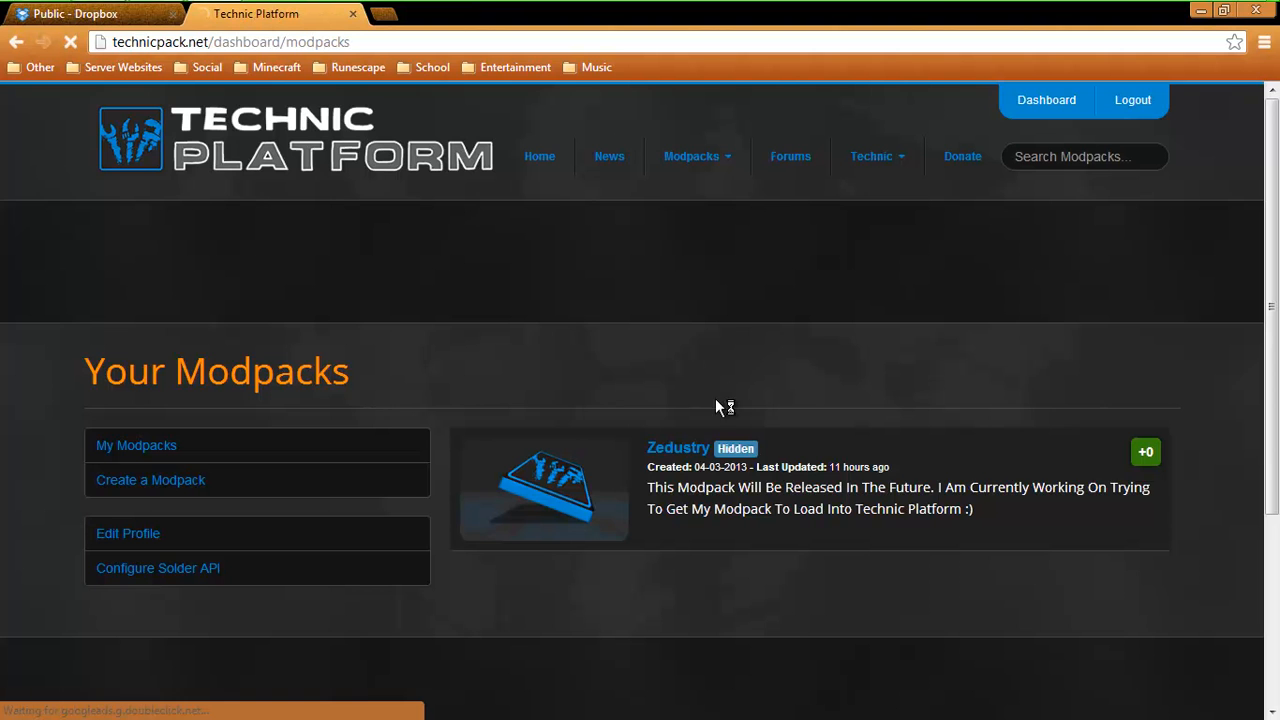
left_click(678, 448)
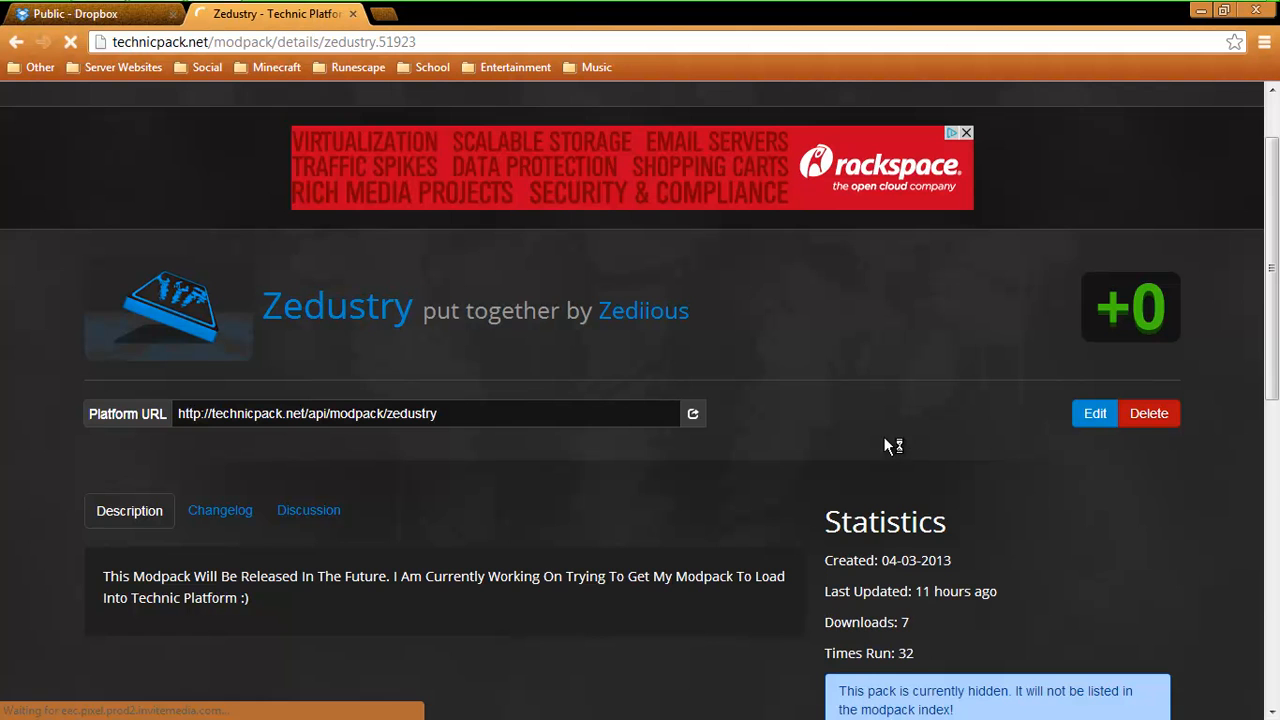
Step: Edit Zedustry's settings with the Dropbox modpack.zip location, version 1.0, Minecraft 1.4.7, and save
left_click(1094, 412)
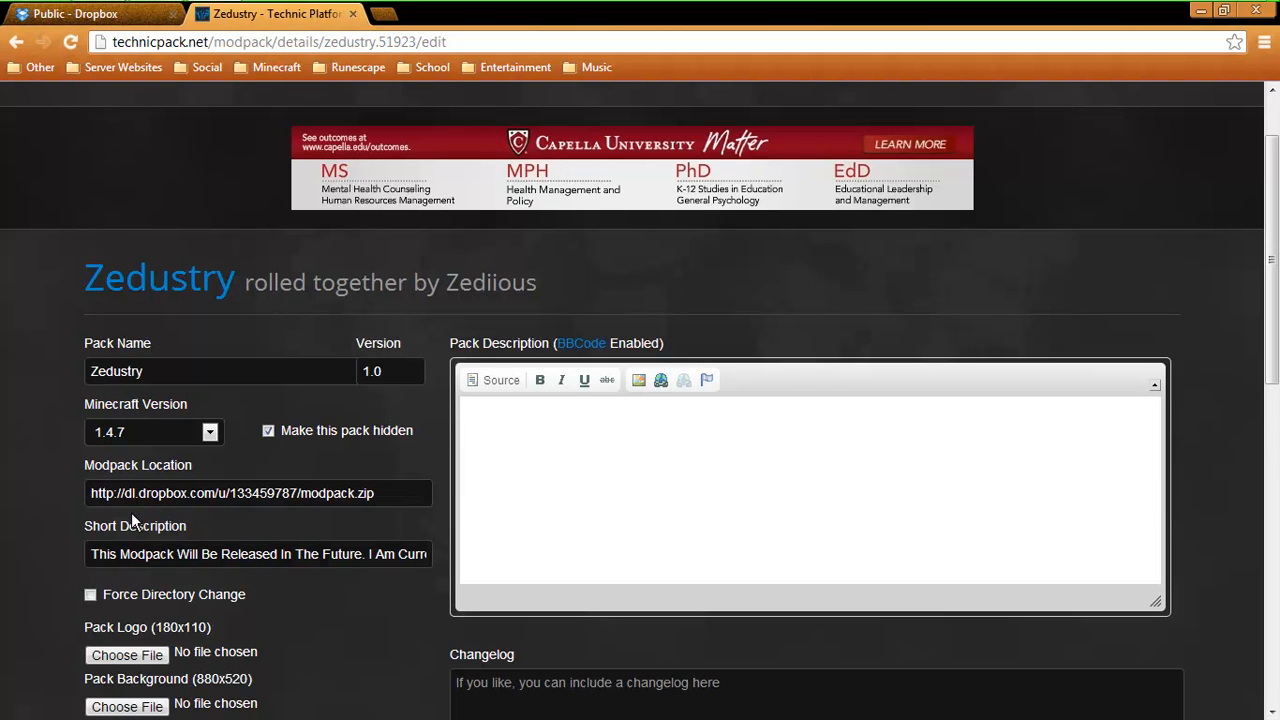
mouse_move(444, 476)
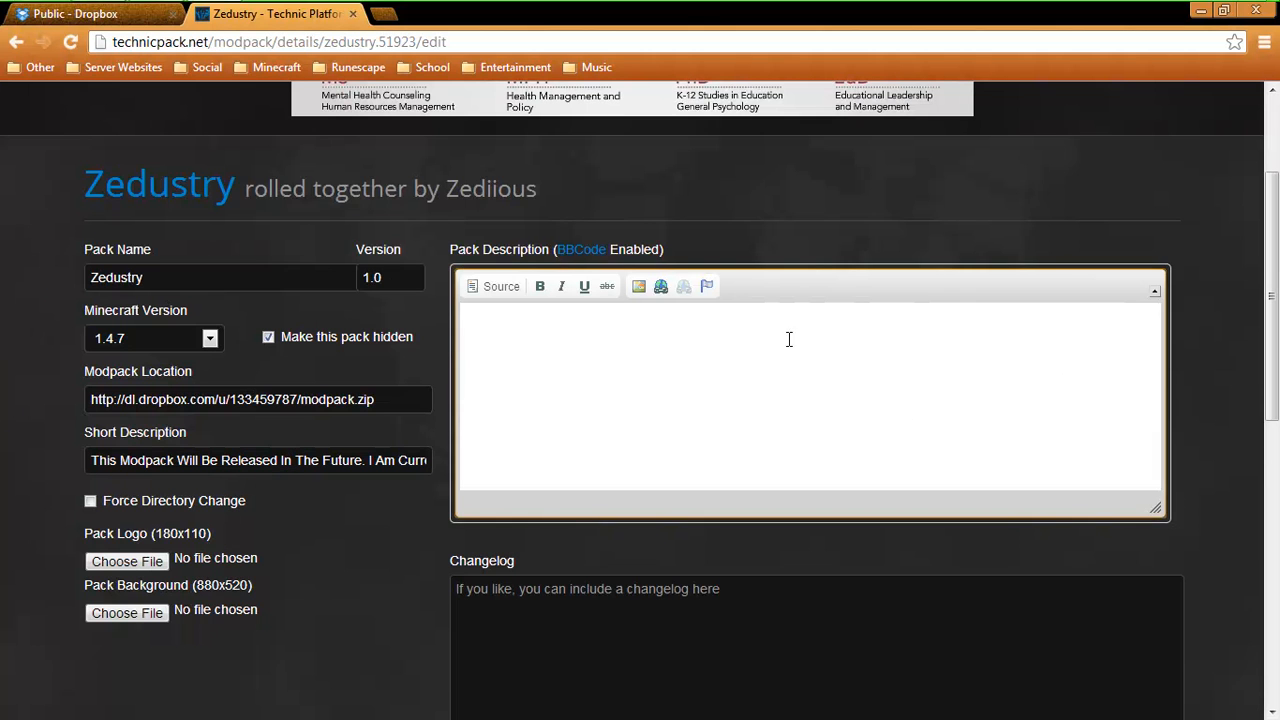
scroll("down", 3)
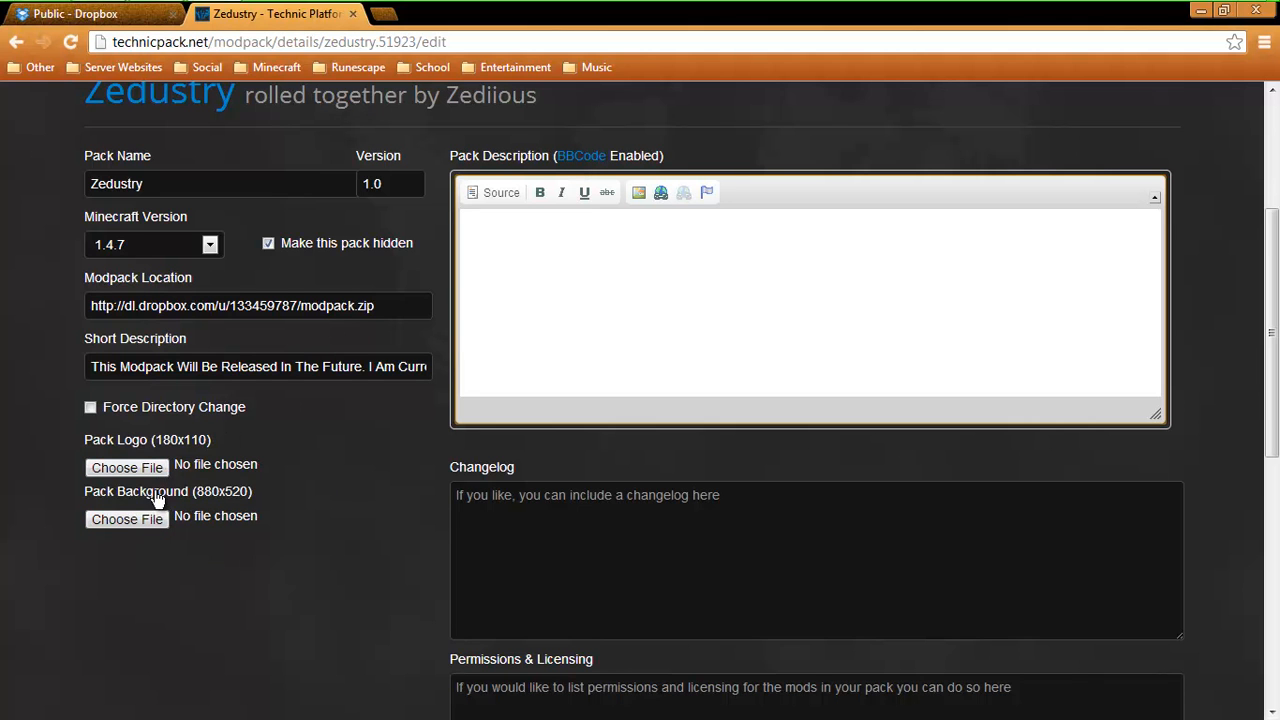
scroll("down", 3)
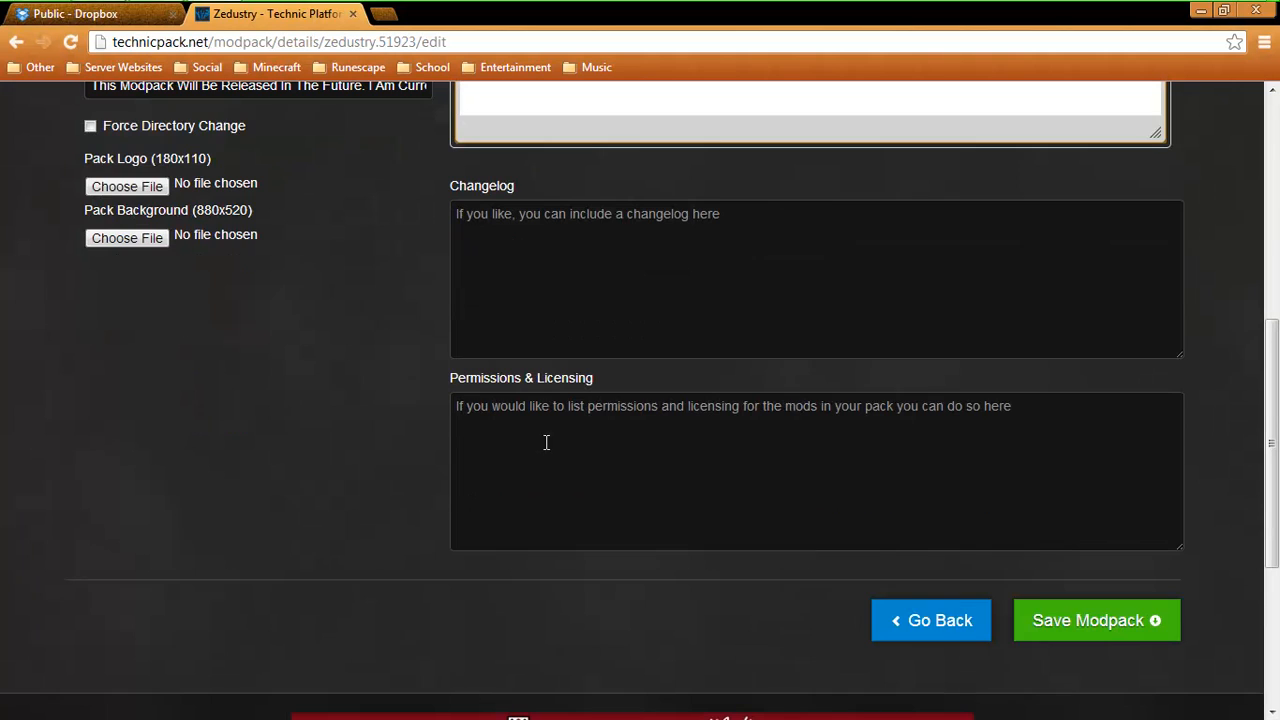
mouse_move(608, 436)
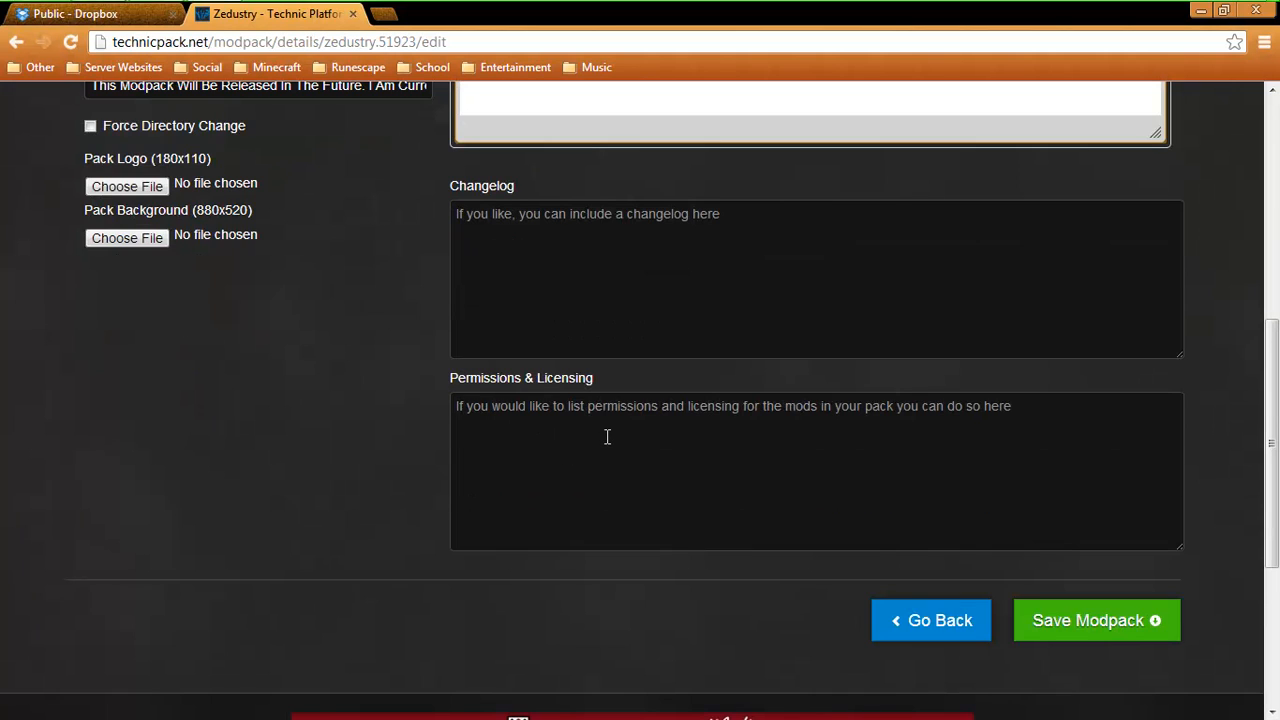
mouse_move(336, 408)
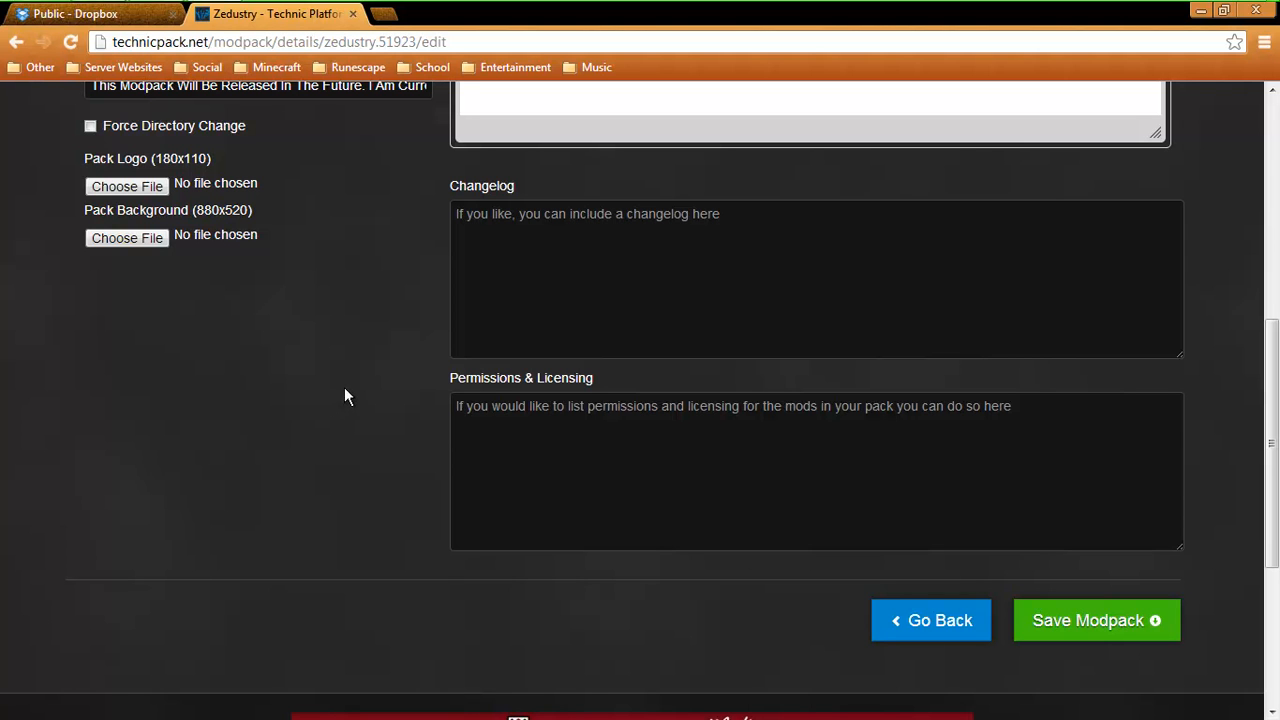
mouse_move(380, 358)
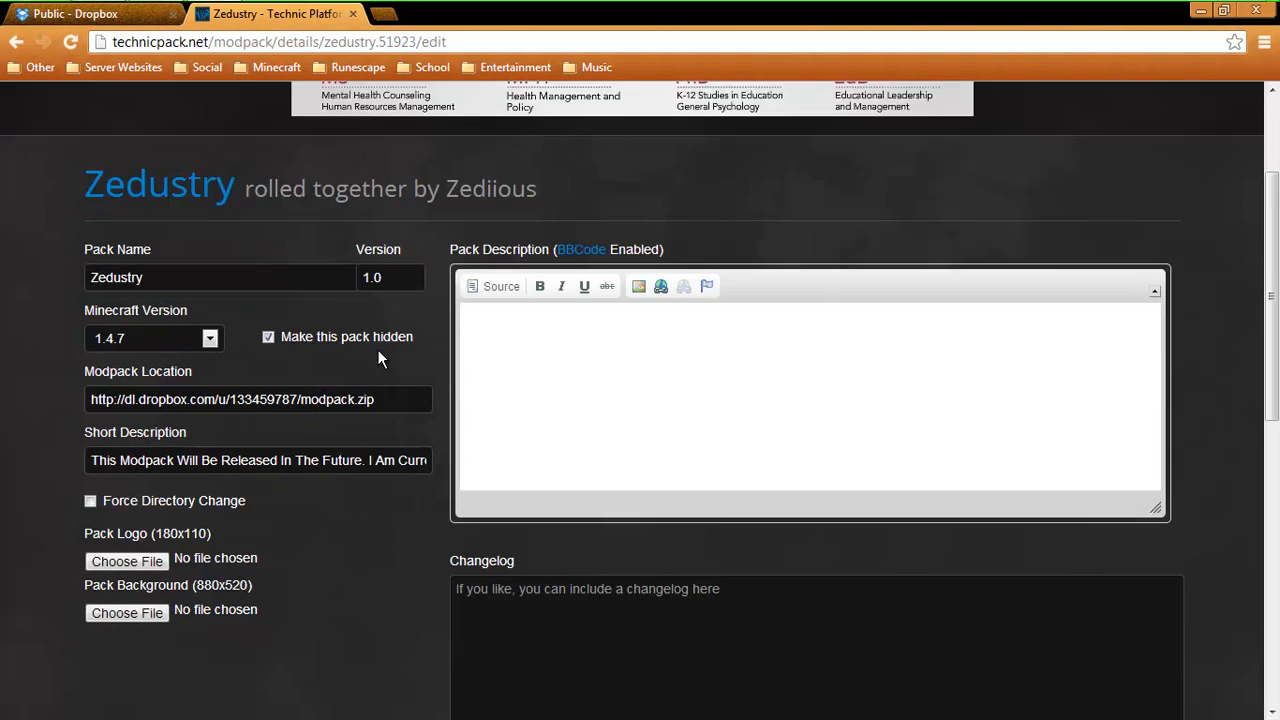
scroll("down", 3)
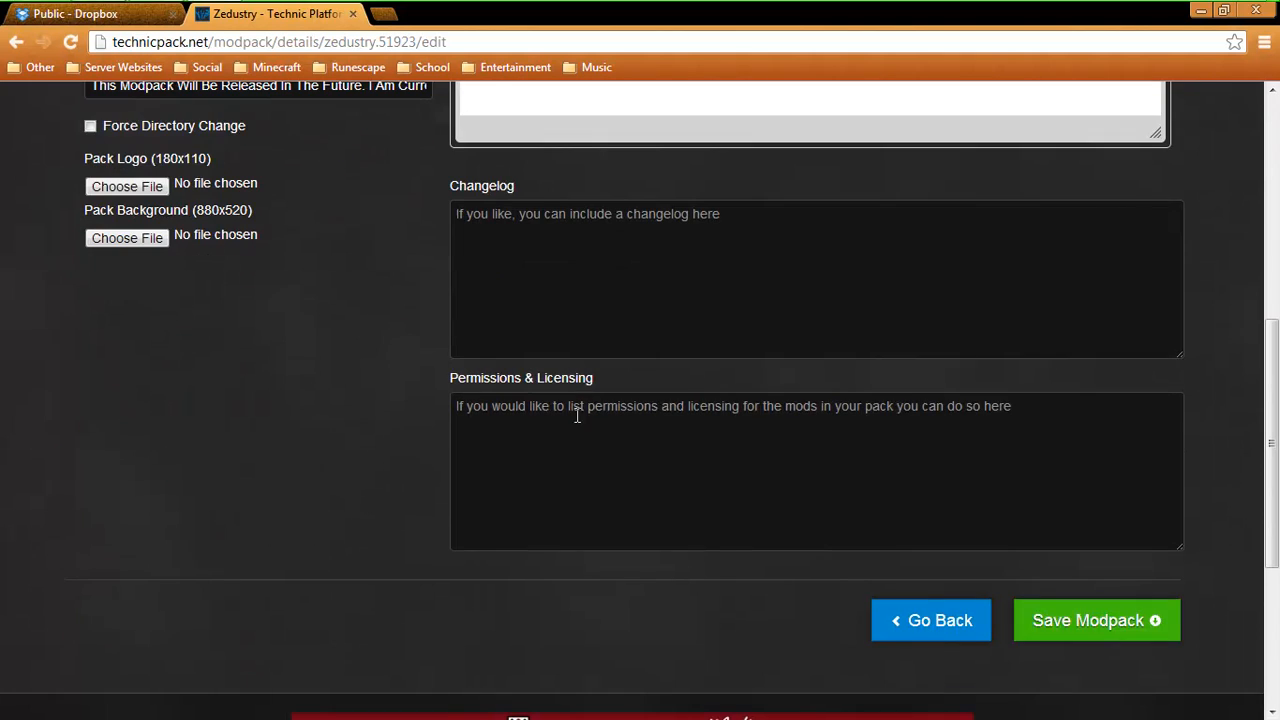
left_click(1096, 620)
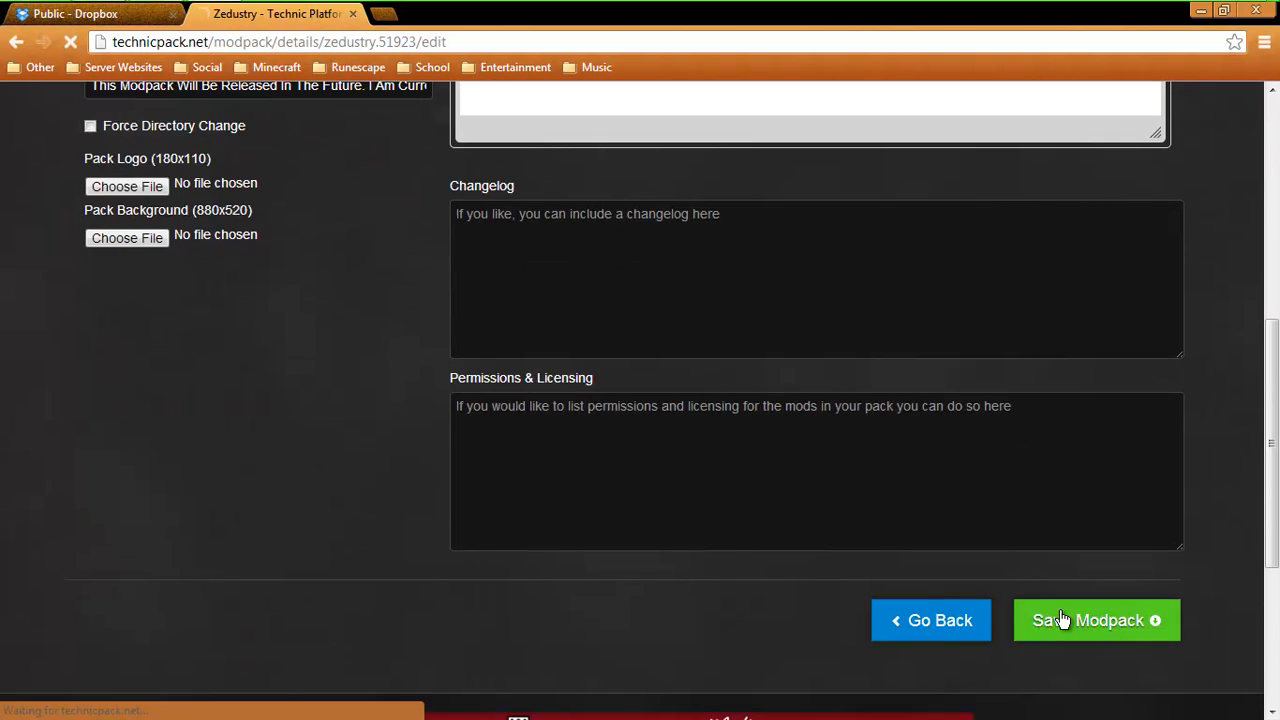
Step: Copy the Zedustry modpack's Platform URL from its details page
left_click(1096, 620)
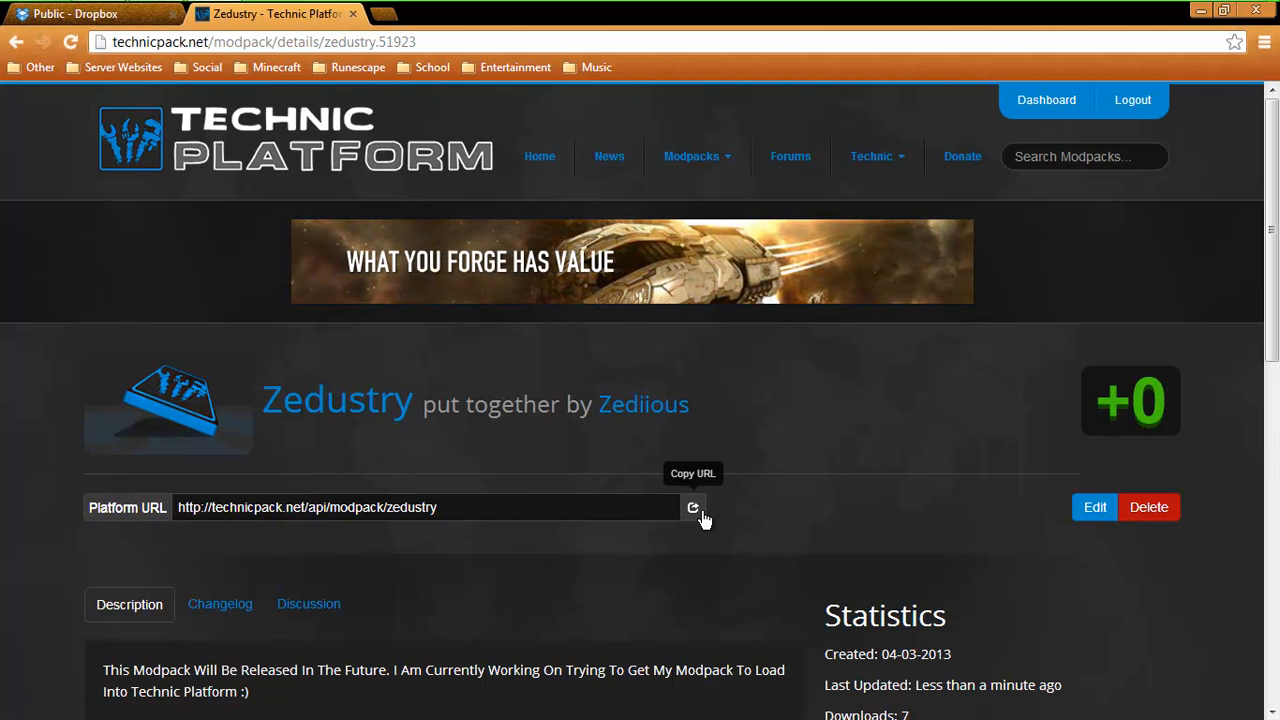
mouse_move(1088, 206)
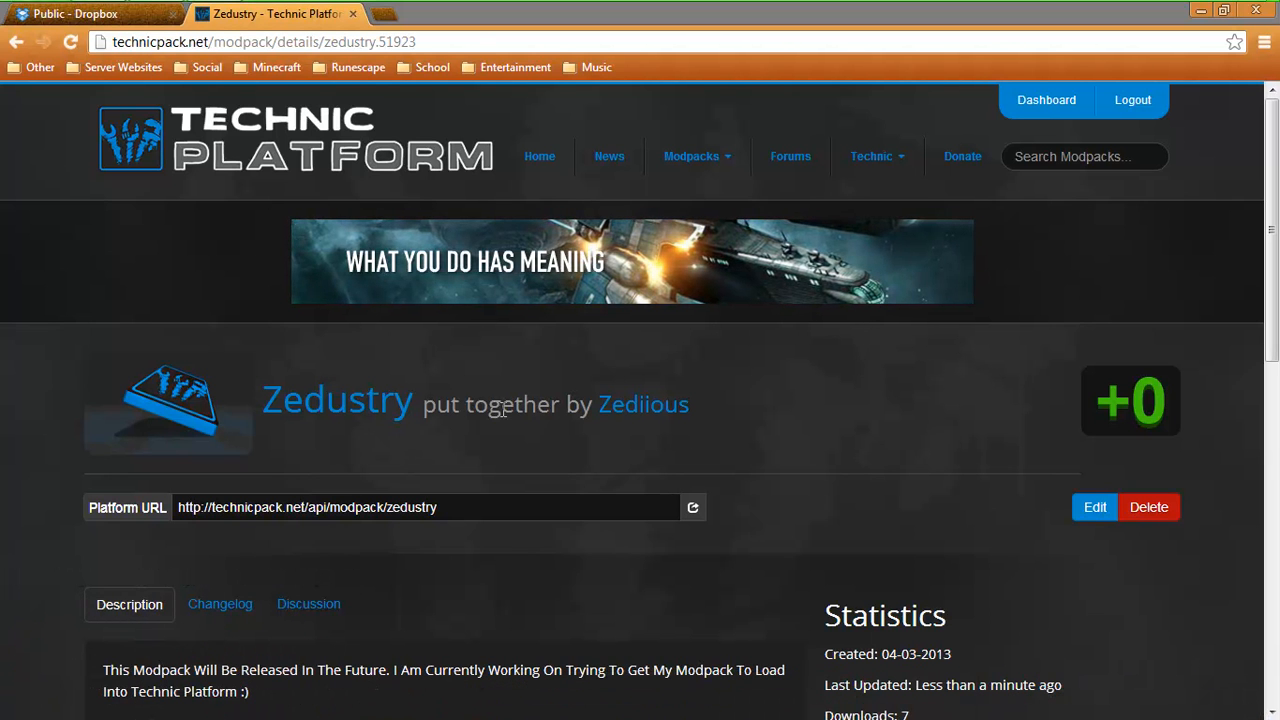
mouse_move(804, 408)
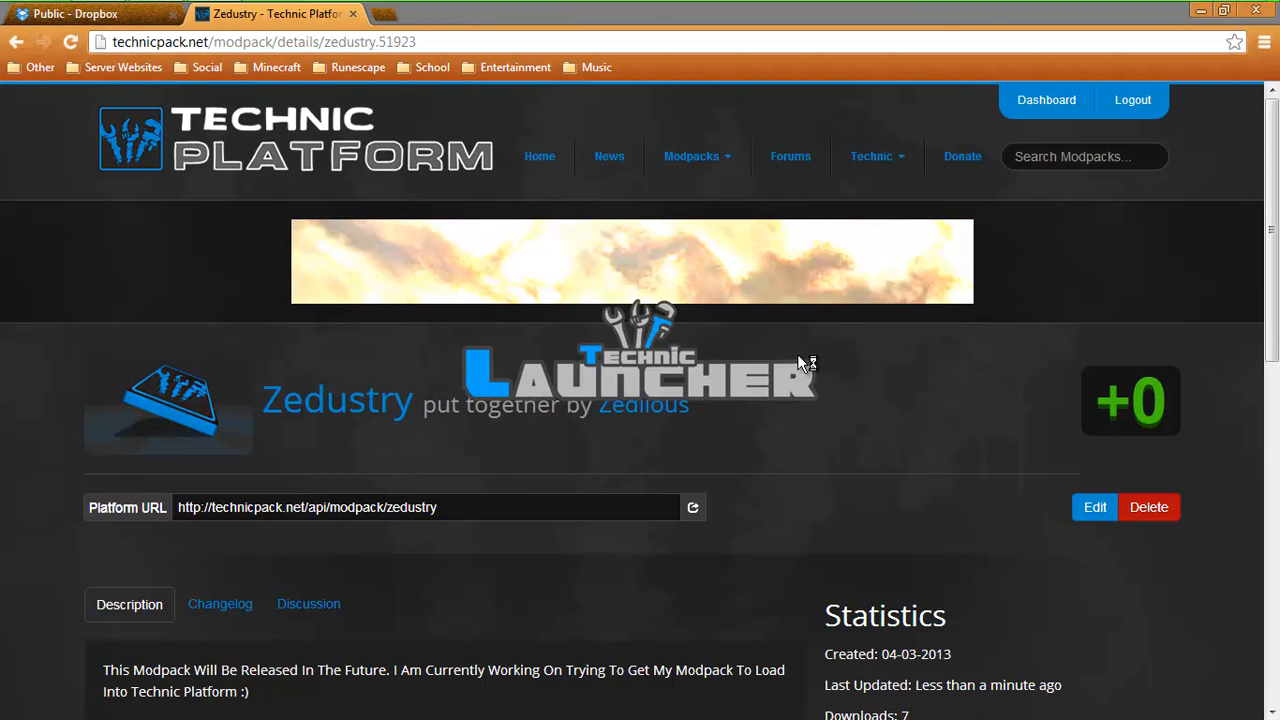
mouse_move(744, 344)
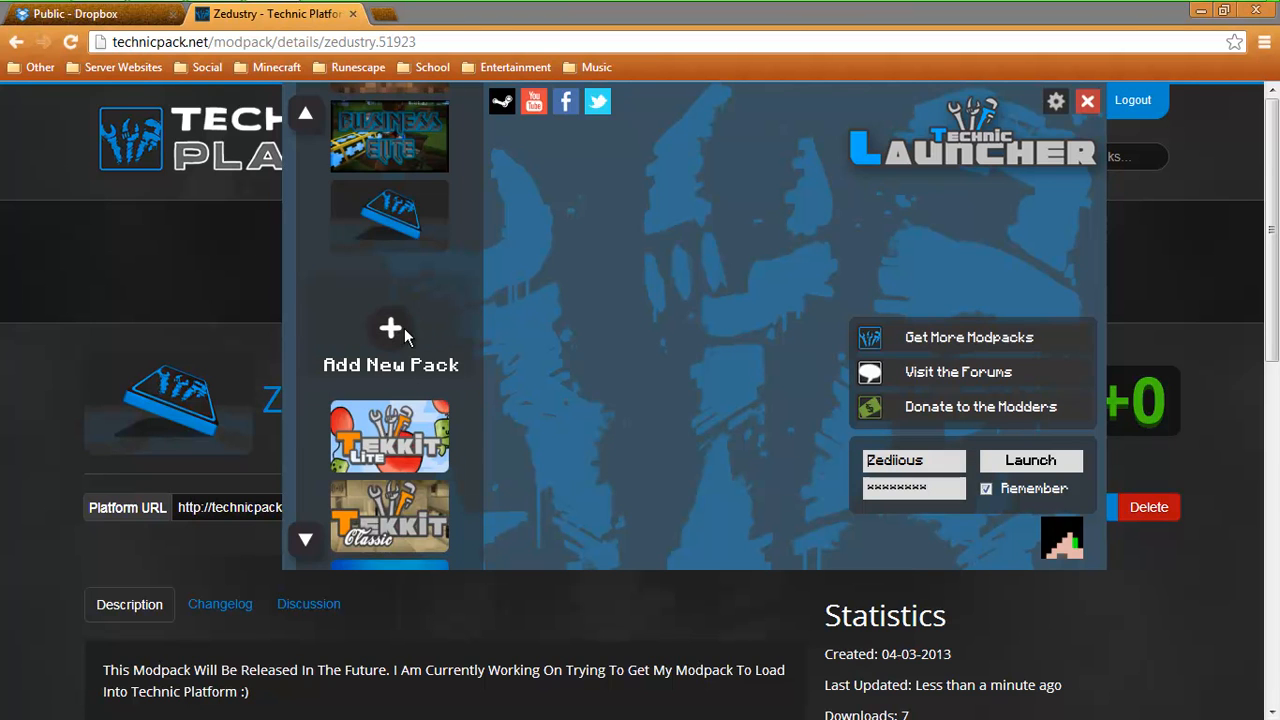
mouse_move(500, 420)
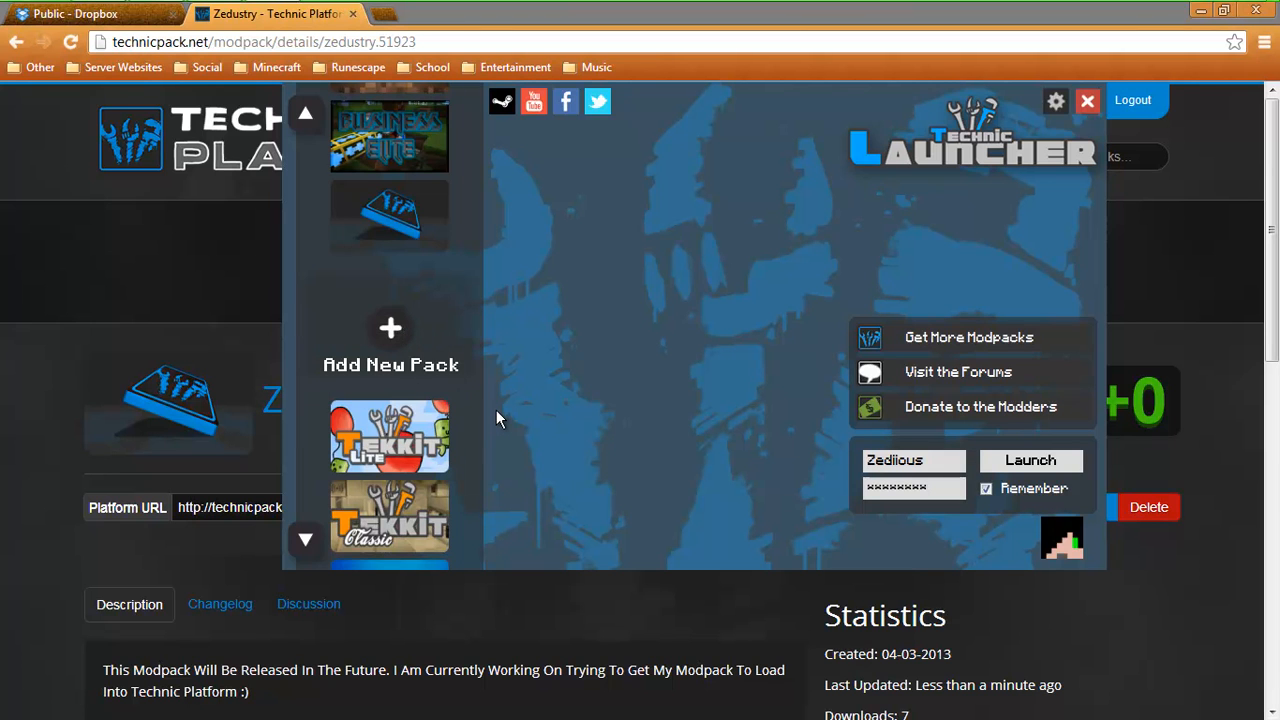
Step: Add Zedustry to Technic Launcher by pasting its Platform URL in Add New Pack
left_click(390, 340)
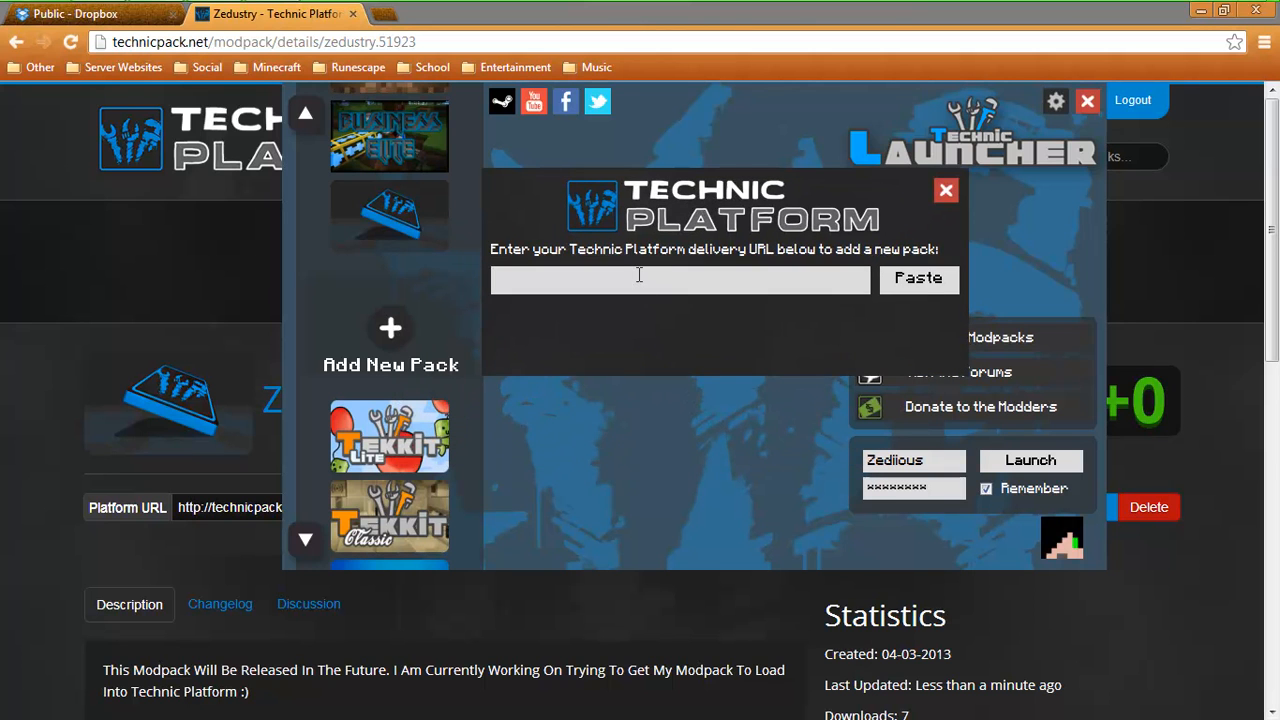
left_click(916, 278)
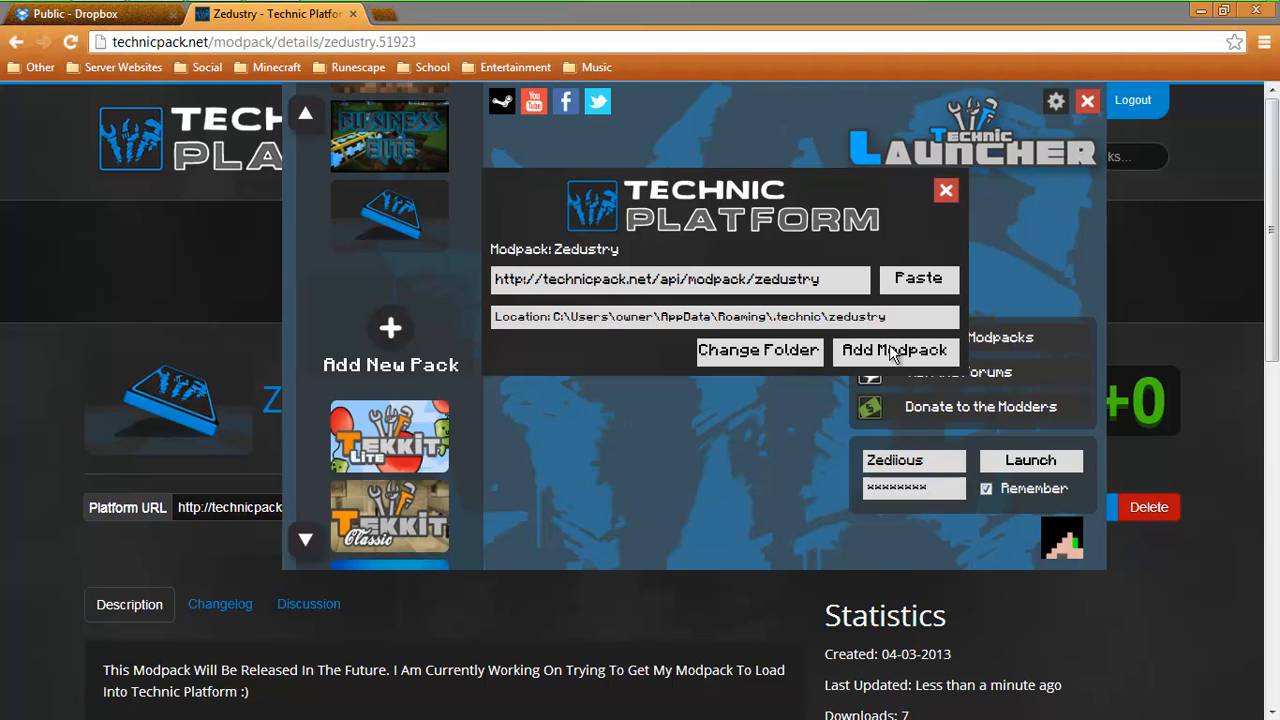
mouse_move(944, 192)
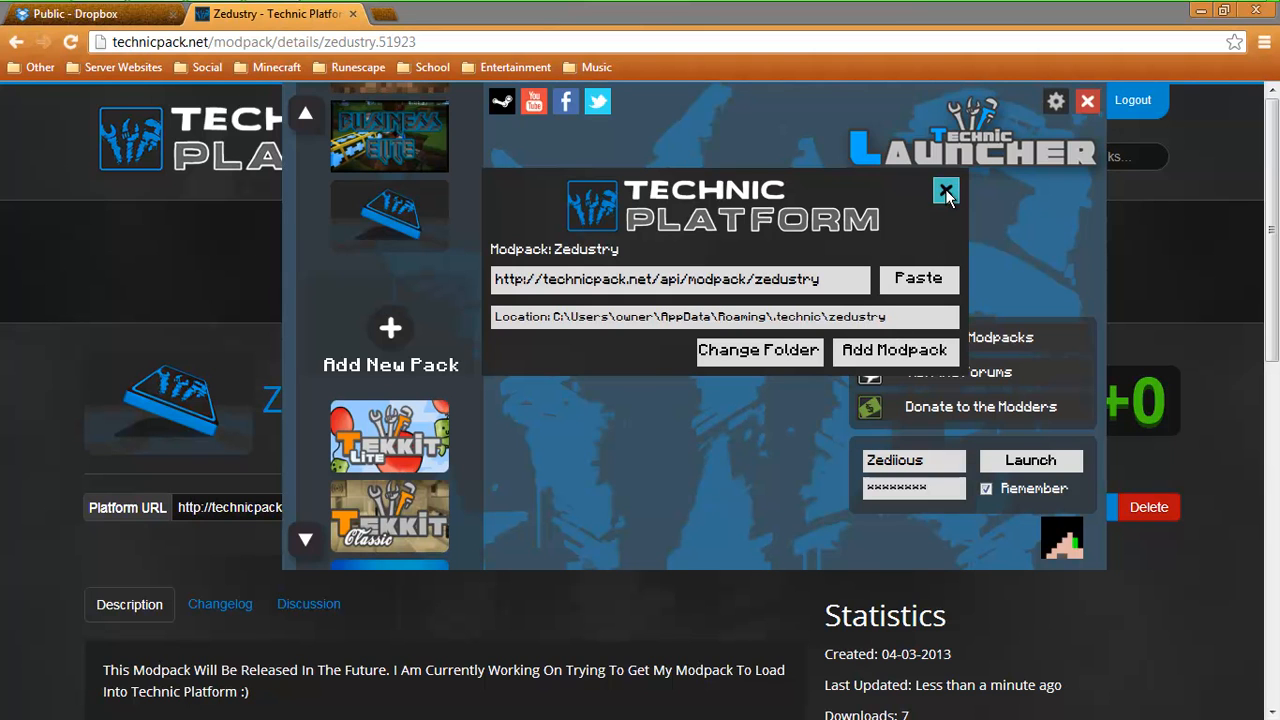
left_click(944, 192)
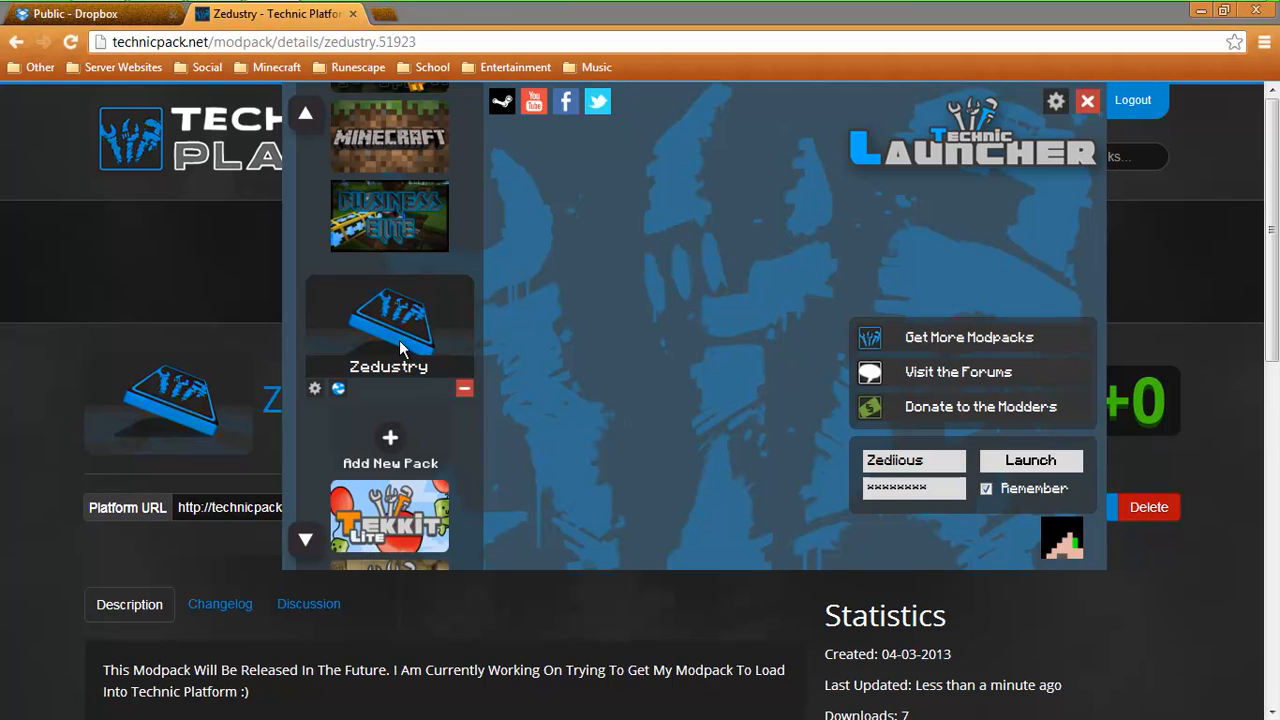
mouse_move(420, 348)
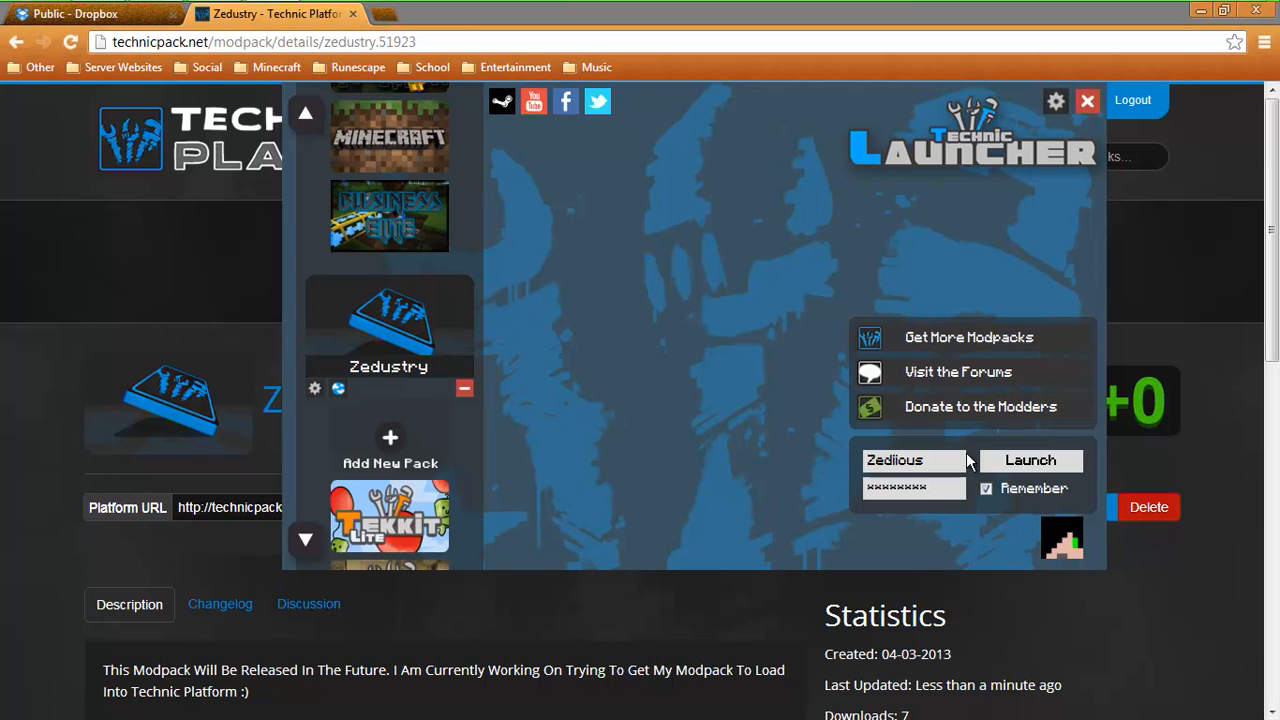
Step: Launch the Zedustry modpack from Technic Launcher into Minecraft
left_click(1030, 460)
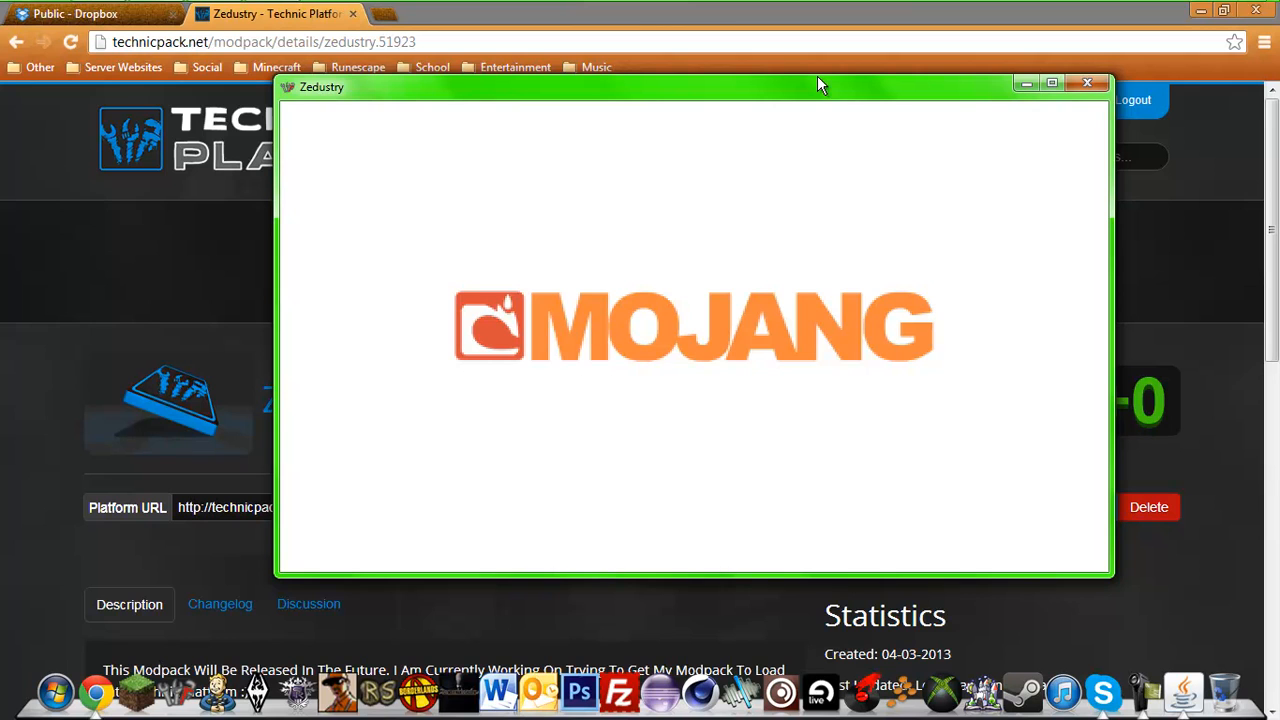
mouse_move(782, 64)
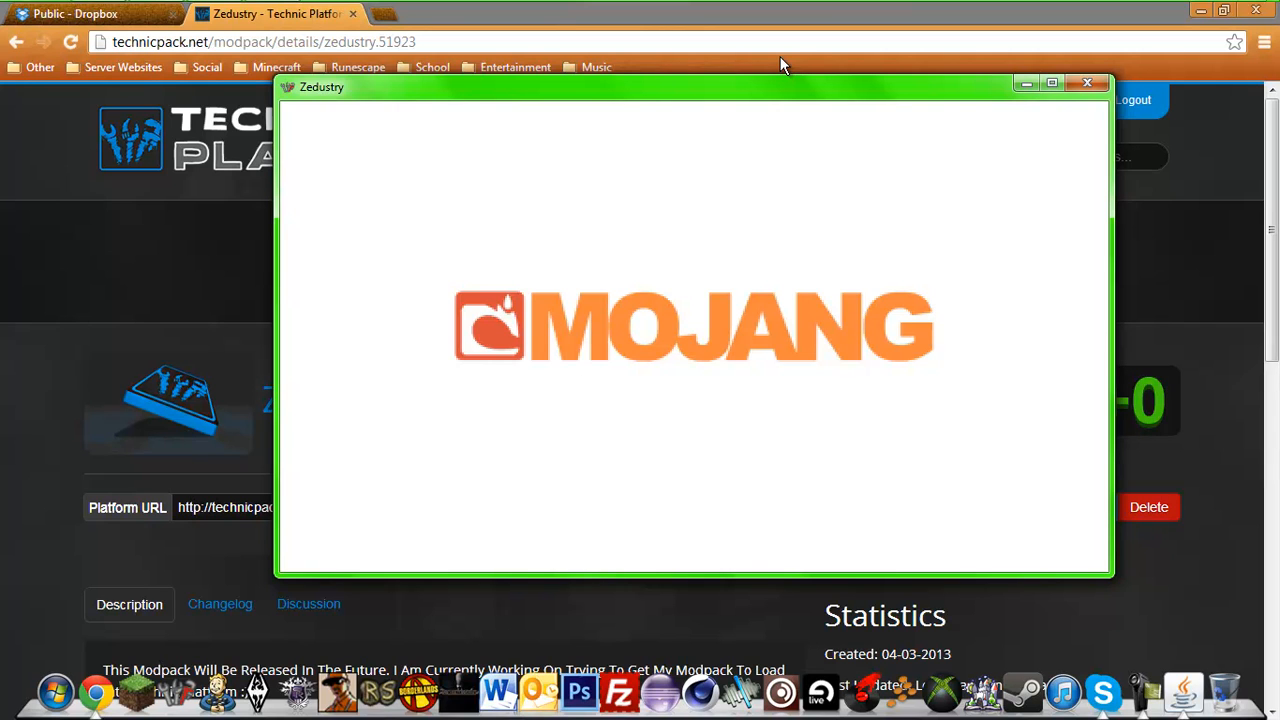
mouse_move(968, 88)
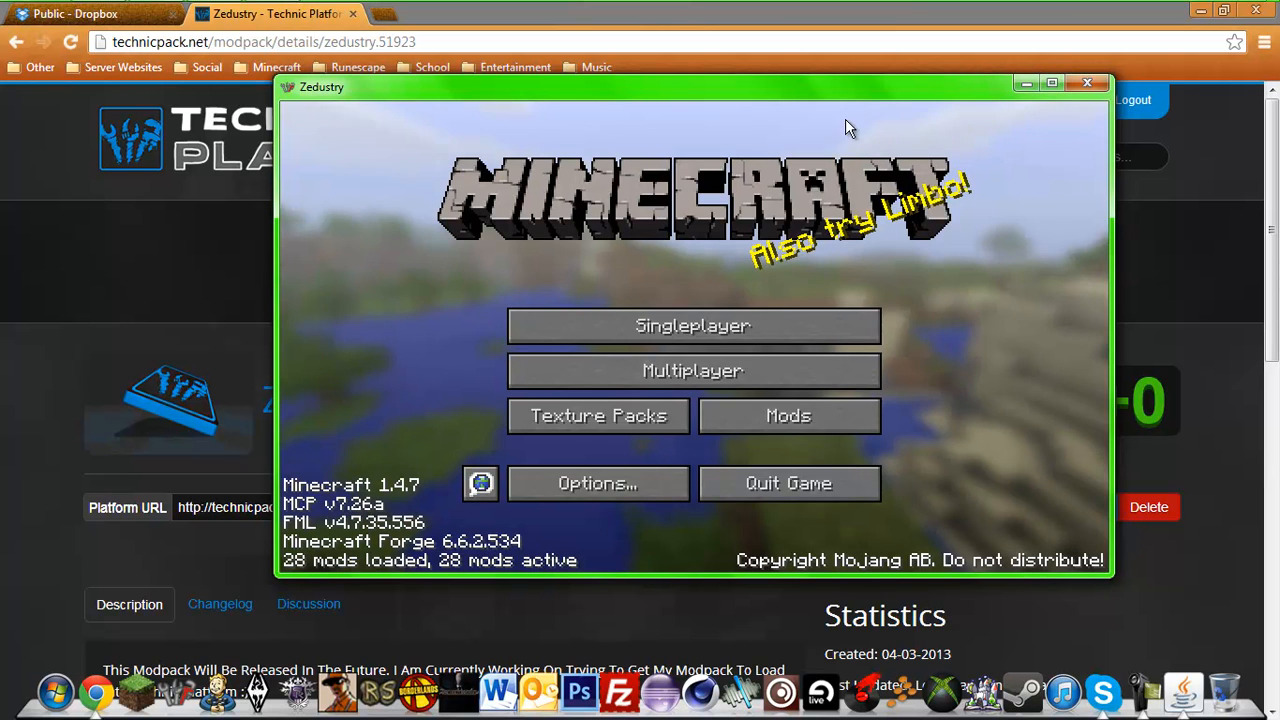
Step: Maximize Minecraft and review the Mod List, selecting IndustrialCraft 2
left_click(1052, 84)
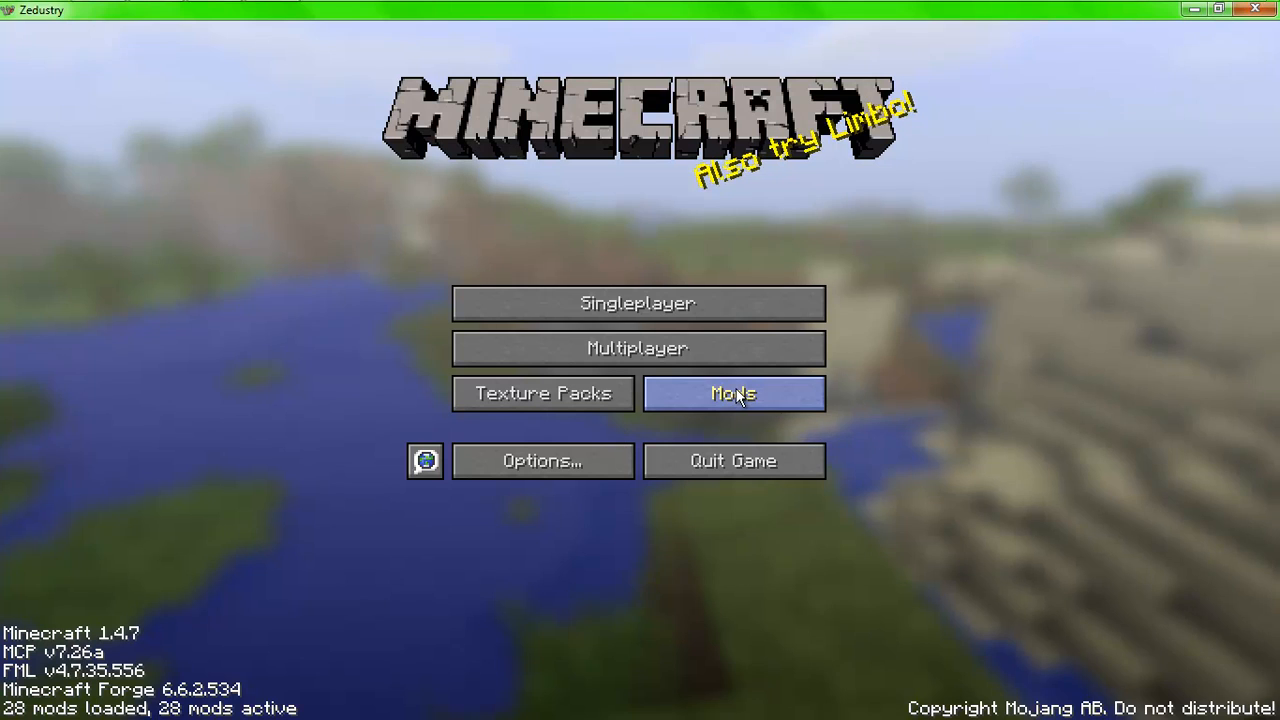
left_click(732, 392)
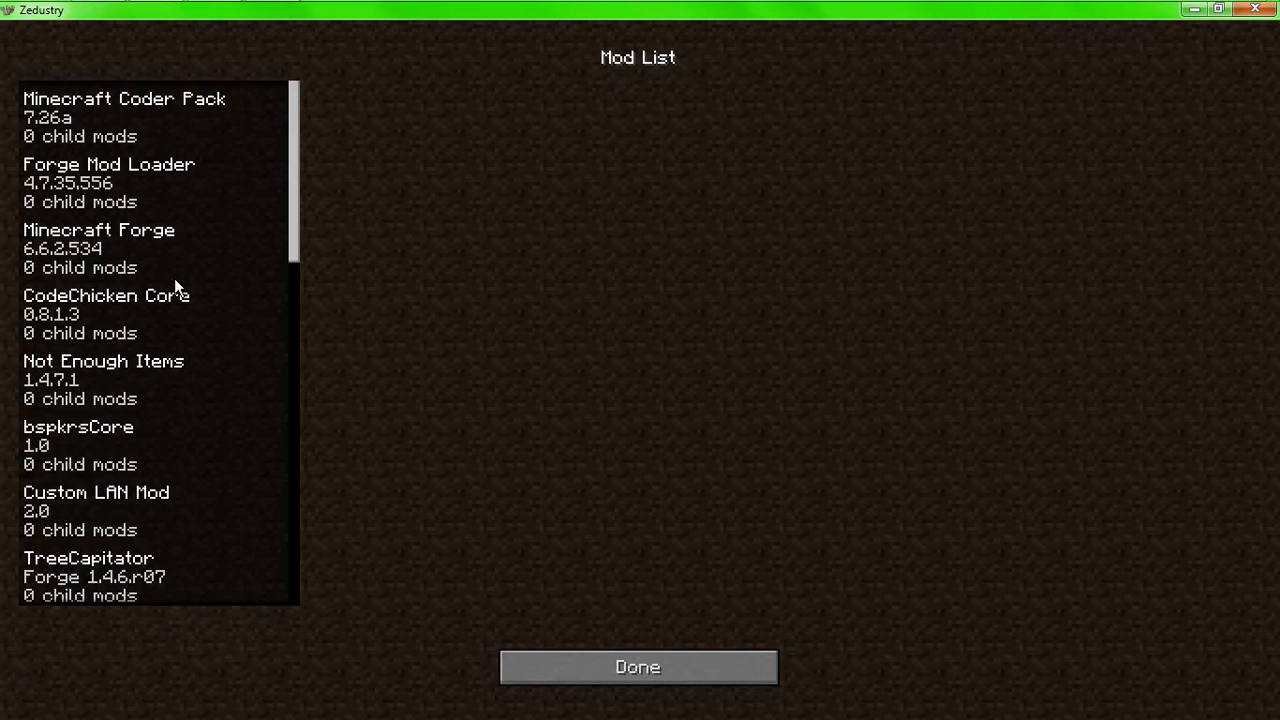
scroll("down", 3)
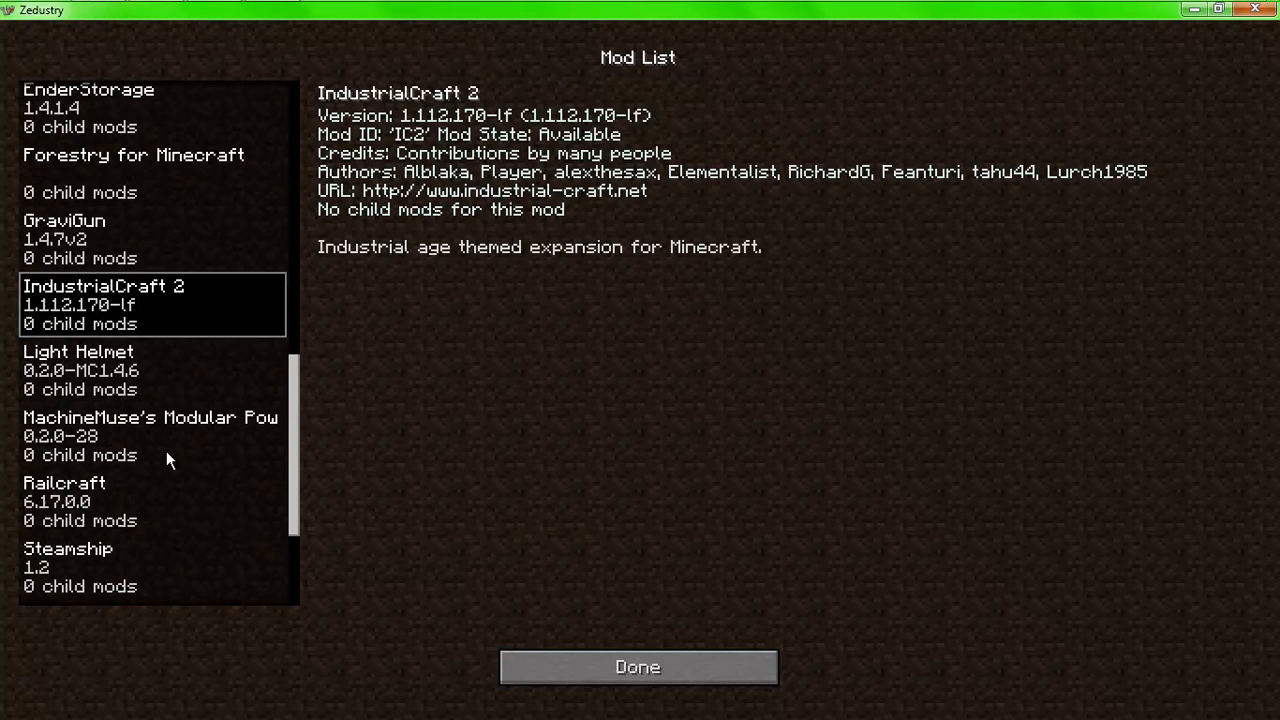
left_click(80, 370)
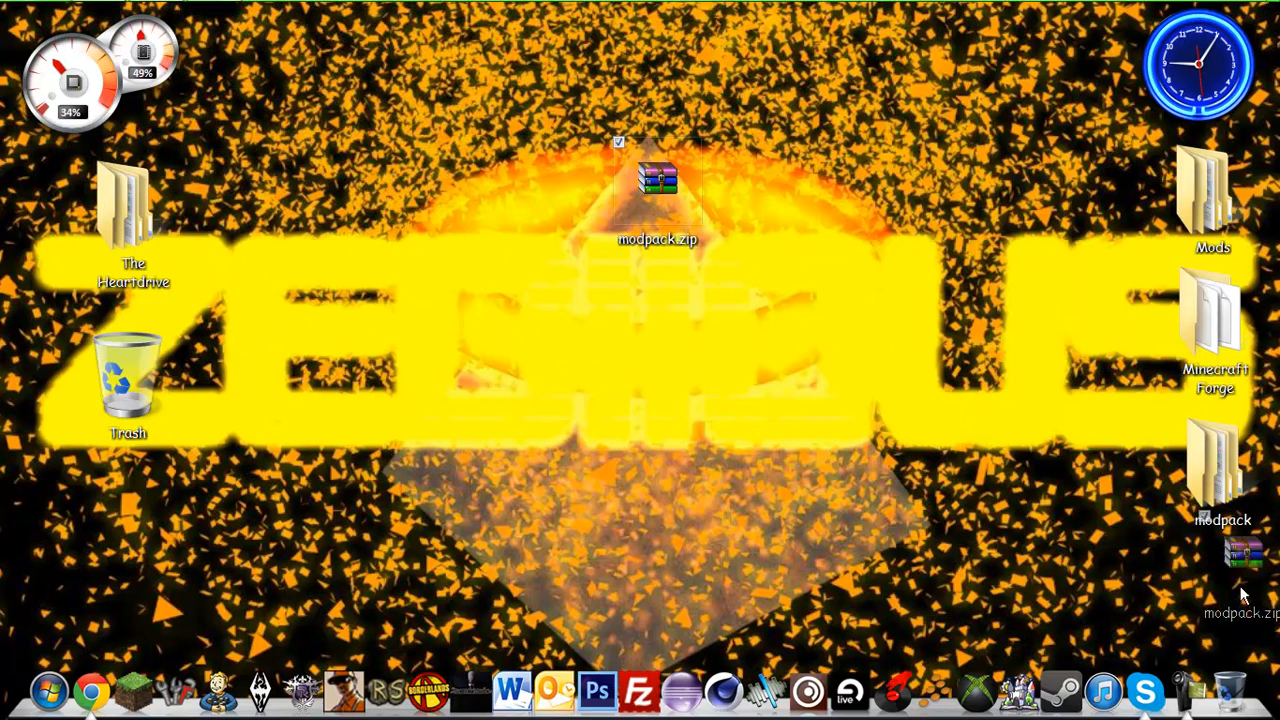
Step: Move modpack.zip to the desktop's right column beneath the modpack folder
left_click_drag(656, 184, 1224, 564)
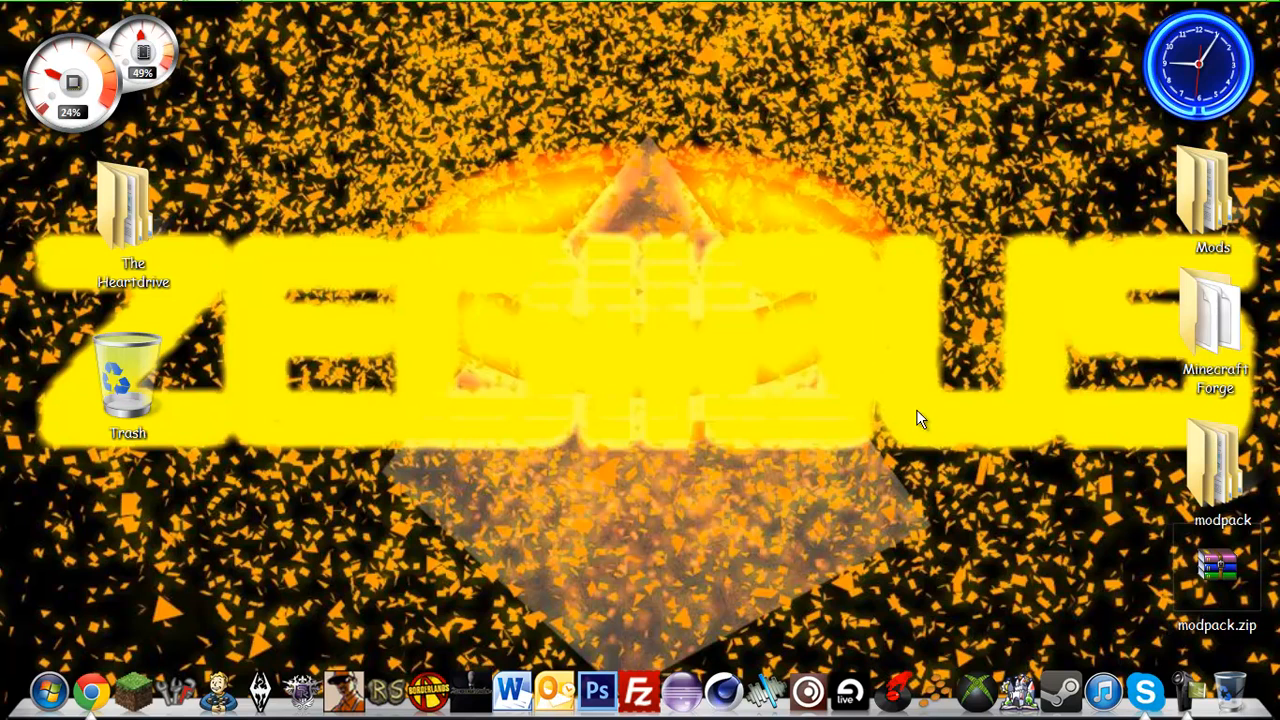
mouse_move(340, 96)
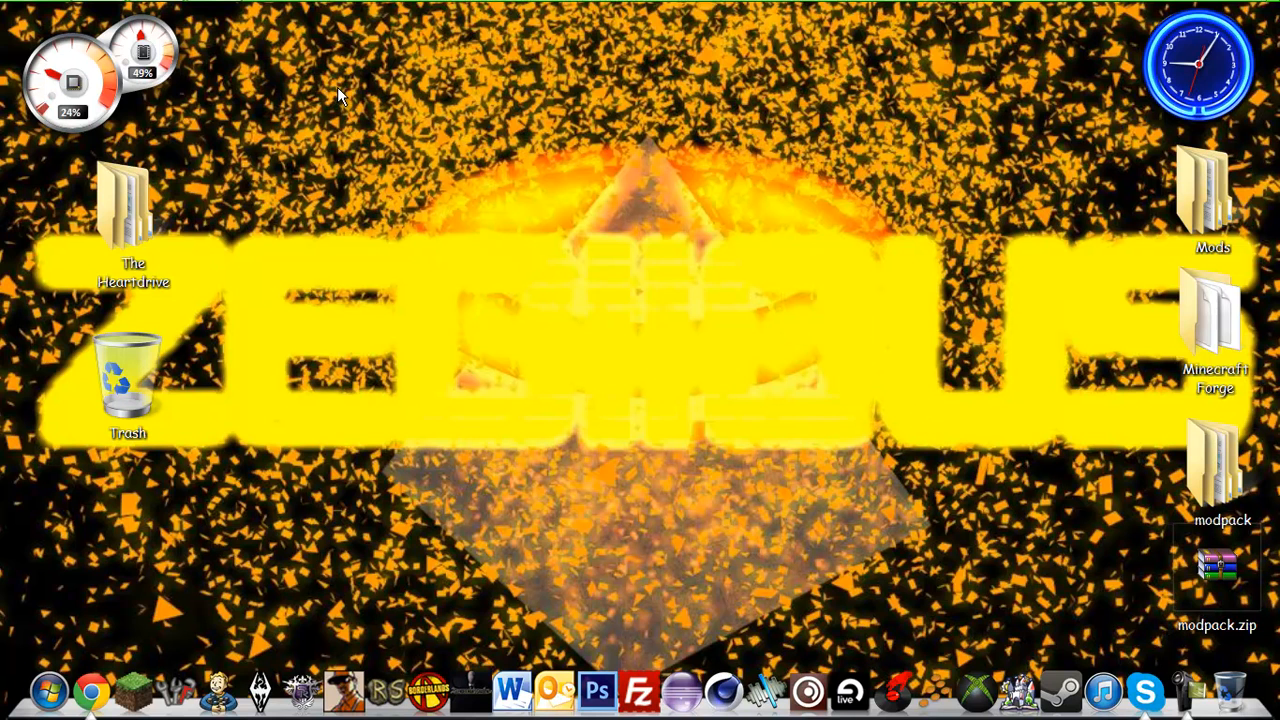